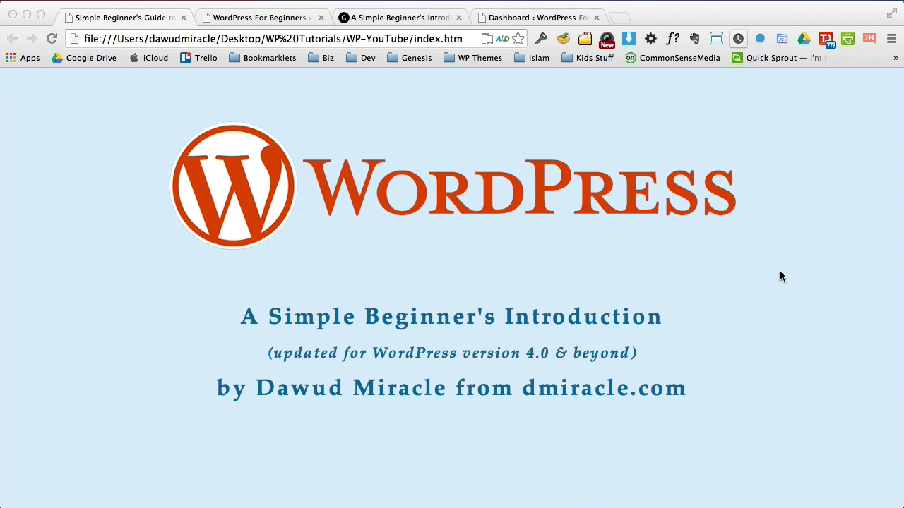
pyautogui.moveTo(720, 278)
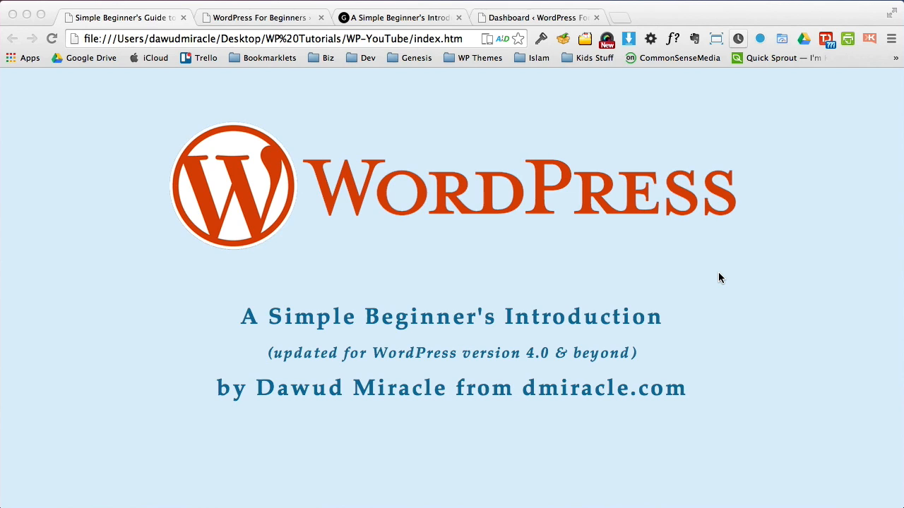
pyautogui.moveTo(640, 281)
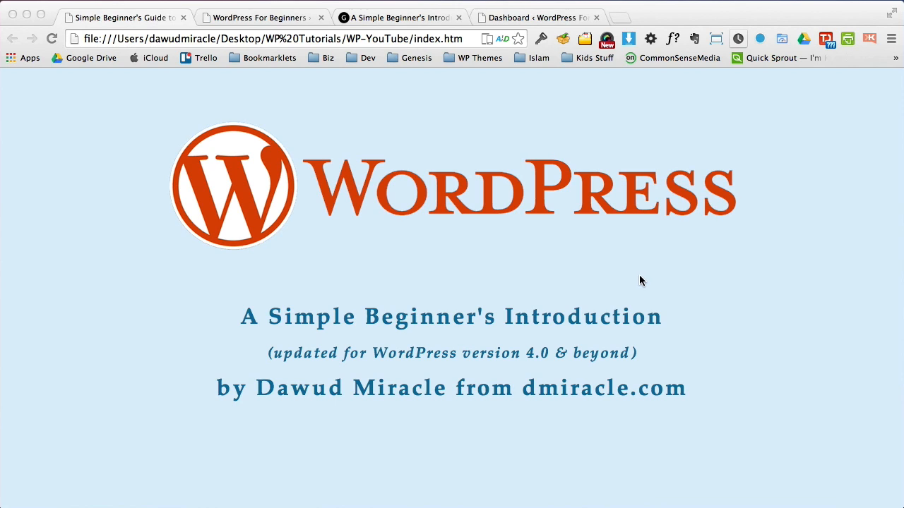
pyautogui.moveTo(281, 35)
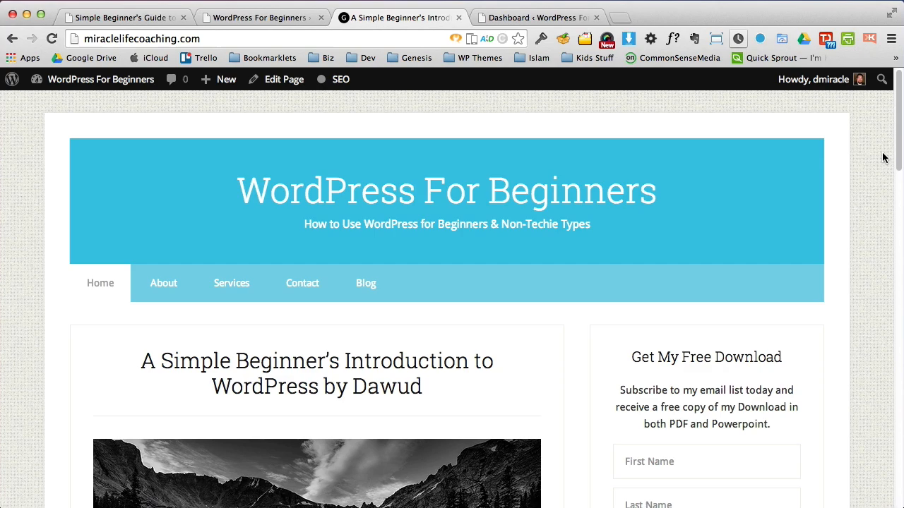
pyautogui.scroll(-3)
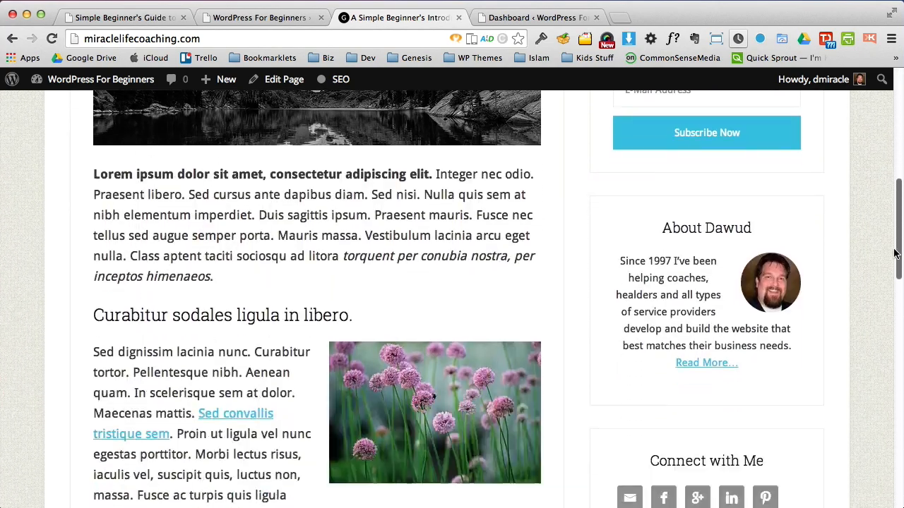
pyautogui.scroll(-3)
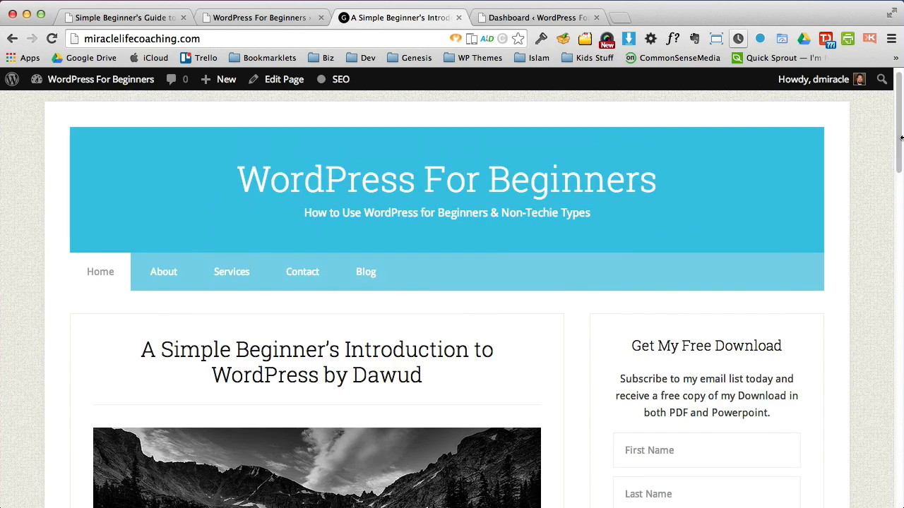
pyautogui.scroll(-3)
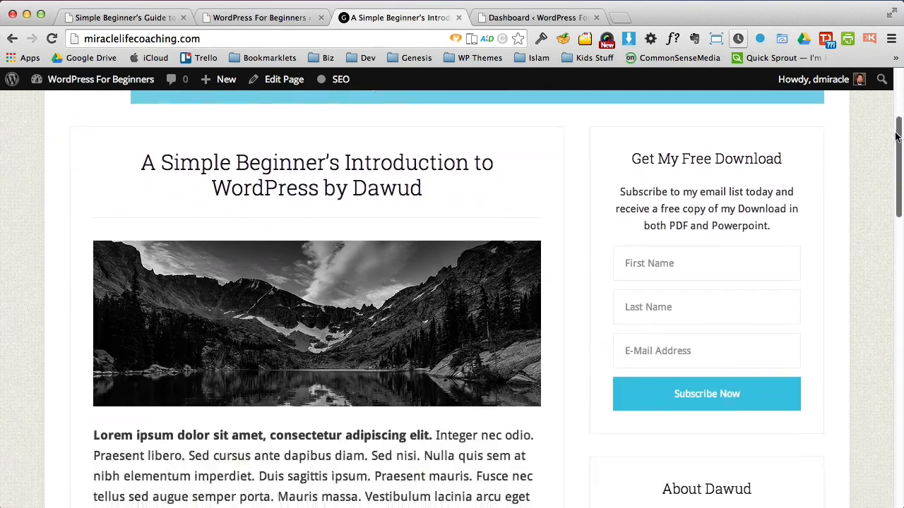
pyautogui.scroll(3)
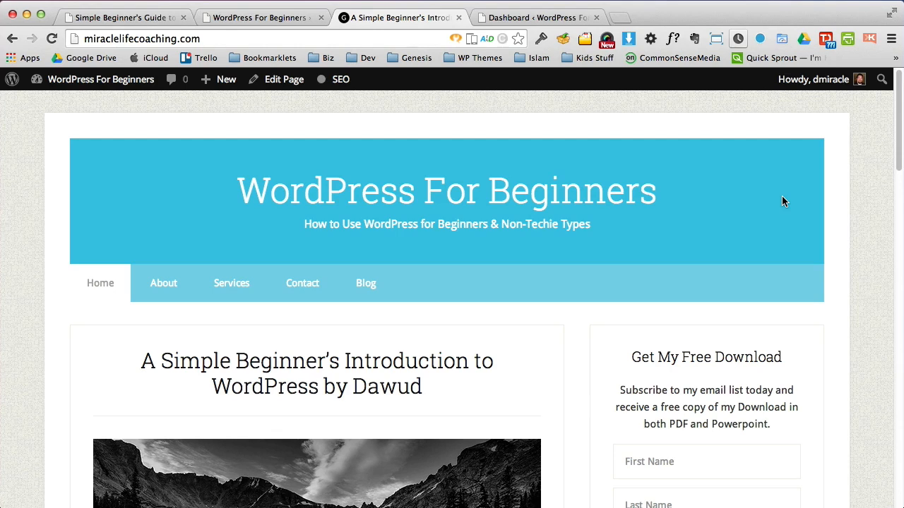
pyautogui.moveTo(598, 291)
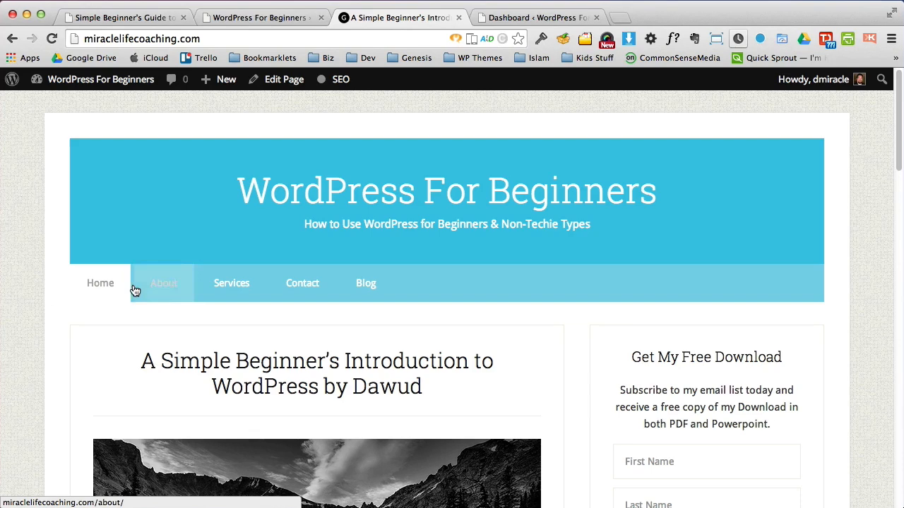
# Step: Visit the site's About, Contact and Blog pages from the site menu
pyautogui.click(163, 283)
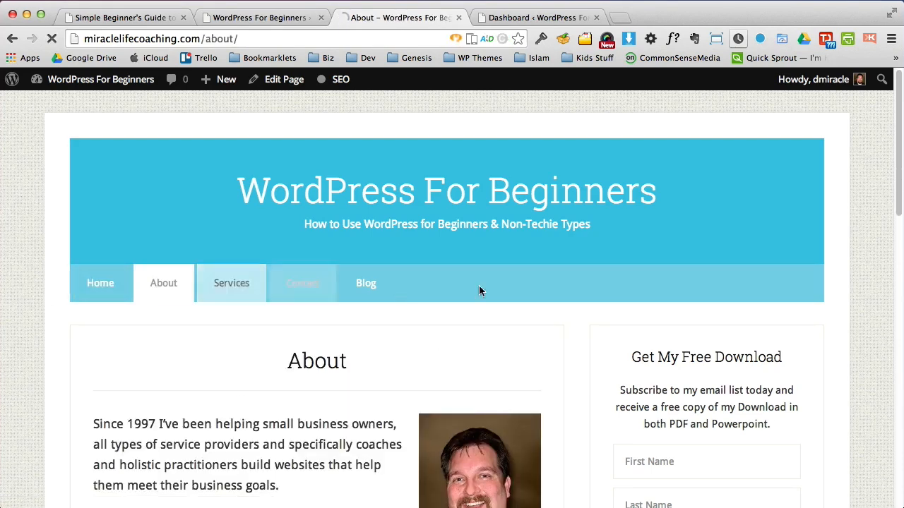
pyautogui.click(302, 282)
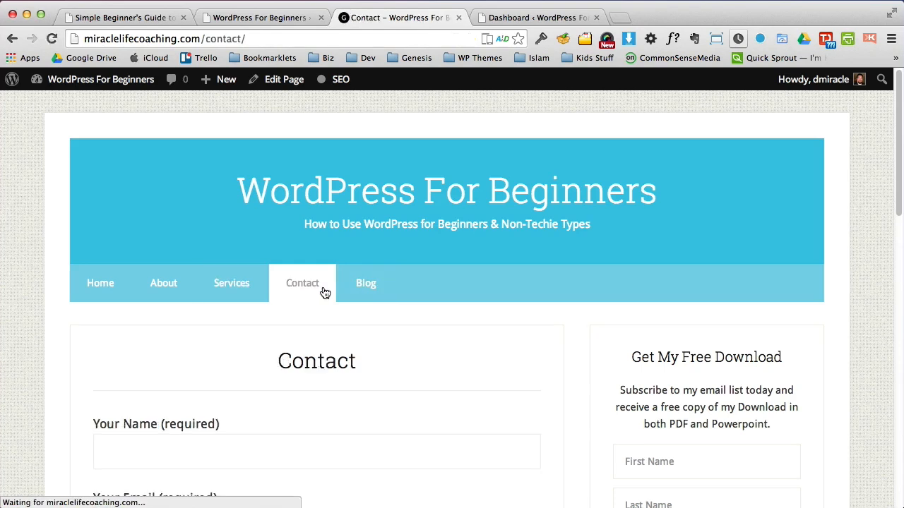
pyautogui.click(365, 283)
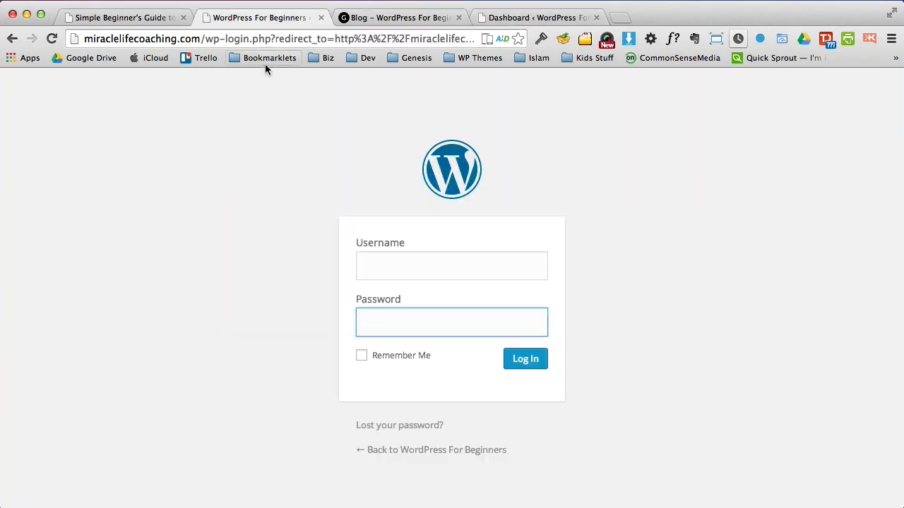
# Step: Enter the username and password and log in to the admin Dashboard
pyautogui.click(452, 265)
pyautogui.write('username')
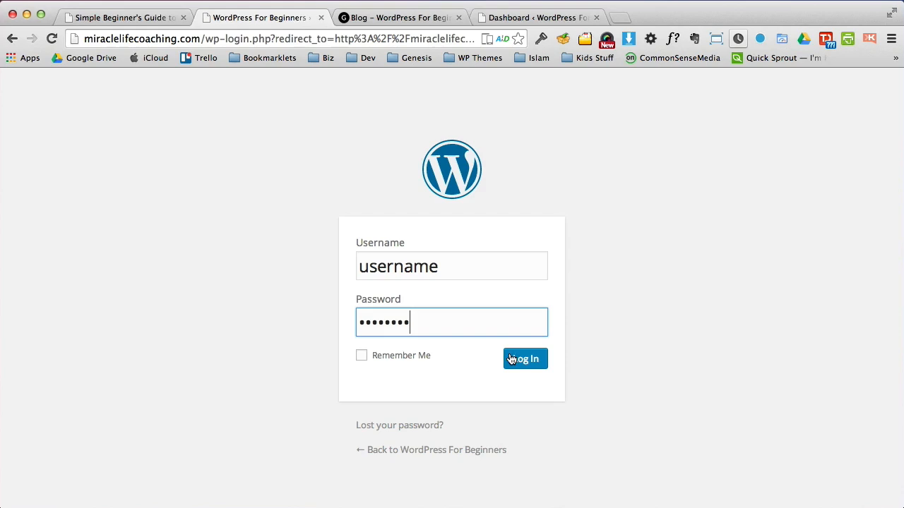
pyautogui.click(525, 359)
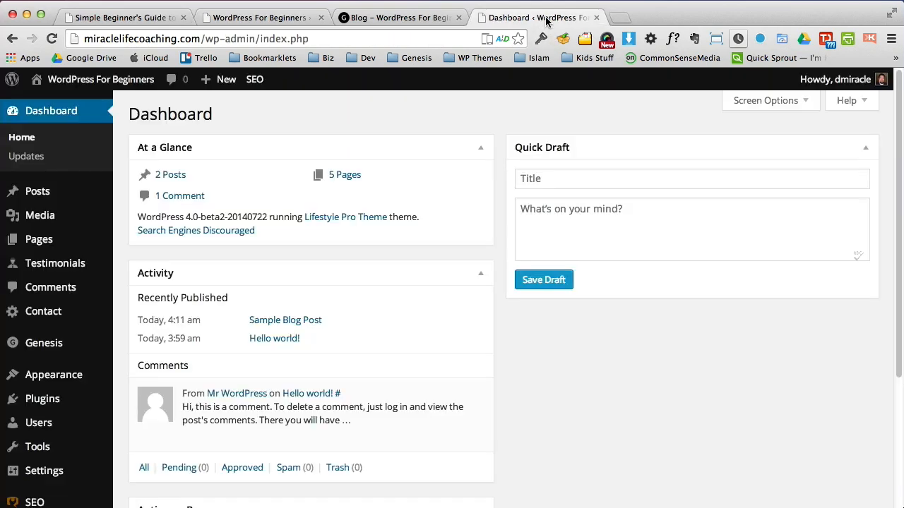
pyautogui.moveTo(603, 391)
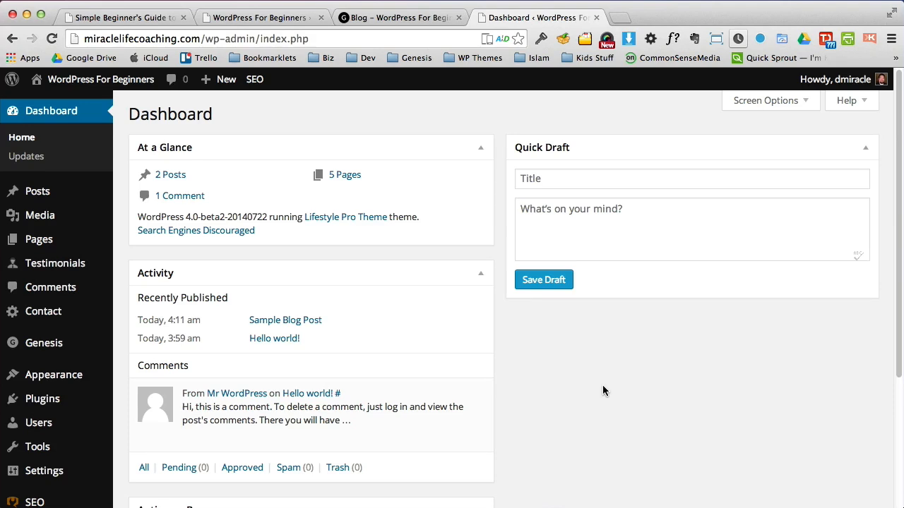
pyautogui.moveTo(440, 354)
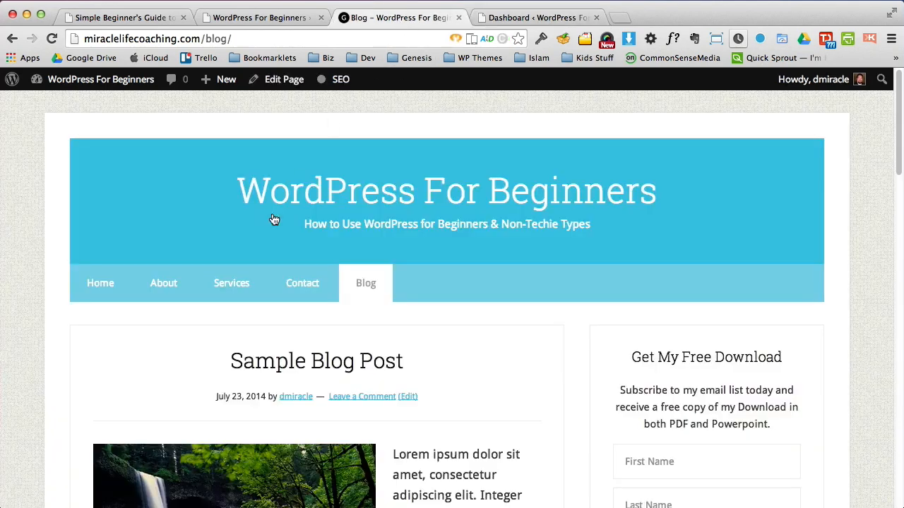
pyautogui.click(101, 282)
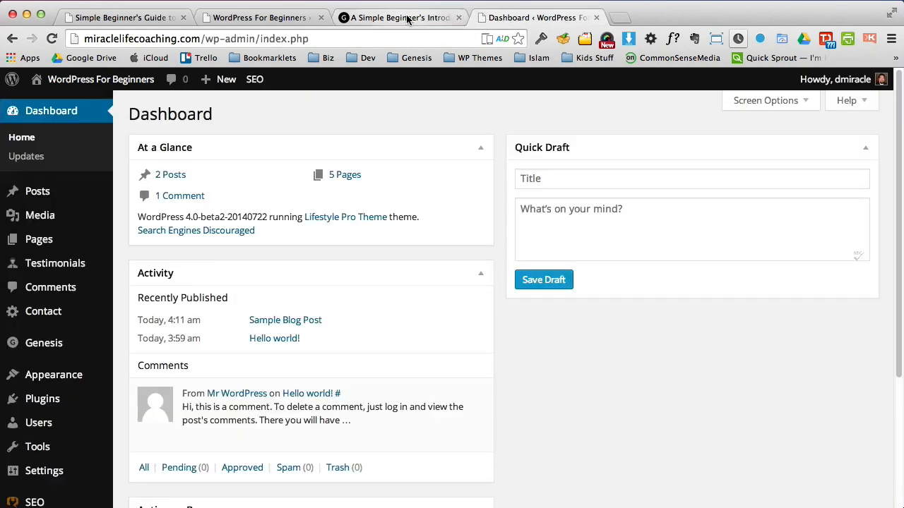
pyautogui.moveTo(417, 230)
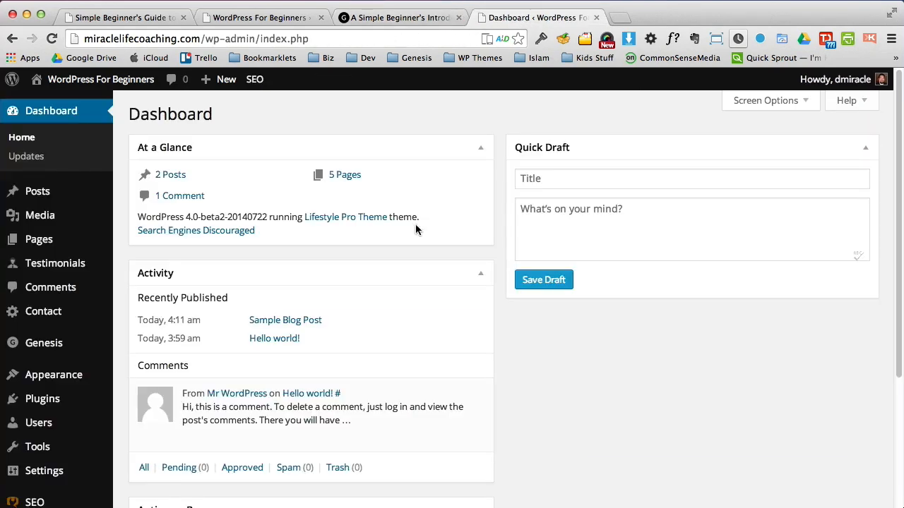
pyautogui.click(395, 17)
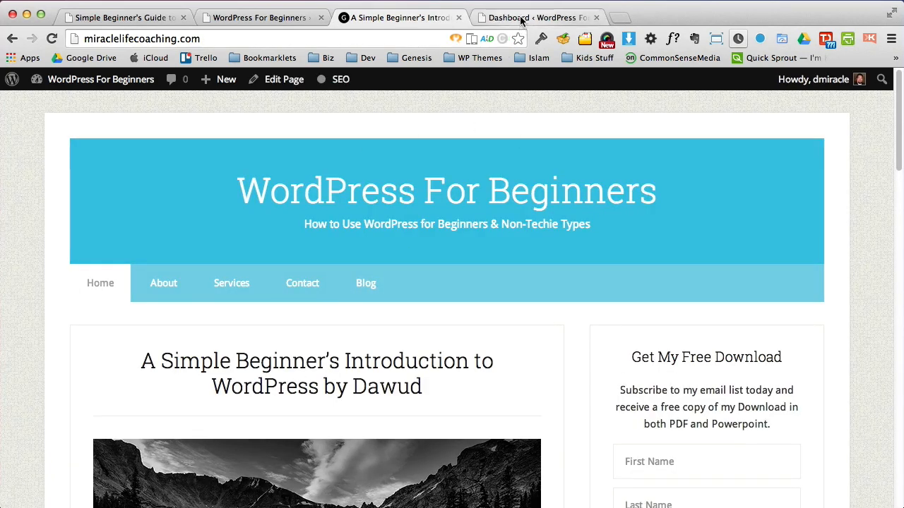
pyautogui.click(537, 17)
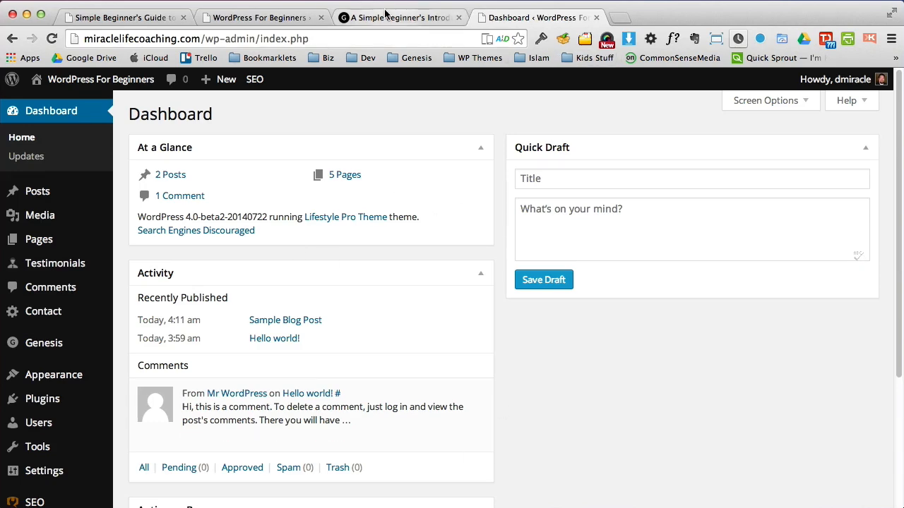
pyautogui.moveTo(501, 193)
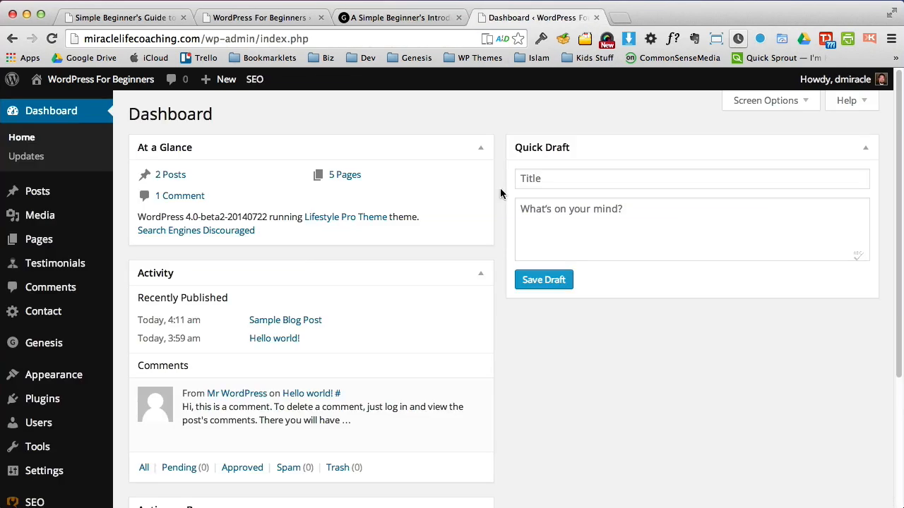
pyautogui.moveTo(56, 118)
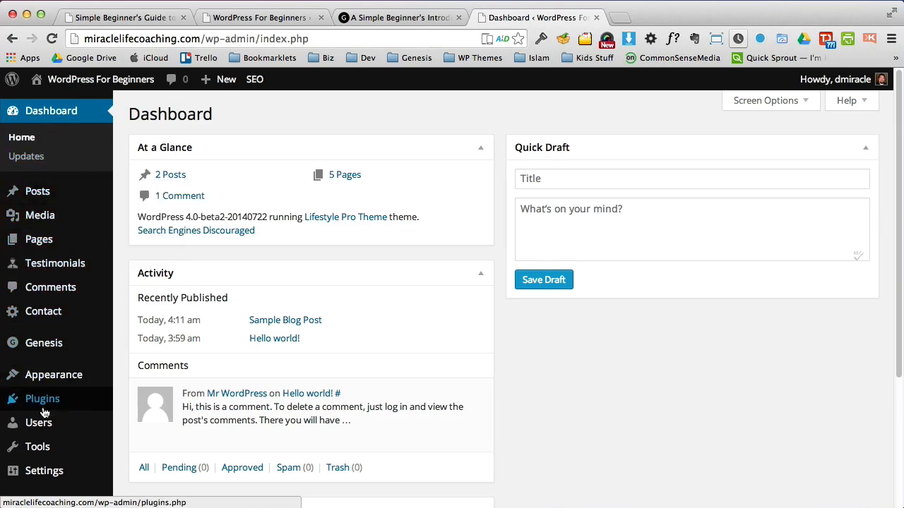
pyautogui.moveTo(37, 191)
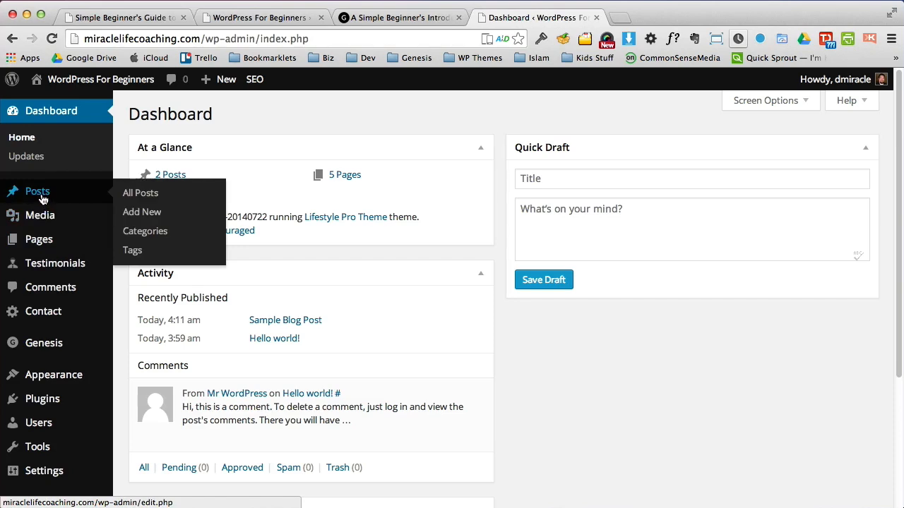
# Step: Open the Media Library to view the five uploaded images
pyautogui.click(40, 166)
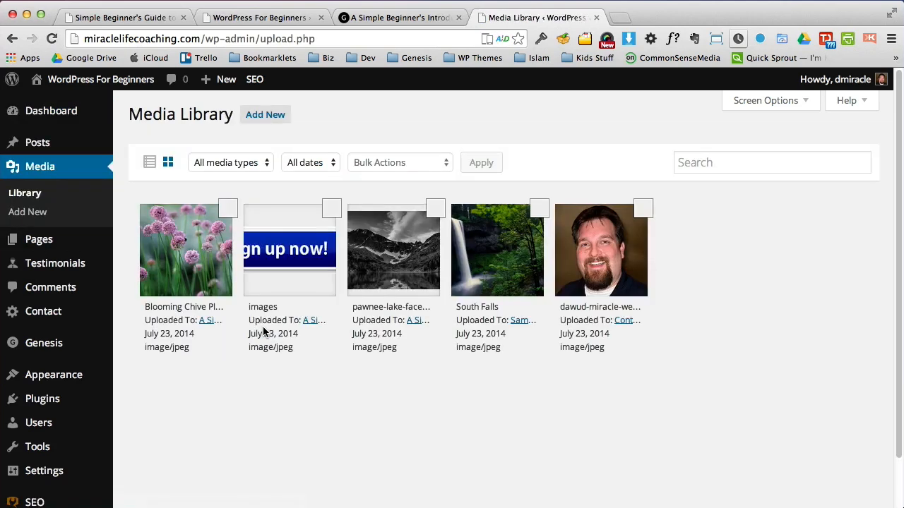
pyautogui.moveTo(547, 252)
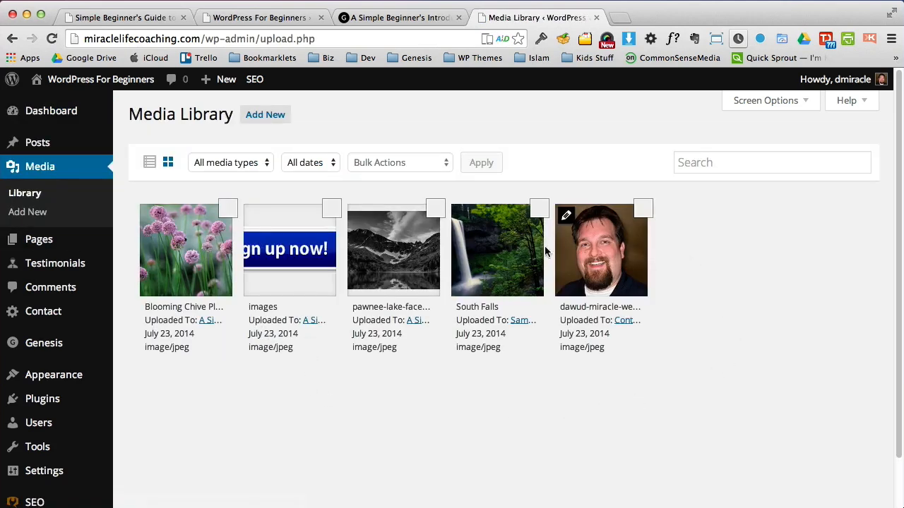
pyautogui.moveTo(246, 387)
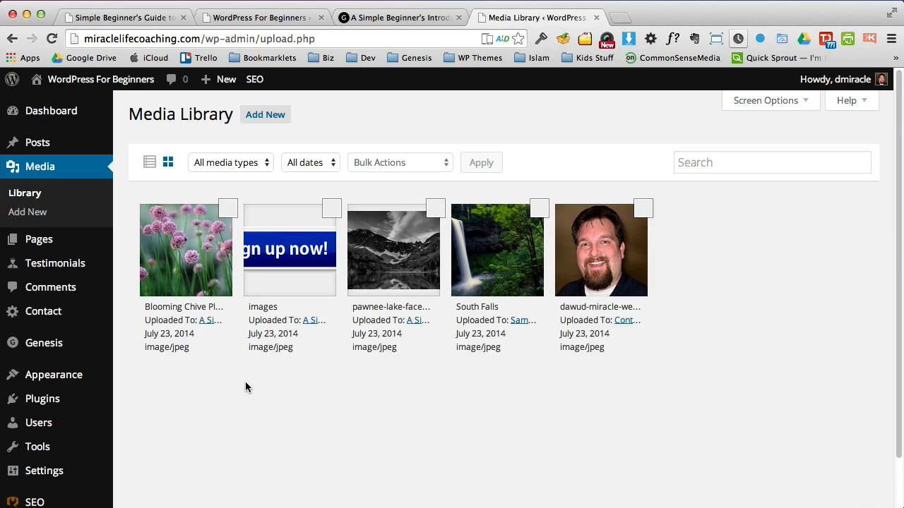
pyautogui.moveTo(209, 365)
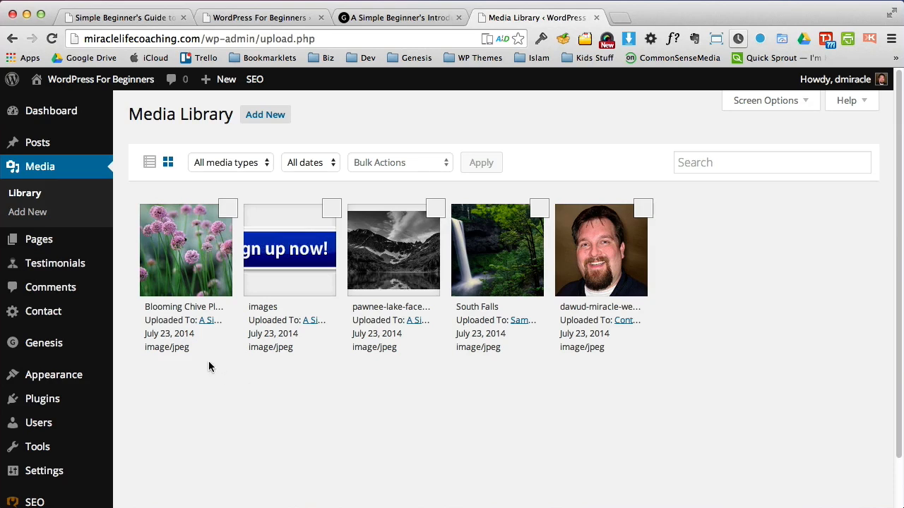
pyautogui.moveTo(39, 239)
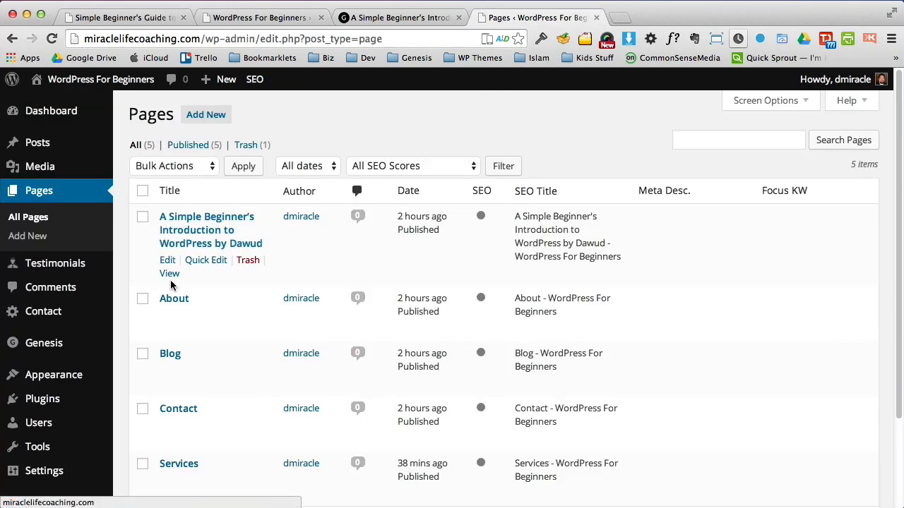
pyautogui.moveTo(169, 353)
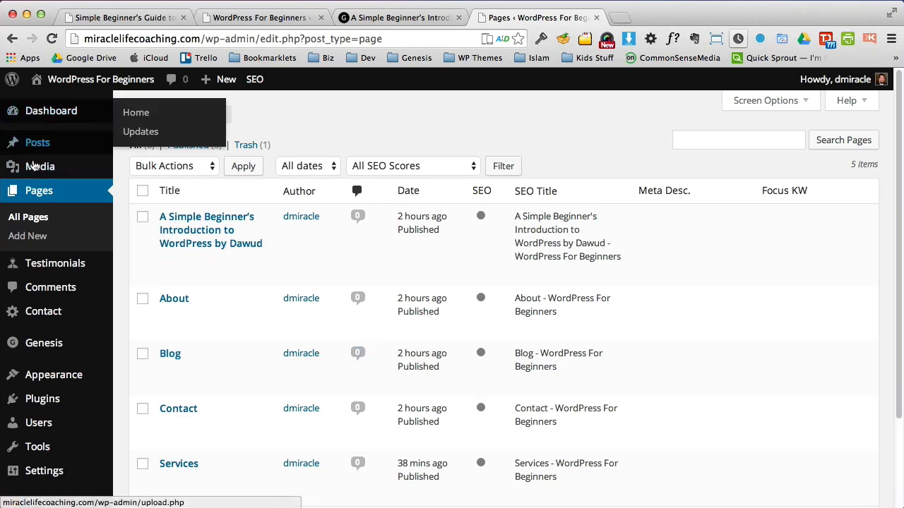
pyautogui.moveTo(38, 422)
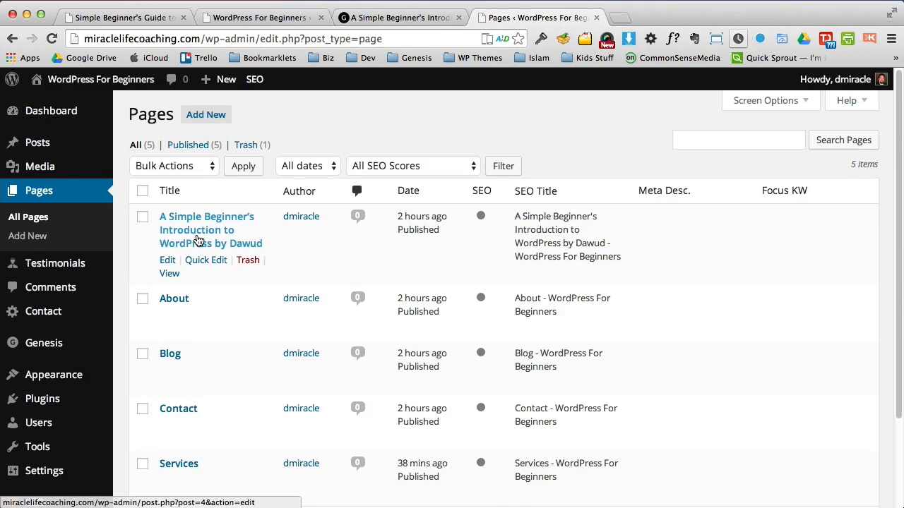
# Step: Shorten the introduction page title to 'A Simple Beginner's Introduction to WordPress' and update it
pyautogui.click(206, 229)
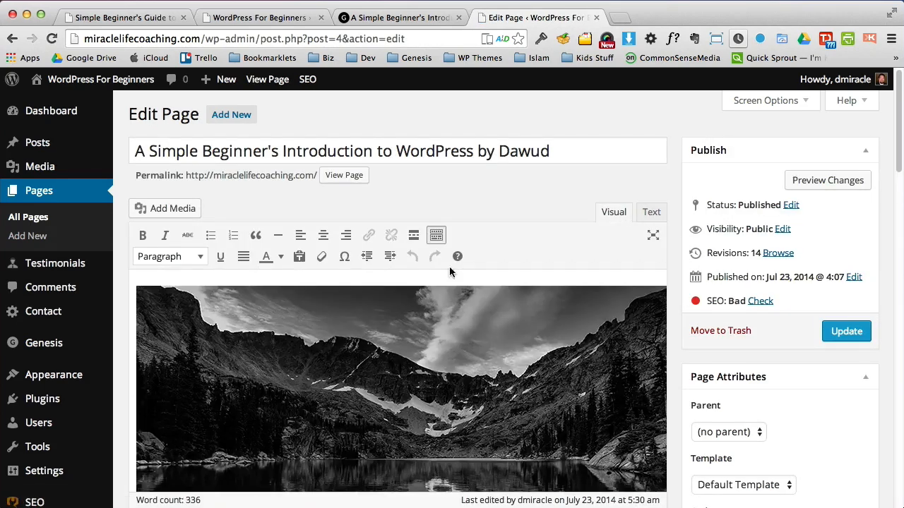
pyautogui.click(540, 150)
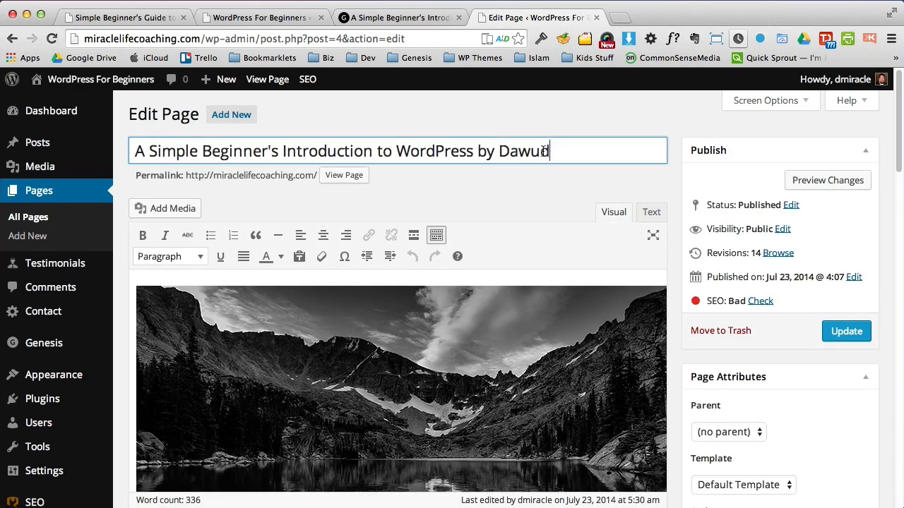
pyautogui.press('Backspace')
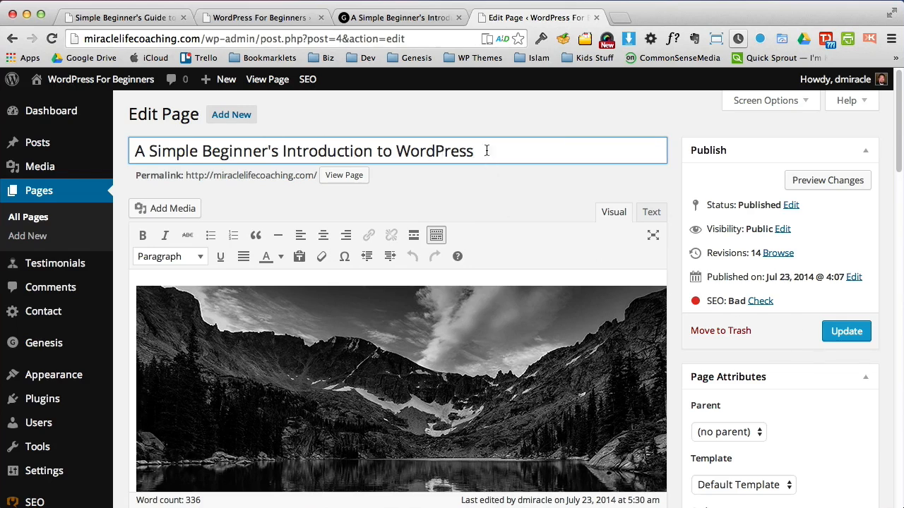
pyautogui.moveTo(846, 332)
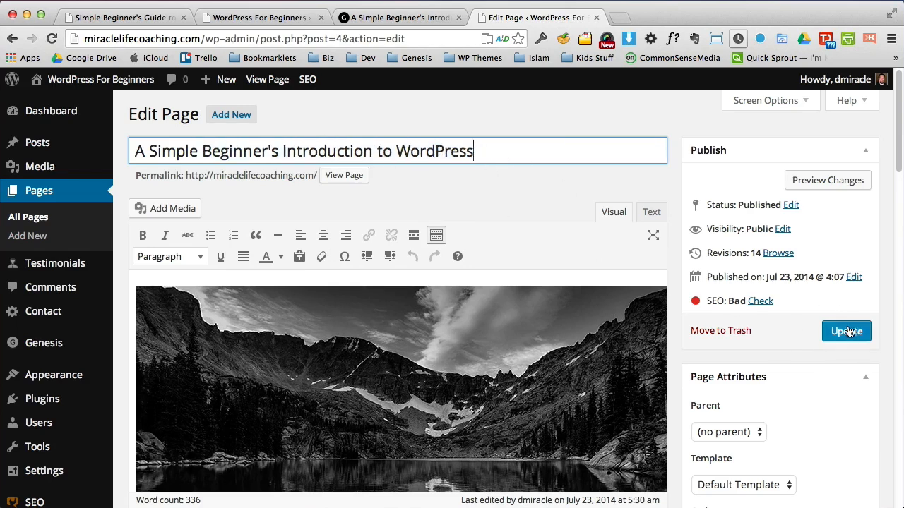
pyautogui.click(846, 331)
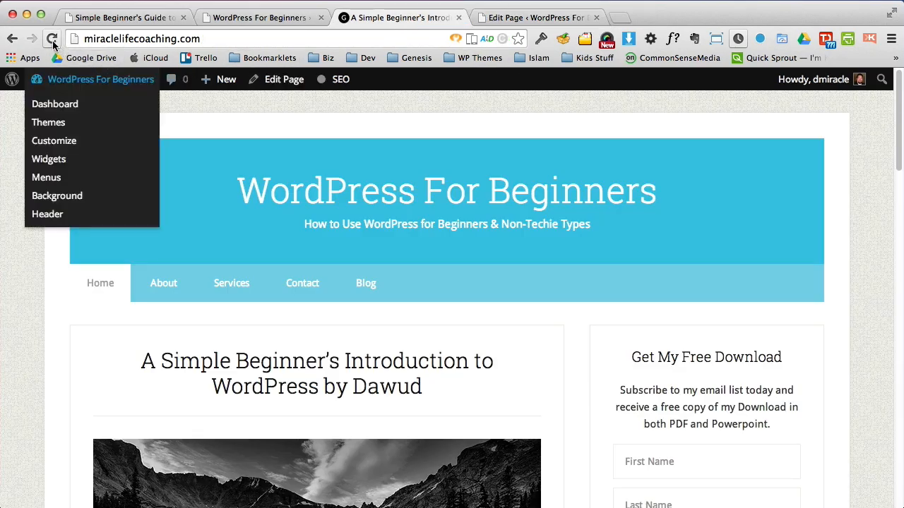
# Step: Reload the live homepage to confirm the shortened title, then browse the admin All Pages list
pyautogui.click(52, 39)
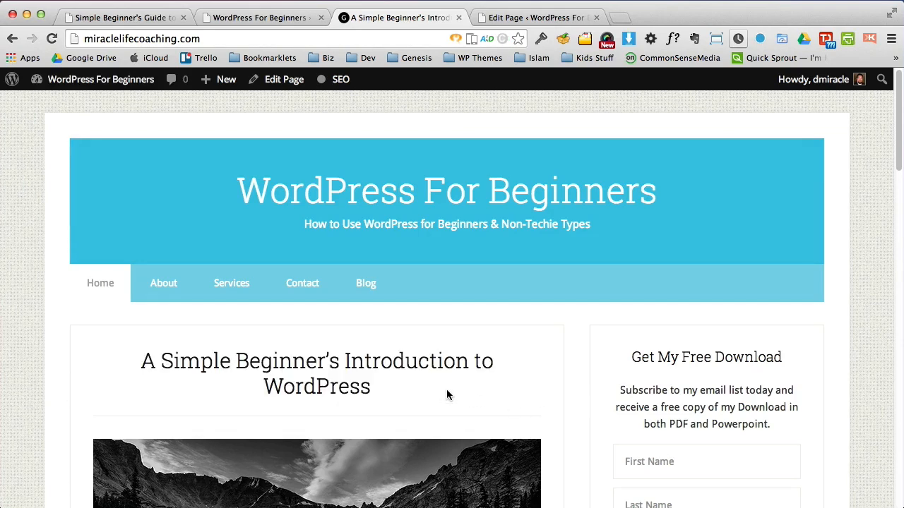
pyautogui.moveTo(451, 395)
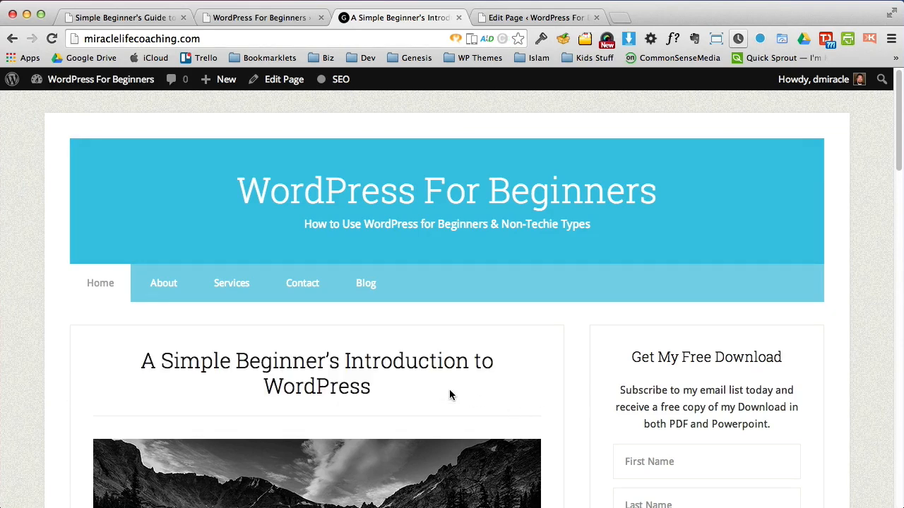
pyautogui.moveTo(411, 365)
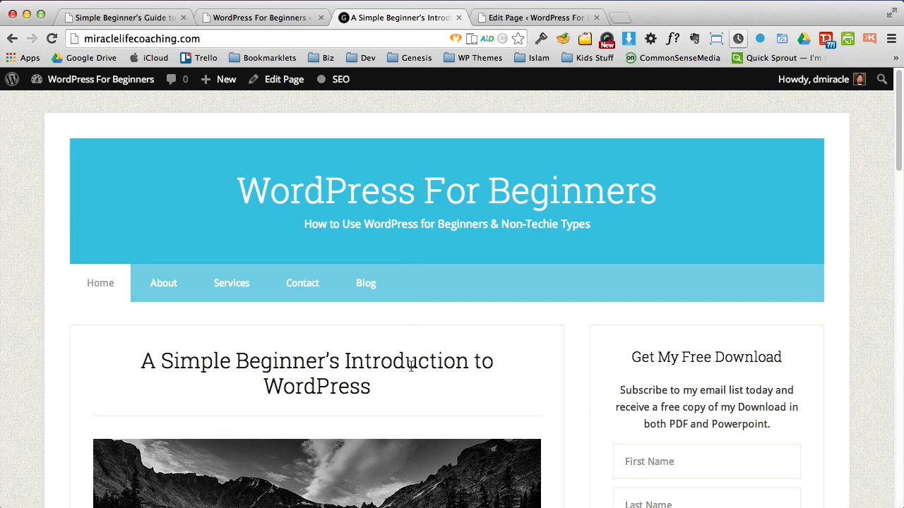
pyautogui.click(540, 17)
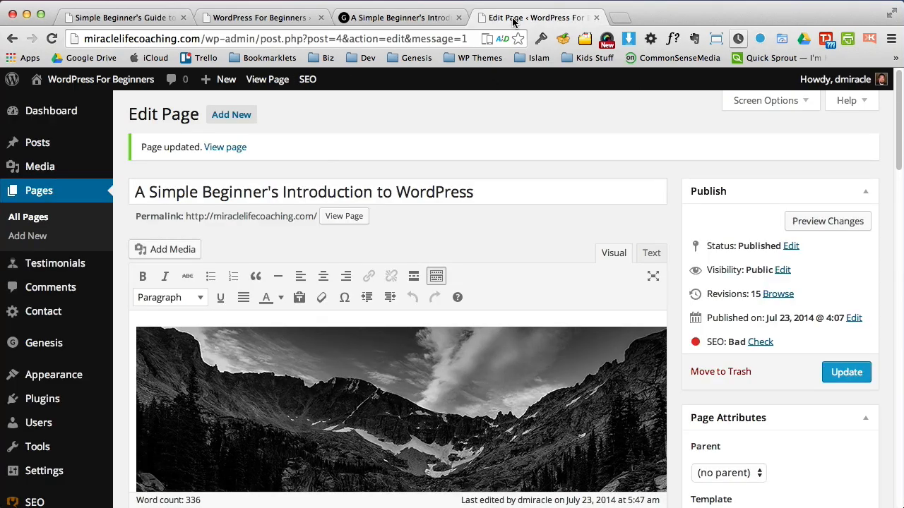
pyautogui.click(28, 217)
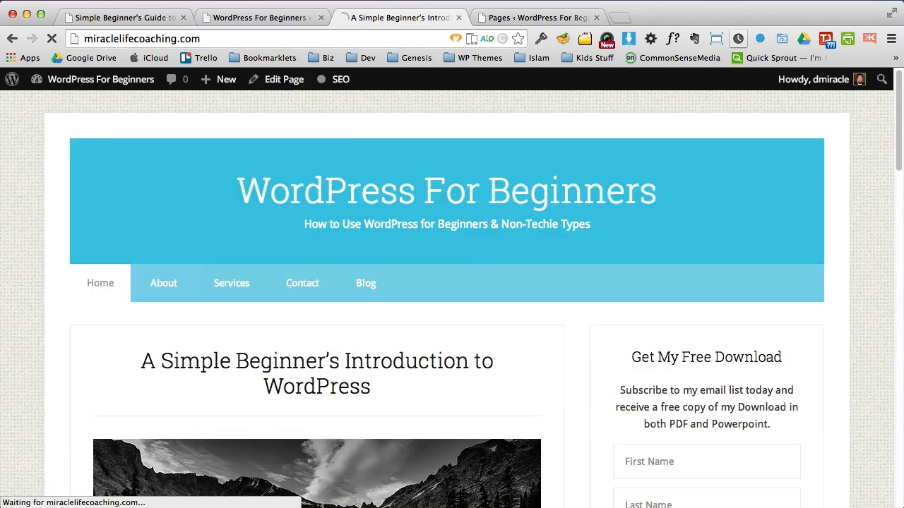
pyautogui.scroll(-3)
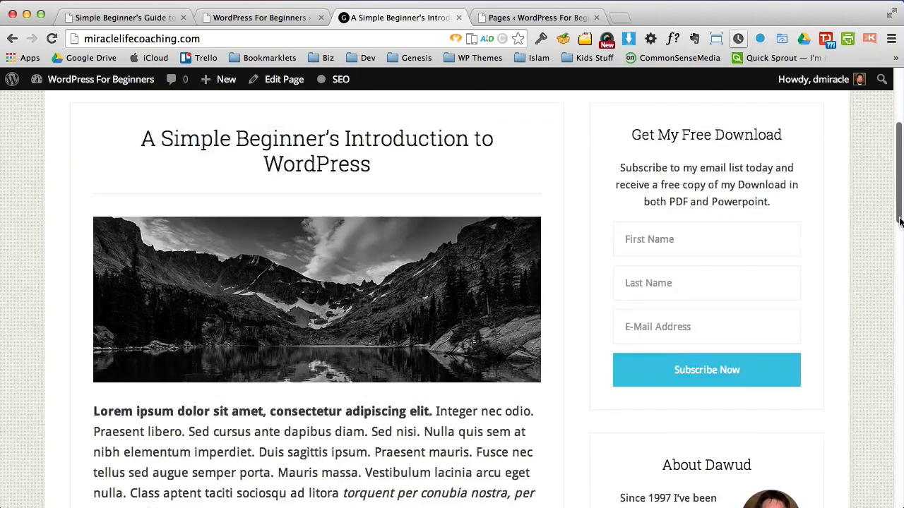
pyautogui.scroll(-3)
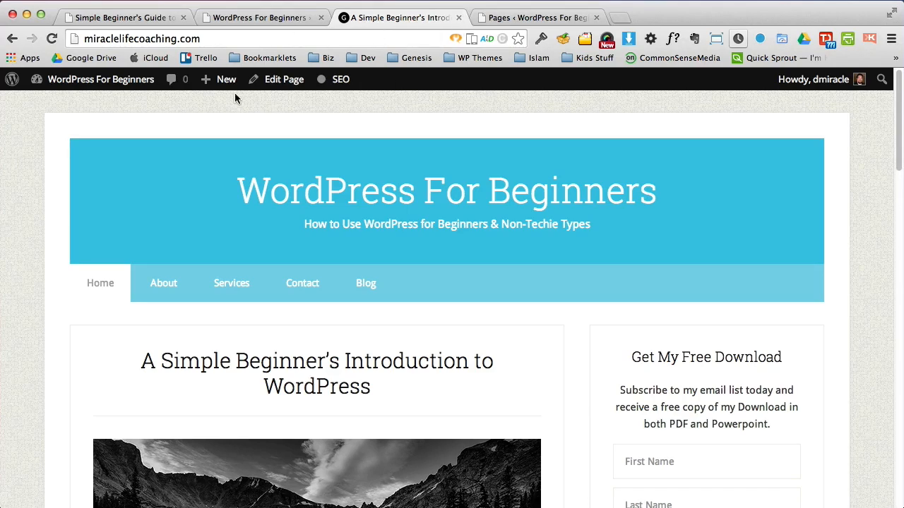
# Step: Browse the live Services page content, then return to the admin Pages list
pyautogui.click(231, 283)
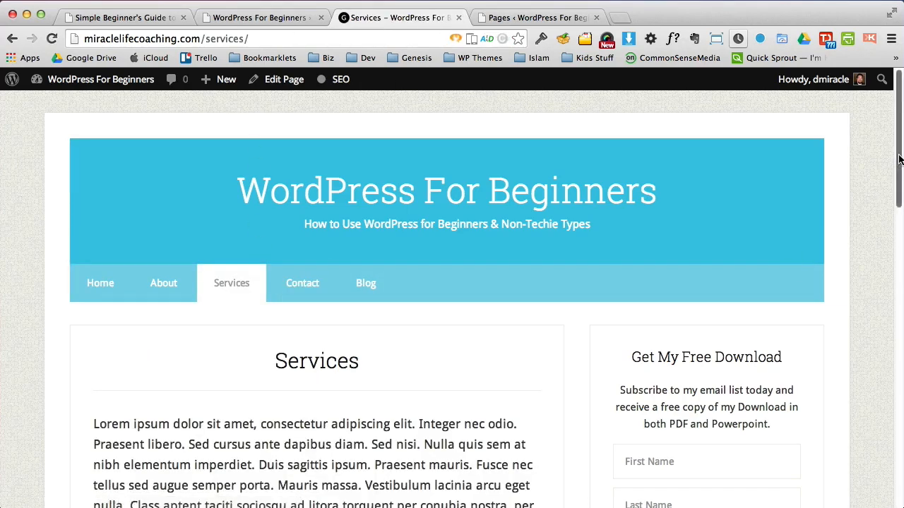
pyautogui.scroll(-3)
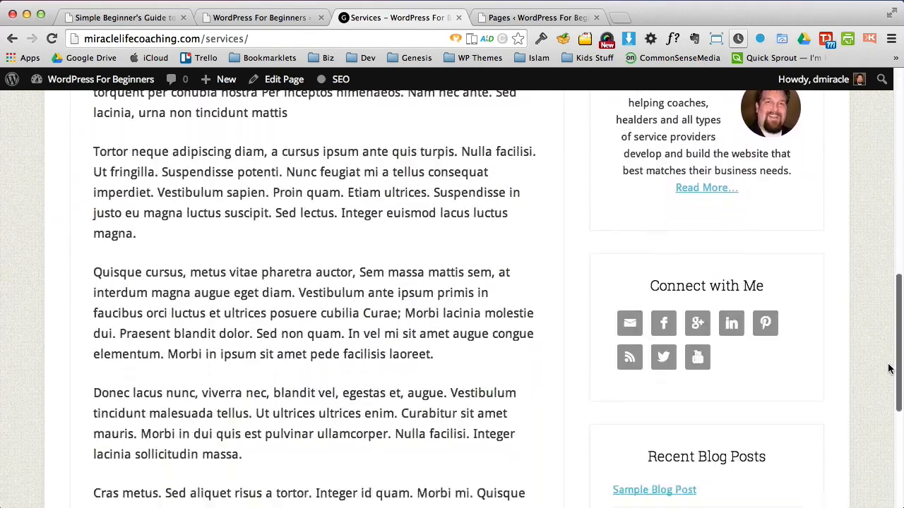
pyautogui.scroll(-3)
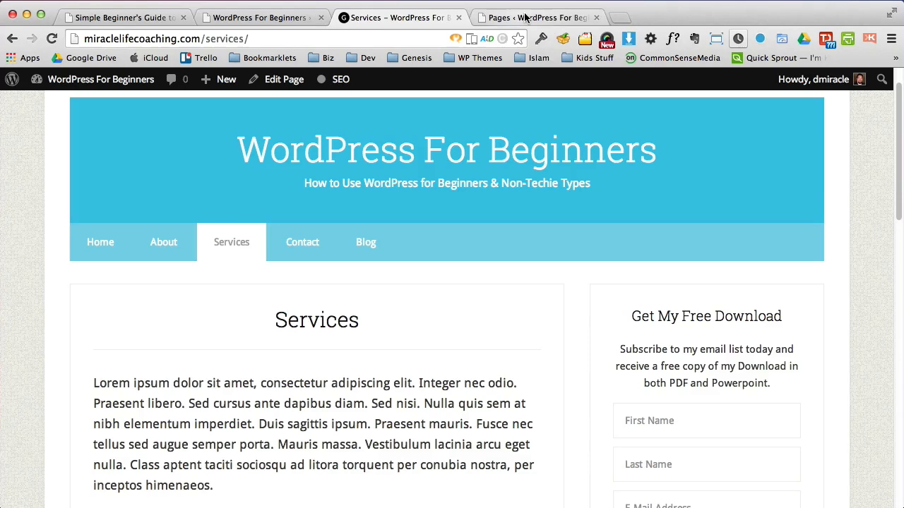
pyautogui.moveTo(533, 17)
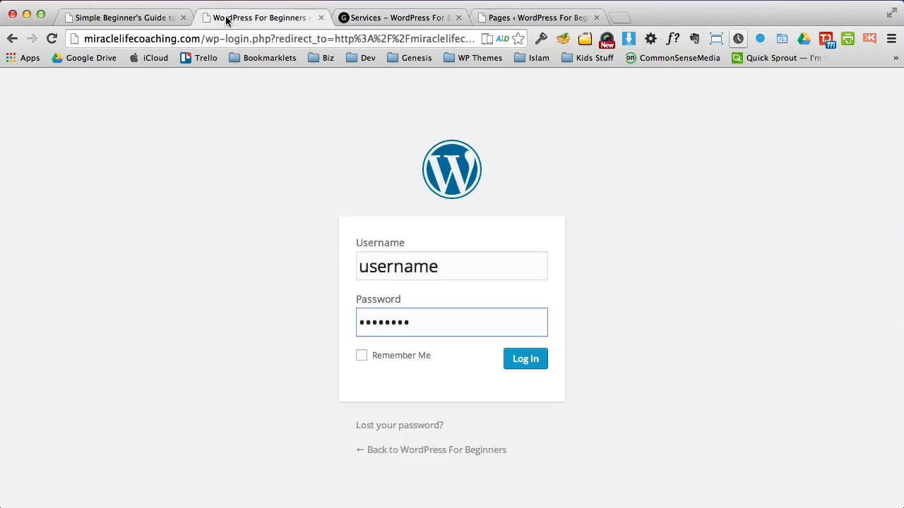
pyautogui.click(524, 359)
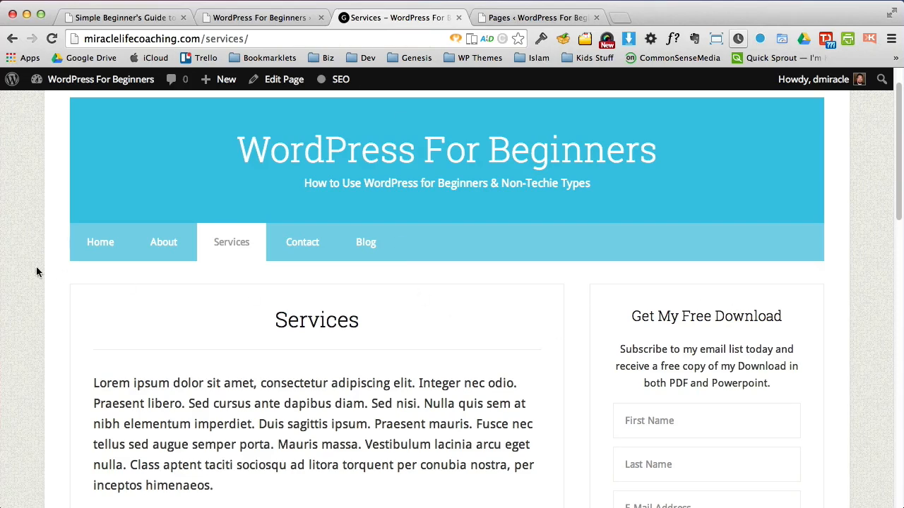
pyautogui.click(100, 242)
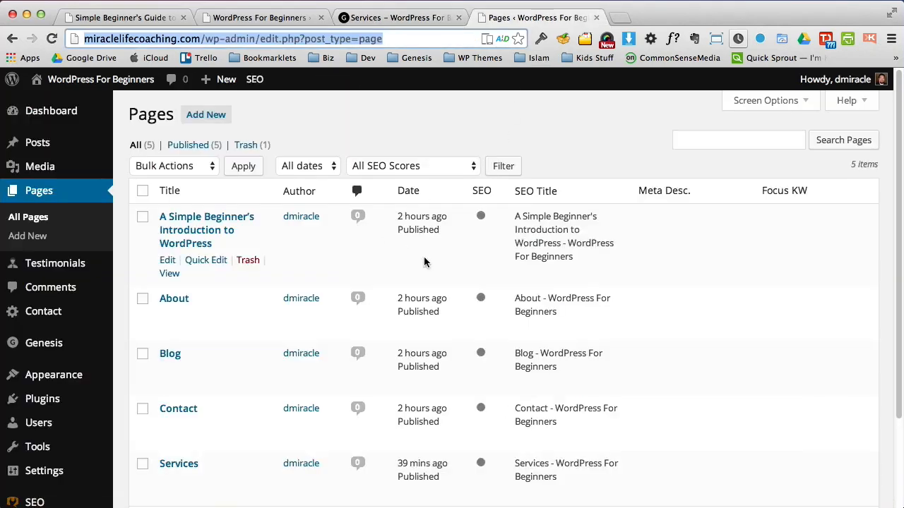
pyautogui.moveTo(27, 236)
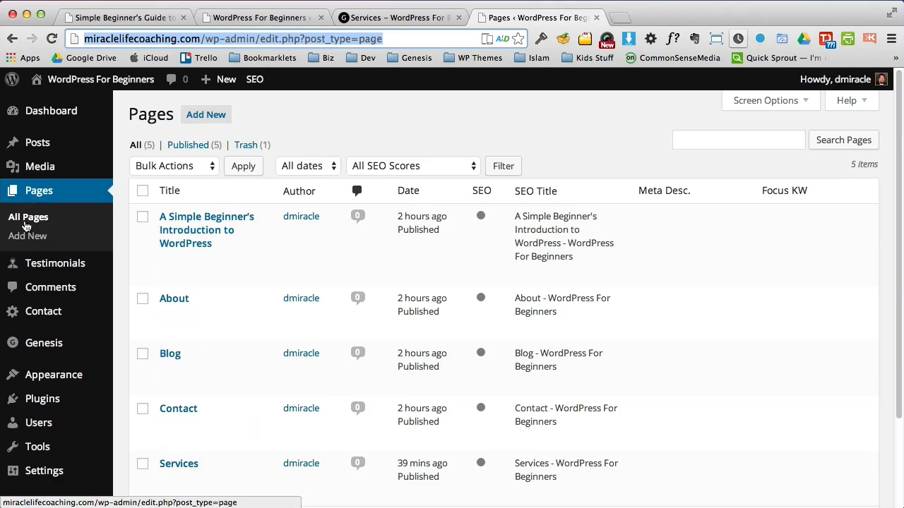
pyautogui.moveTo(178, 464)
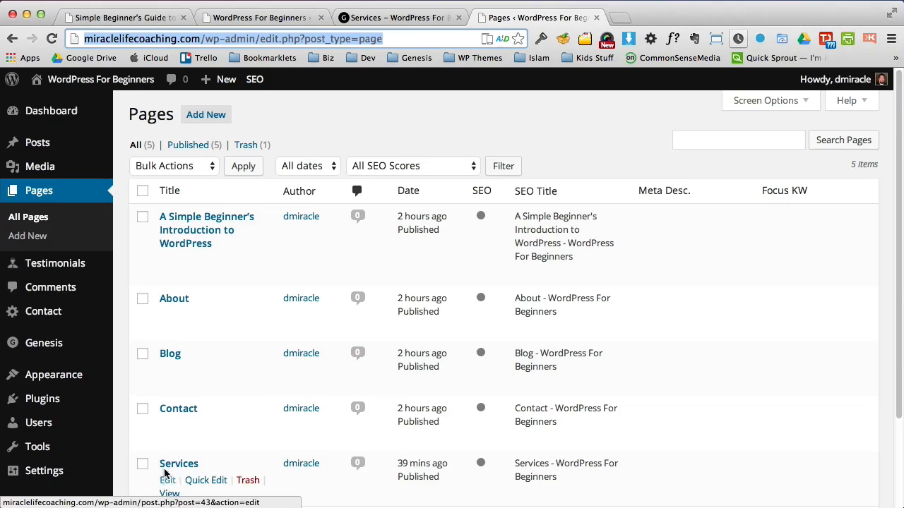
pyautogui.moveTo(167, 480)
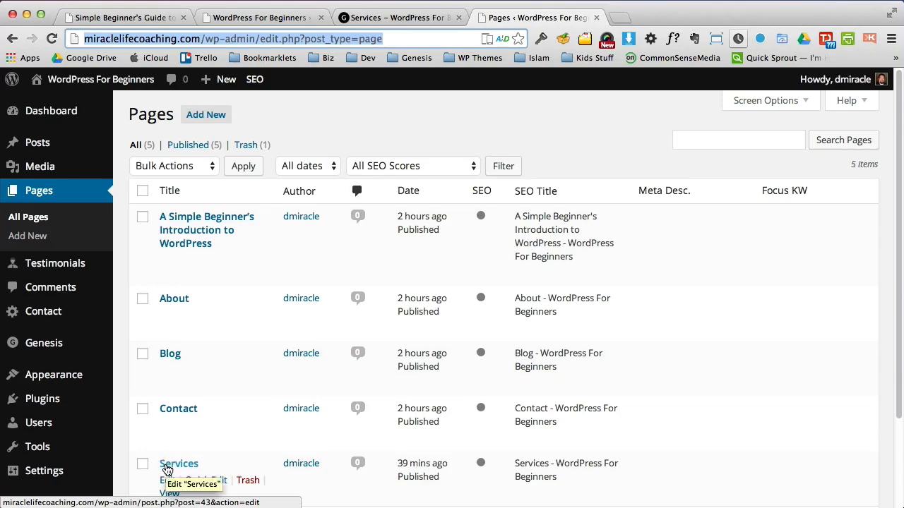
# Step: Open the Services page in the editor and bold its first sentence
pyautogui.click(179, 464)
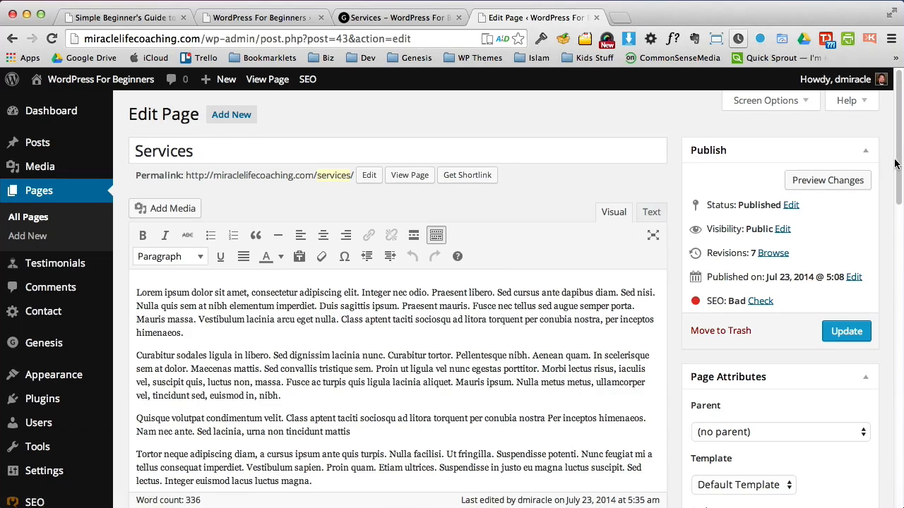
pyautogui.scroll(-3)
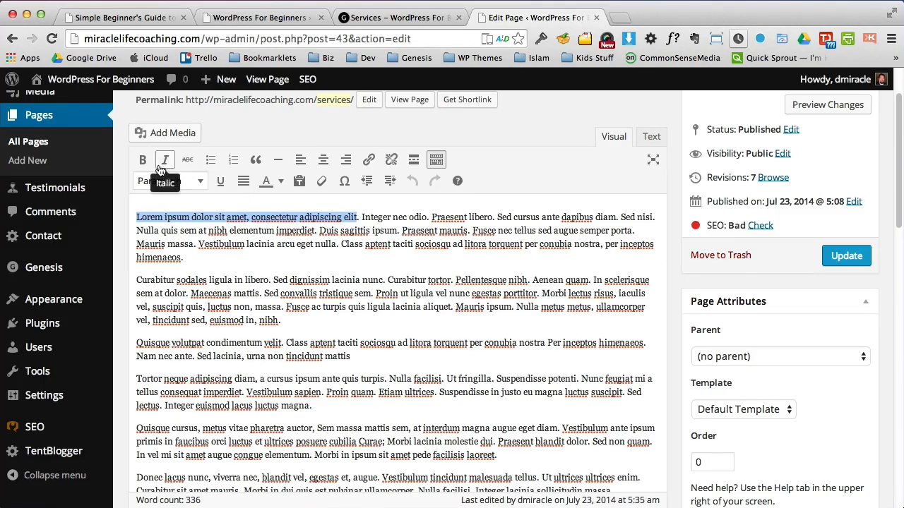
pyautogui.click(164, 159)
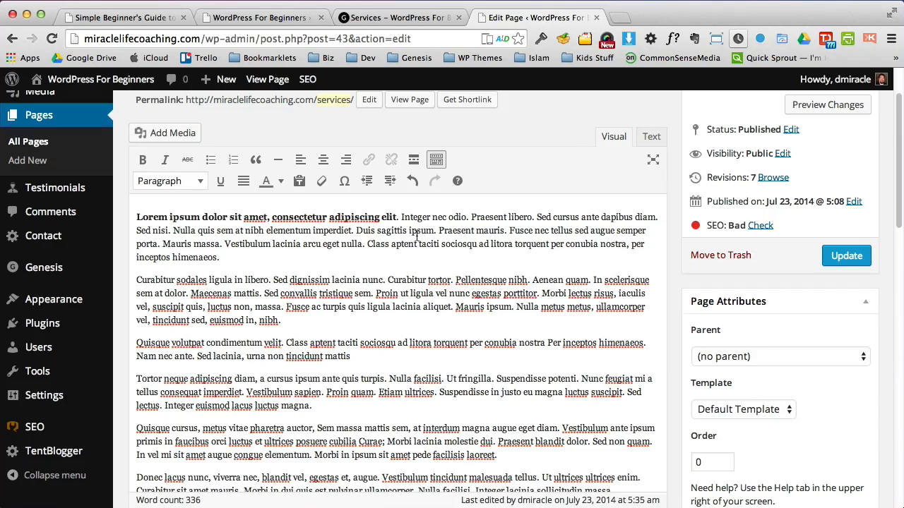
# Step: Italicize 'Duis sagittis ipsum. Praesent mauris.', make the last sentence bold italic, and update
pyautogui.moveTo(356, 231); pyautogui.dragTo(502, 231)
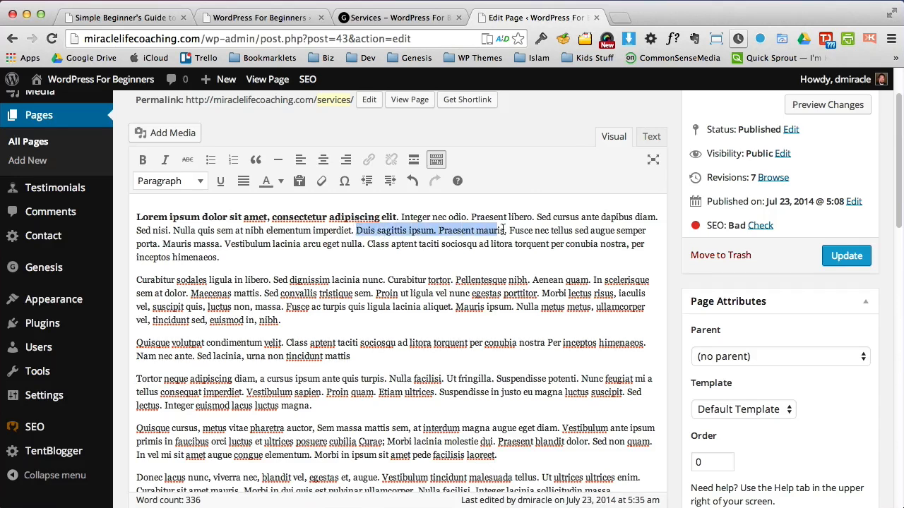
pyautogui.moveTo(165, 159)
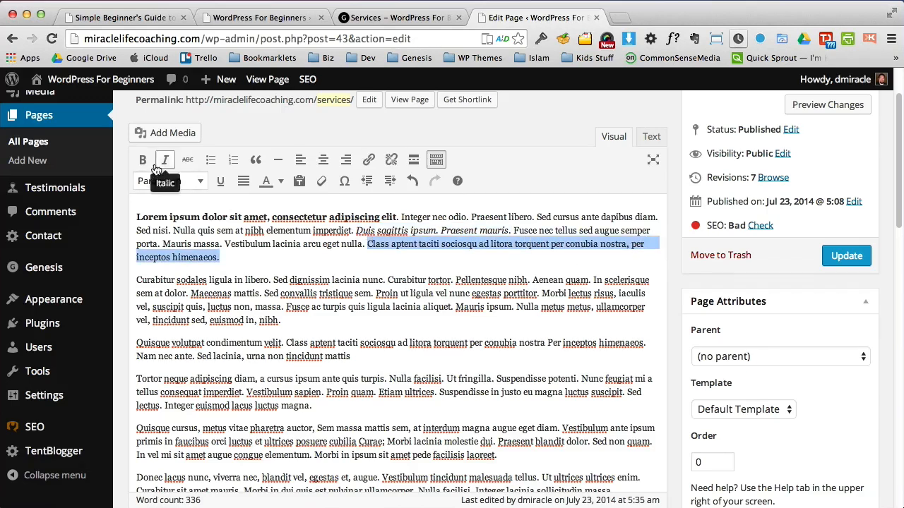
pyautogui.click(142, 160)
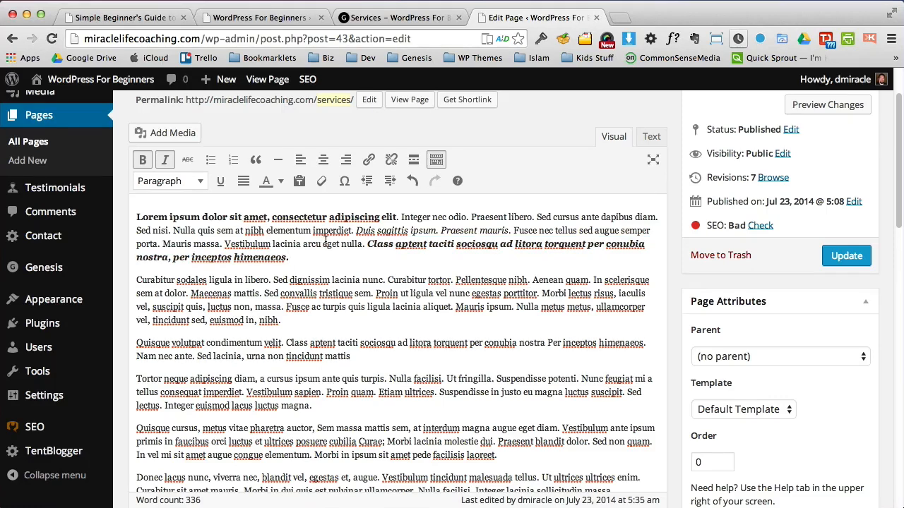
pyautogui.click(845, 256)
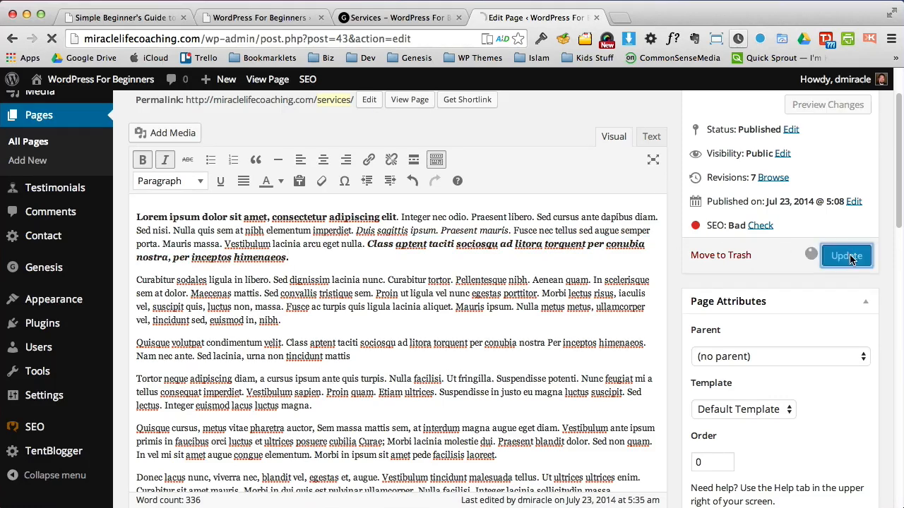
pyautogui.click(846, 256)
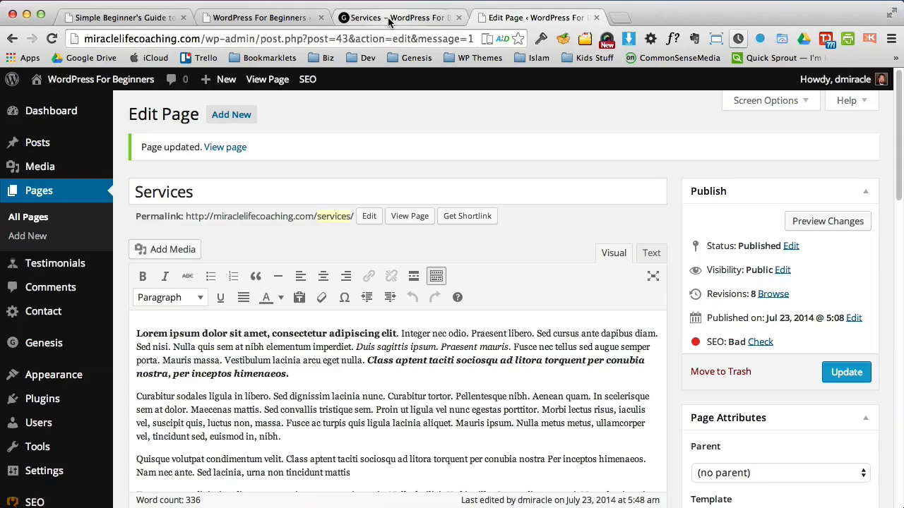
# Step: Reload the live Services page to check the bold, italic and bold-italic text
pyautogui.click(399, 17)
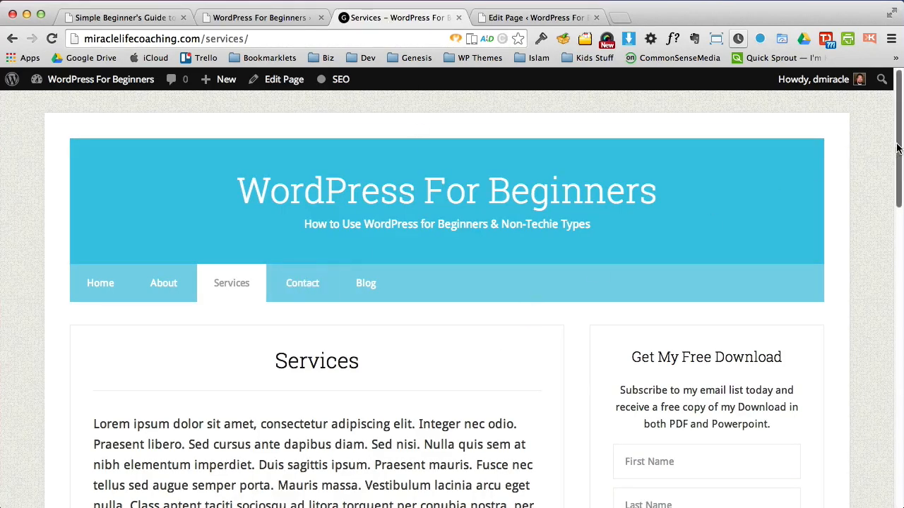
pyautogui.scroll(-3)
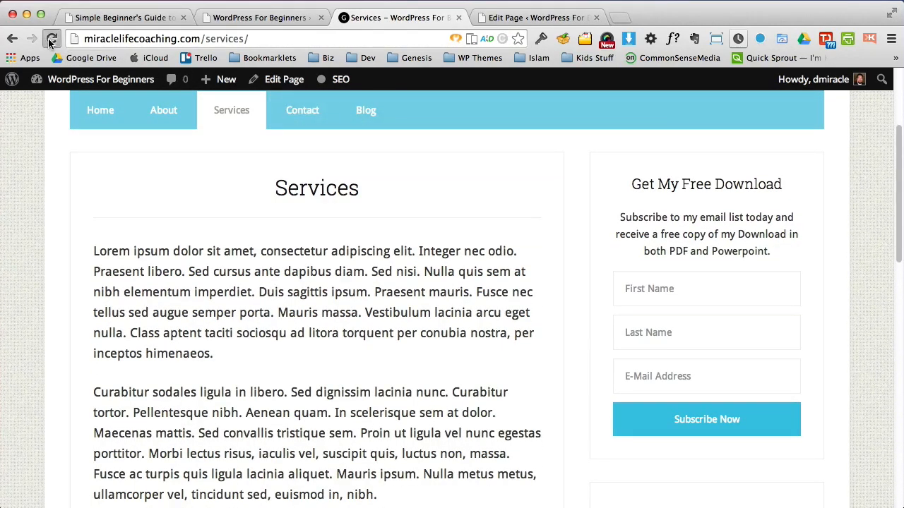
pyautogui.click(50, 39)
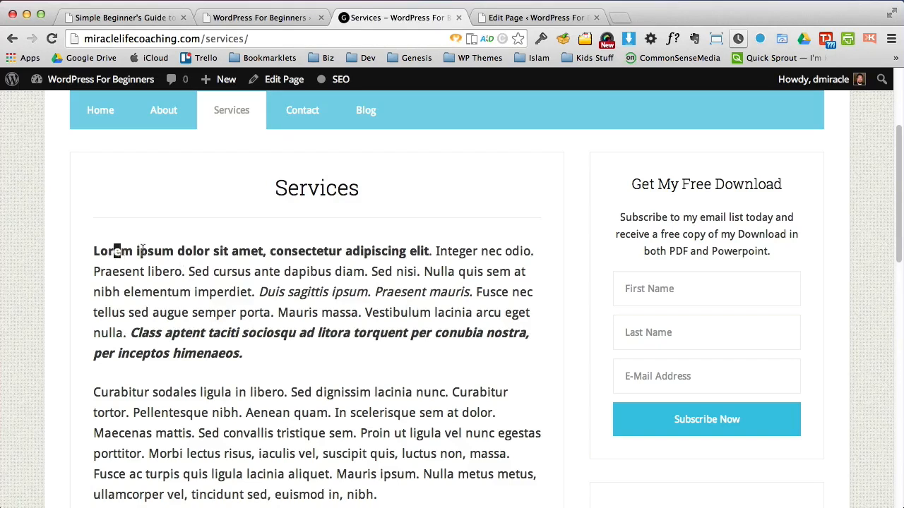
pyautogui.moveTo(259, 292); pyautogui.dragTo(466, 292)
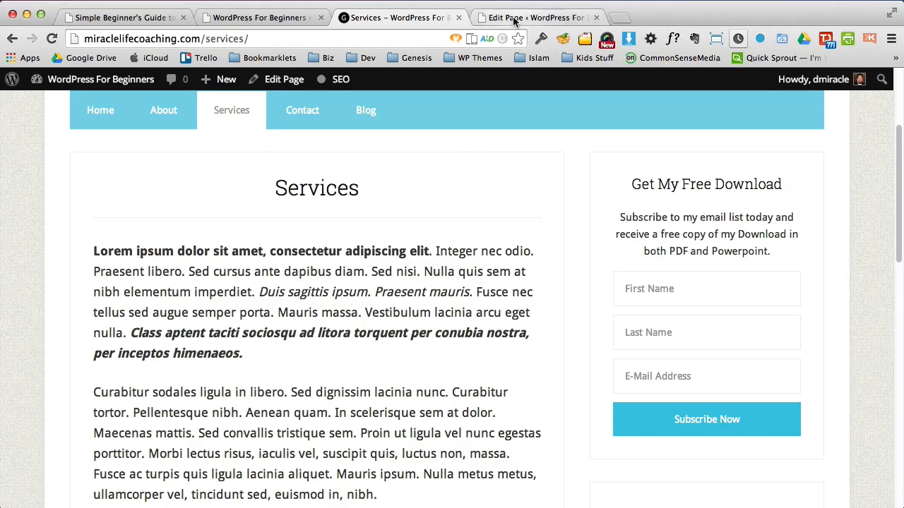
pyautogui.moveTo(537, 17)
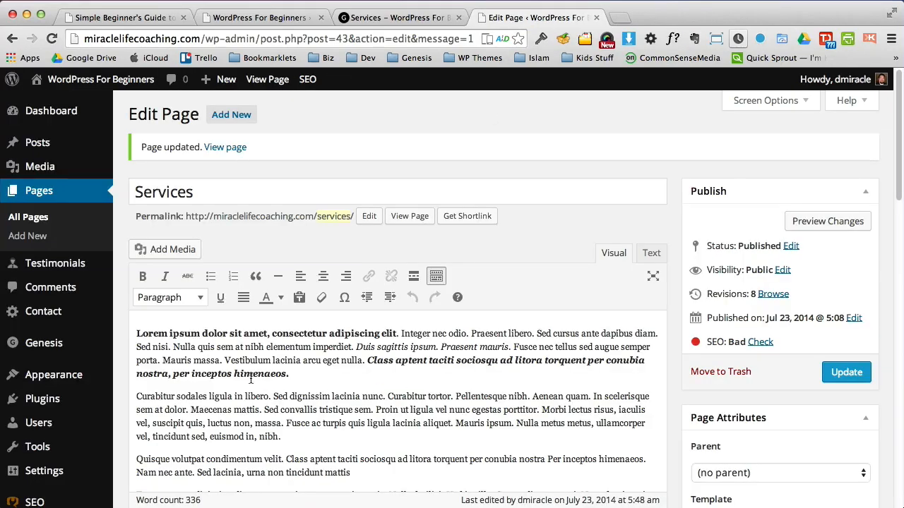
pyautogui.moveTo(210, 276)
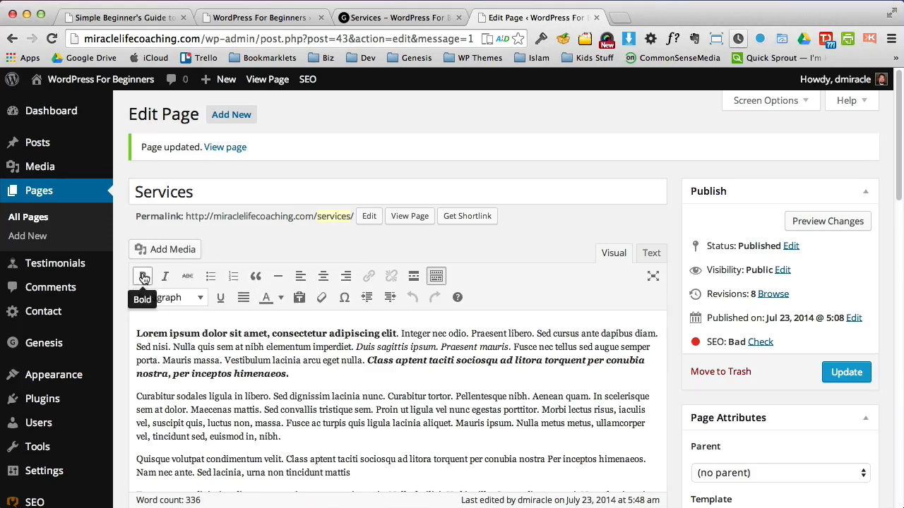
pyautogui.moveTo(233, 276)
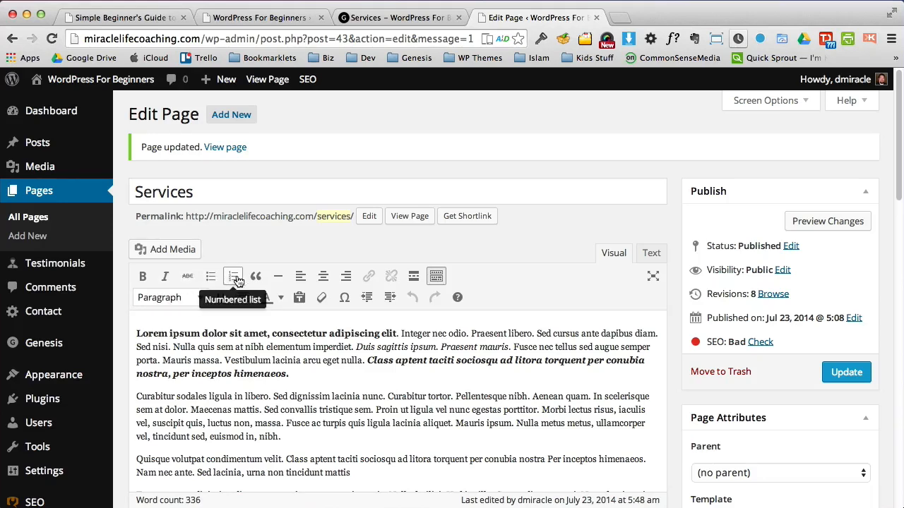
pyautogui.moveTo(300, 276)
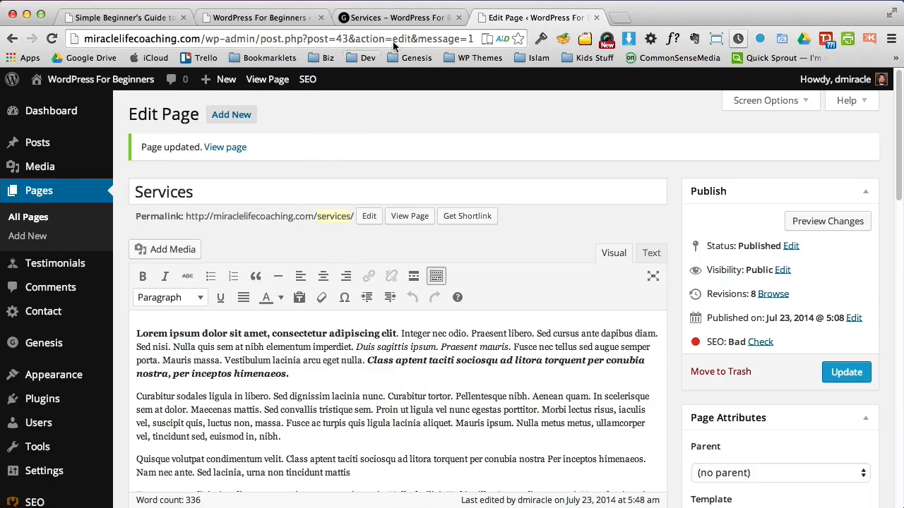
# Step: Glance at the live Services and Home pages, then return to the Services page editor
pyautogui.click(399, 17)
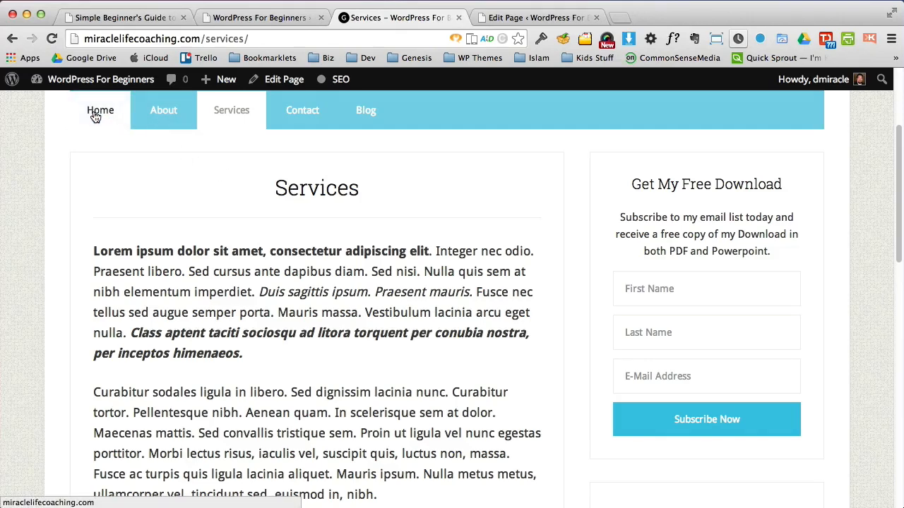
pyautogui.click(100, 110)
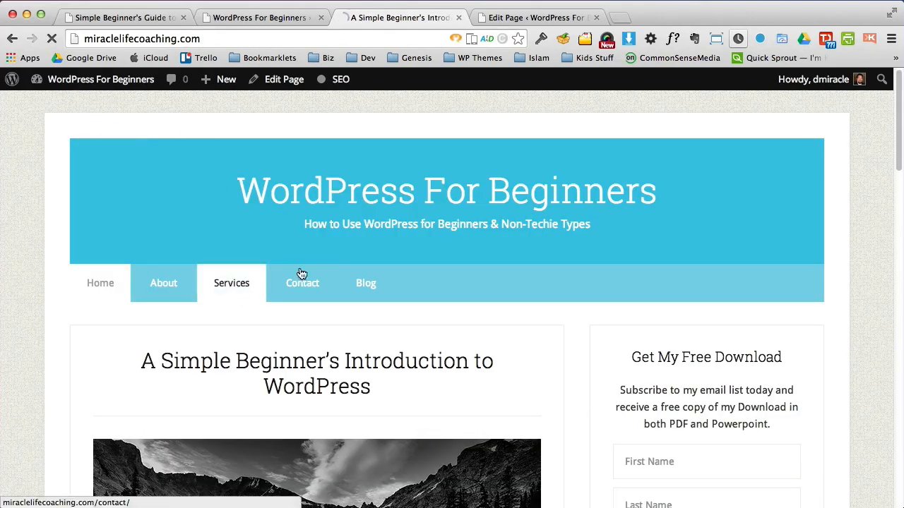
pyautogui.click(284, 79)
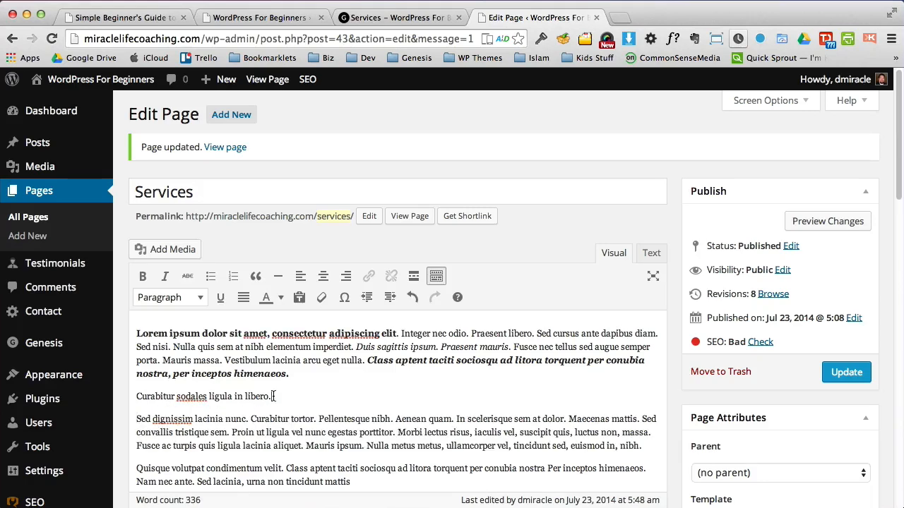
# Step: Make Curabitur a Heading 2, bullet the Morbi lines, bold the Quisque sentence, and update
pyautogui.click(170, 296)
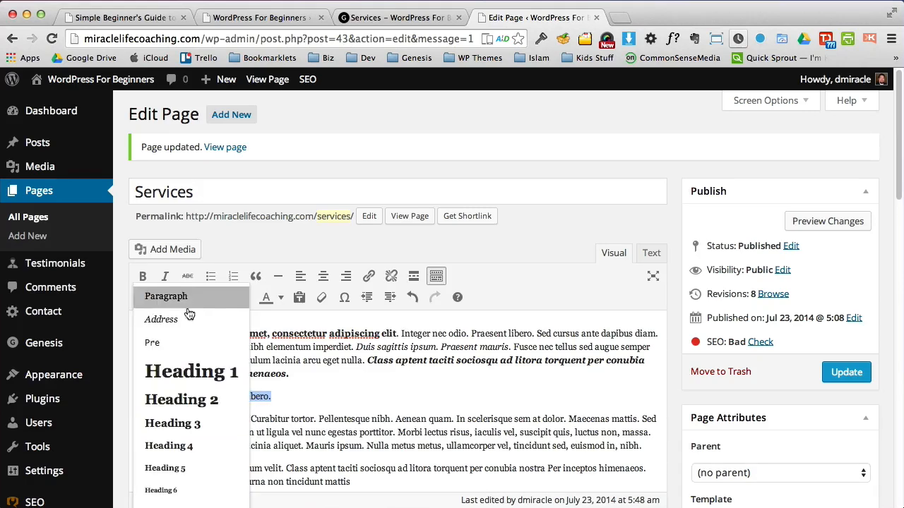
pyautogui.click(181, 400)
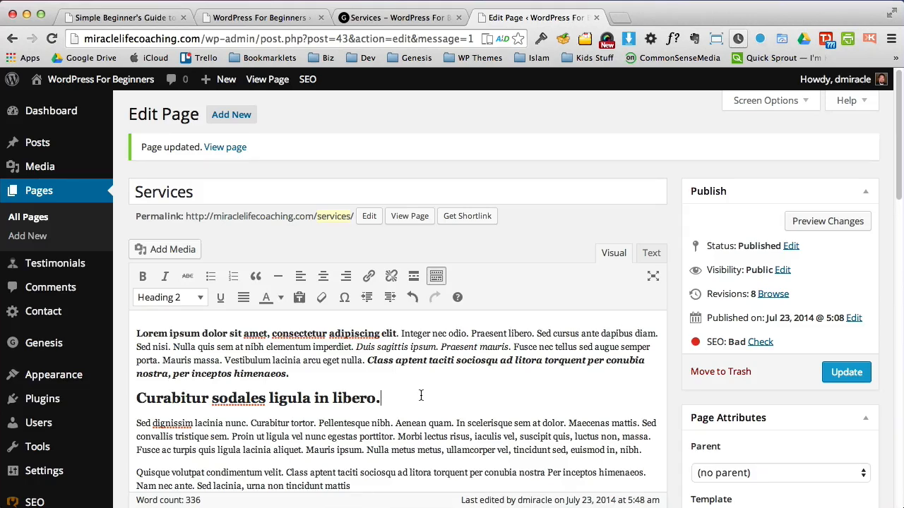
pyautogui.moveTo(305, 426)
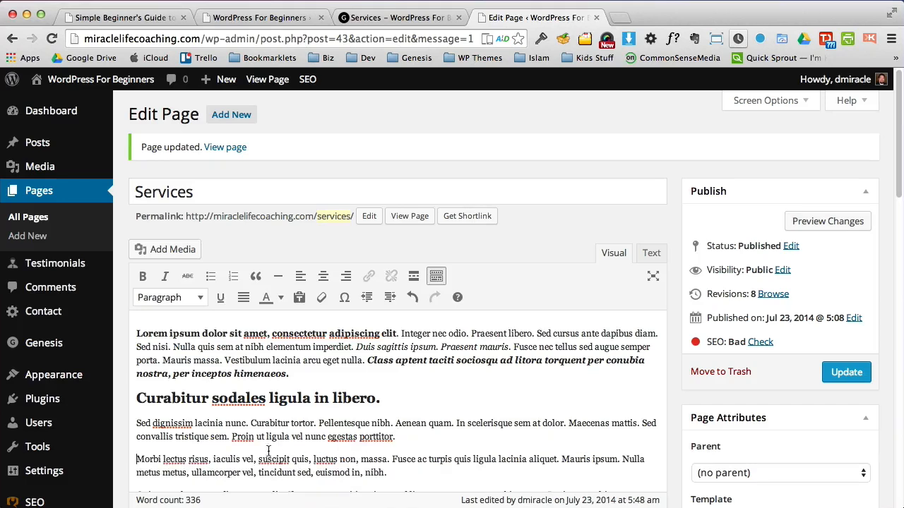
pyautogui.click(210, 276)
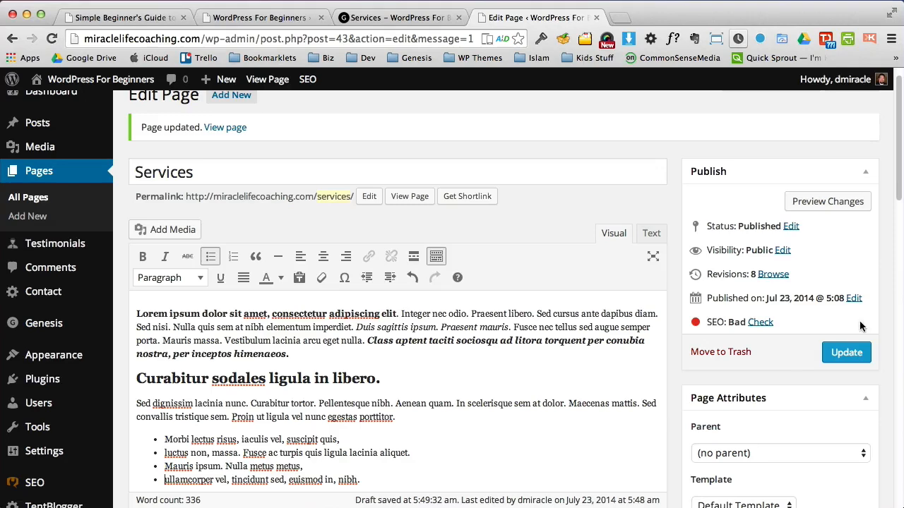
pyautogui.scroll(-3)
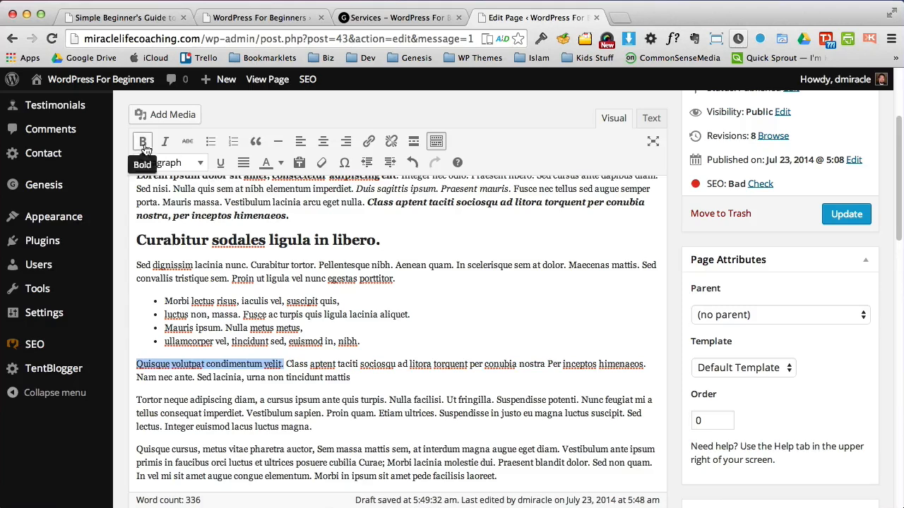
pyautogui.click(280, 163)
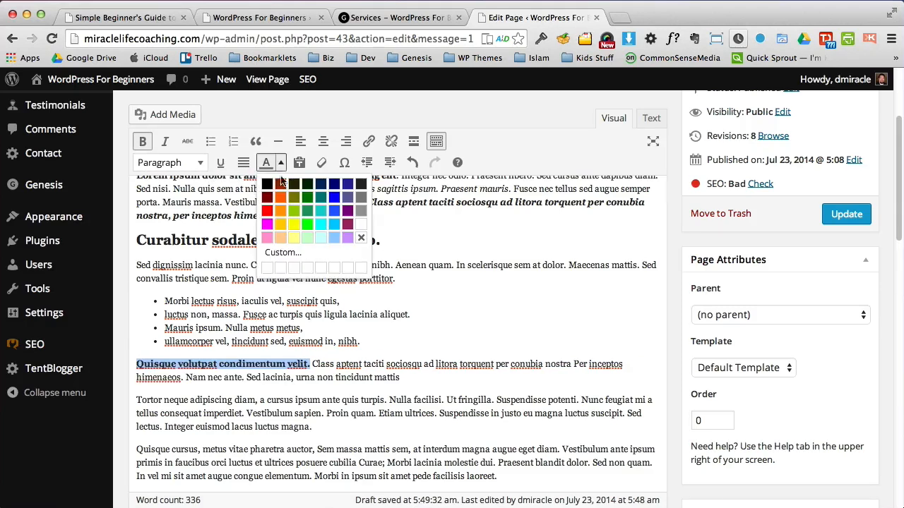
pyautogui.moveTo(266, 162)
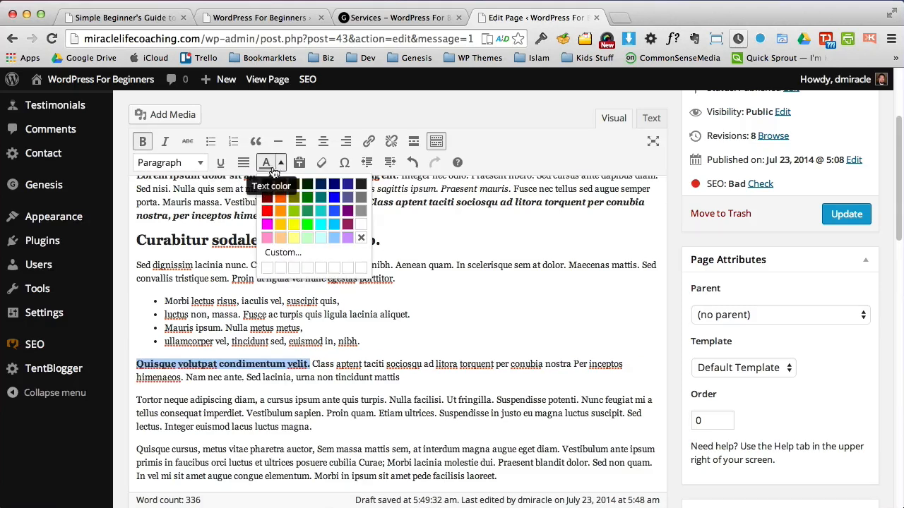
pyautogui.moveTo(282, 253)
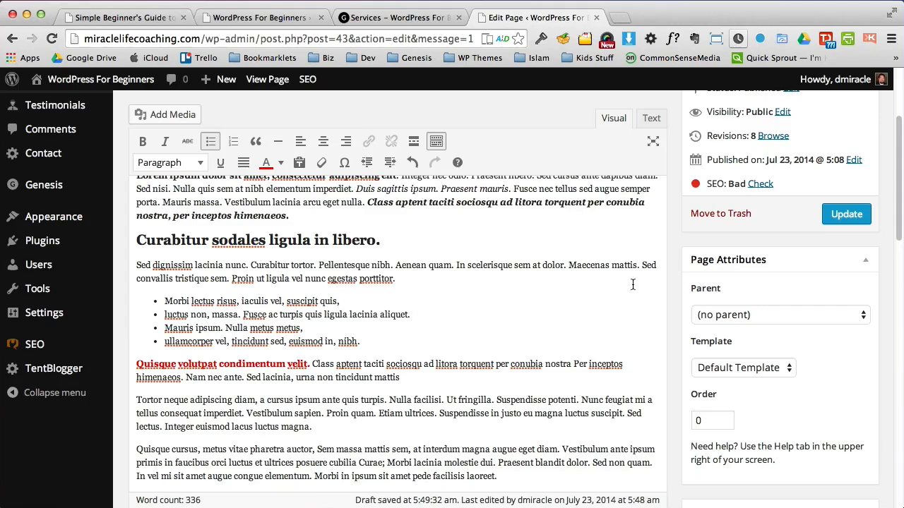
pyautogui.click(846, 214)
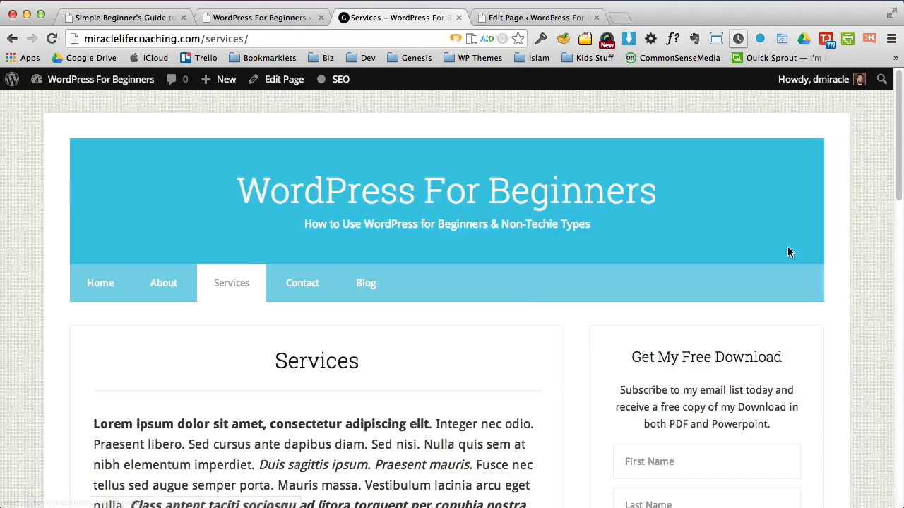
pyautogui.scroll(-3)
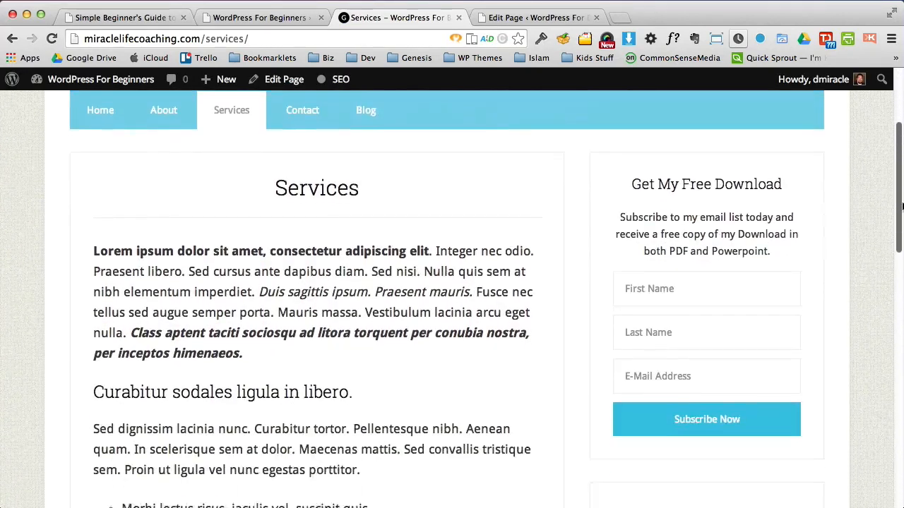
pyautogui.scroll(-3)
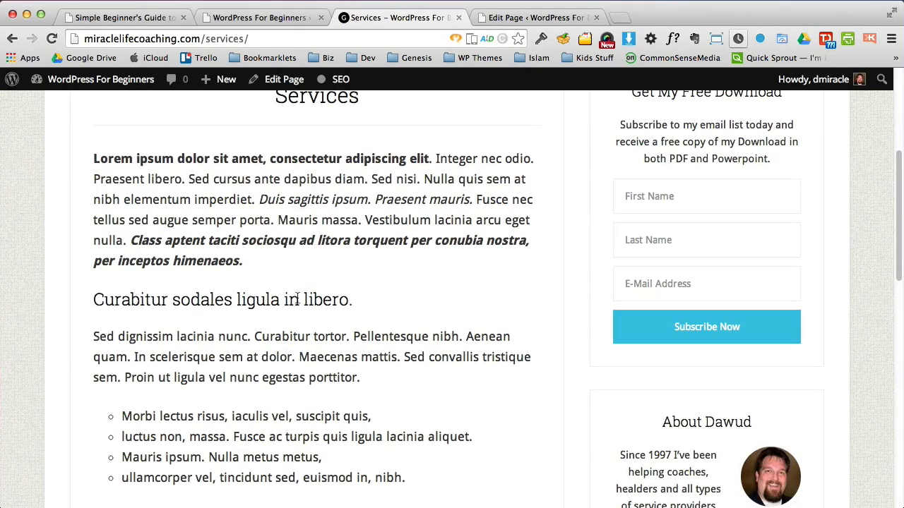
pyautogui.tripleClick(222, 299)
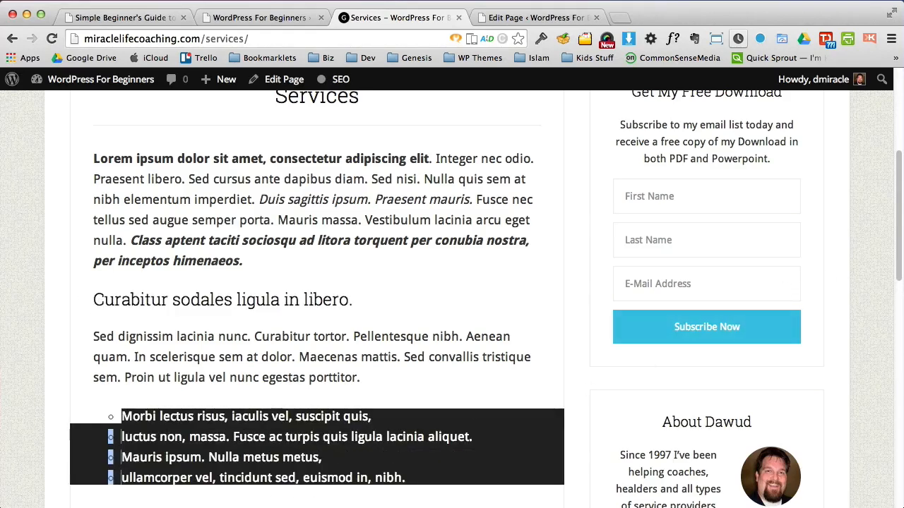
pyautogui.scroll(-3)
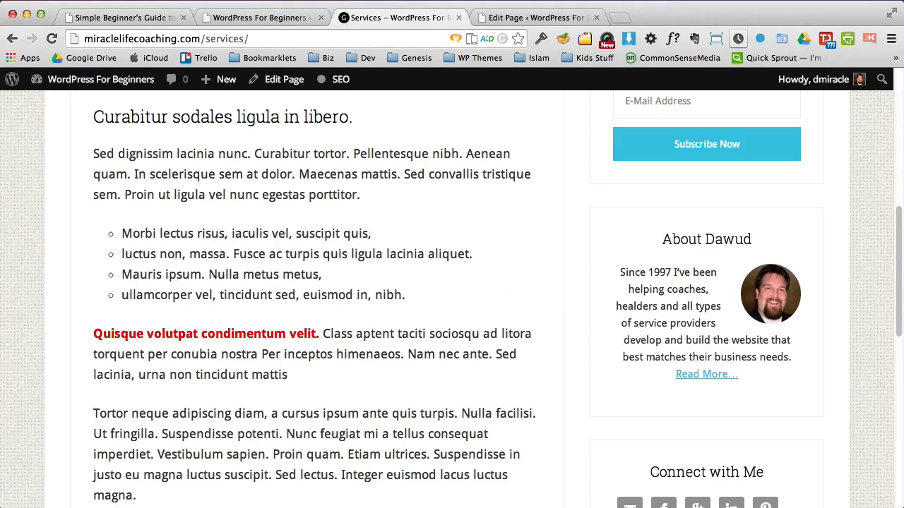
pyautogui.moveTo(530, 237)
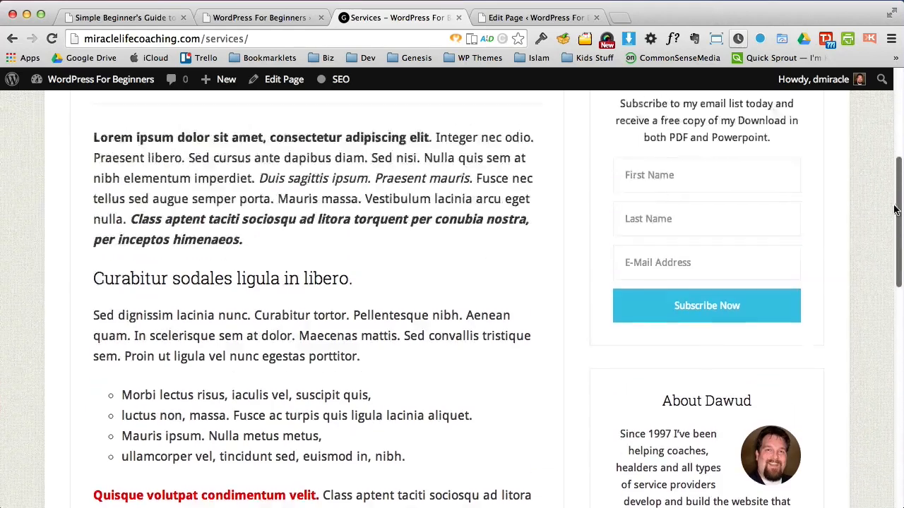
pyautogui.scroll(-3)
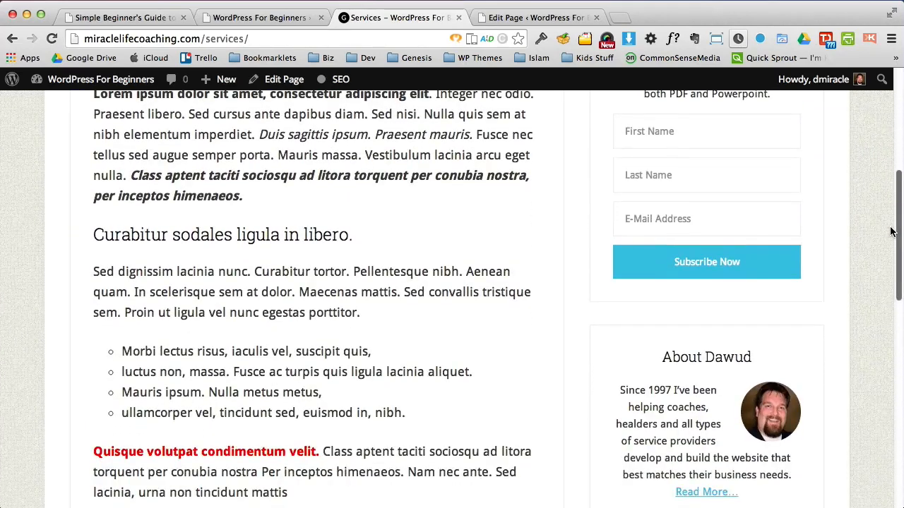
pyautogui.scroll(-3)
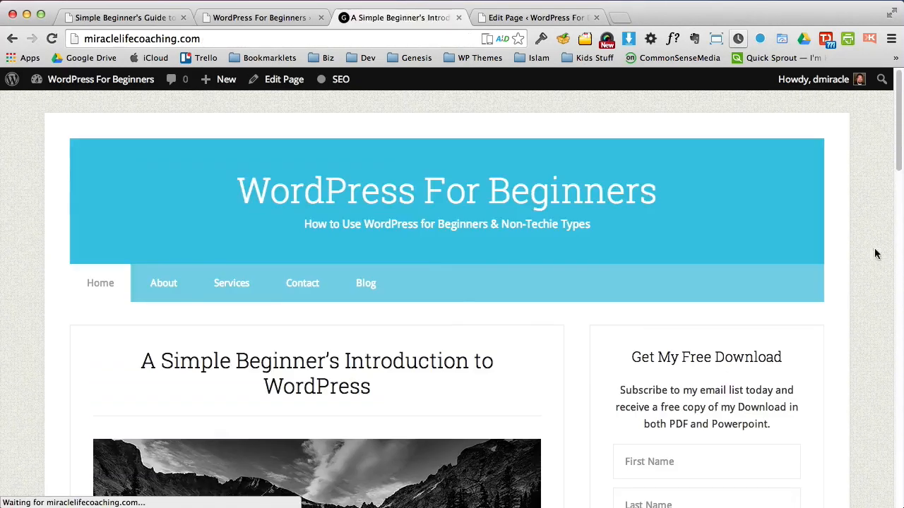
pyautogui.scroll(-3)
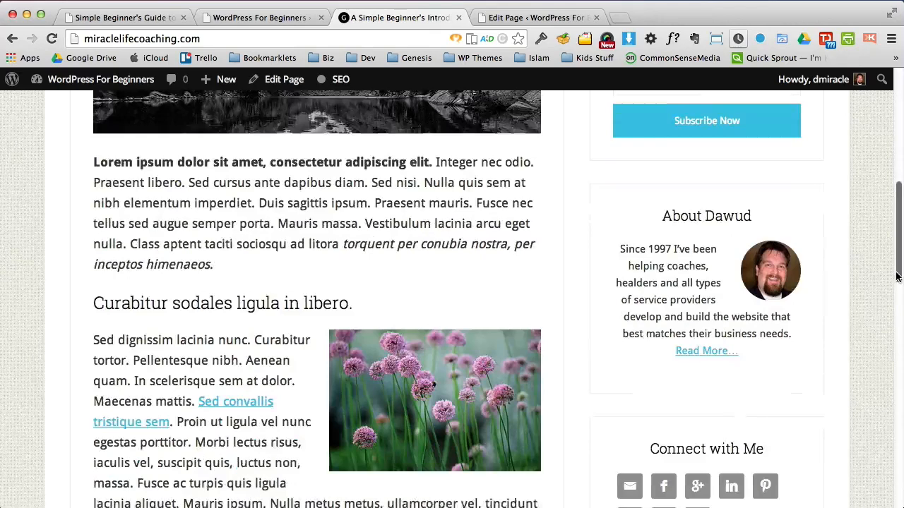
pyautogui.scroll(-3)
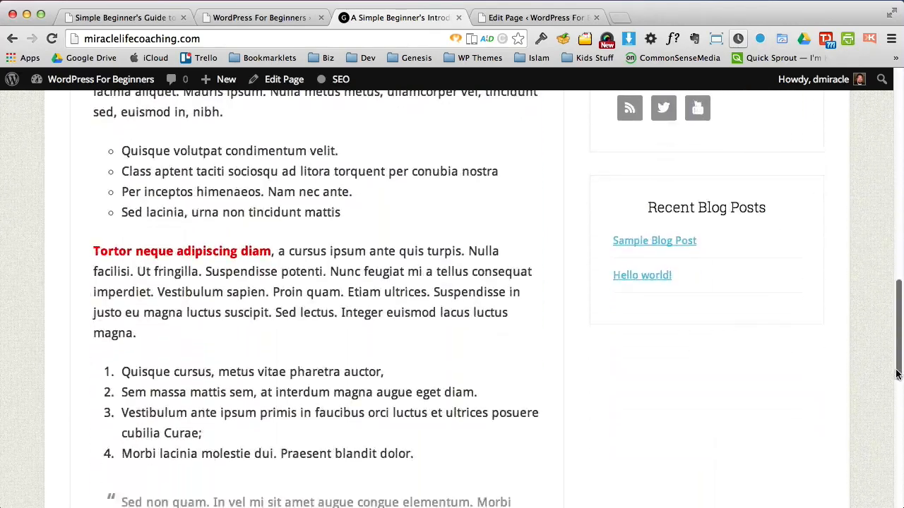
pyautogui.scroll(3)
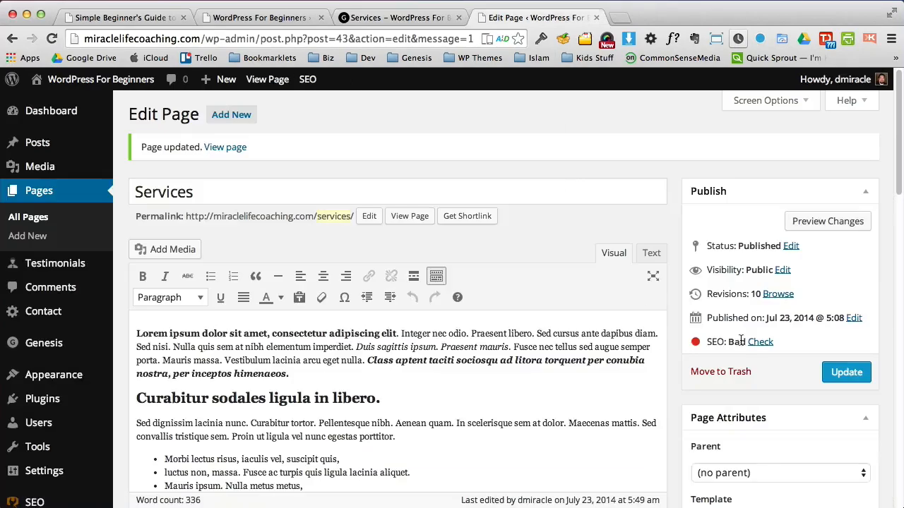
# Step: Make the four Proin lines a numbered list and select 'Tortor neque adipiscing diam'
pyautogui.scroll(-3)
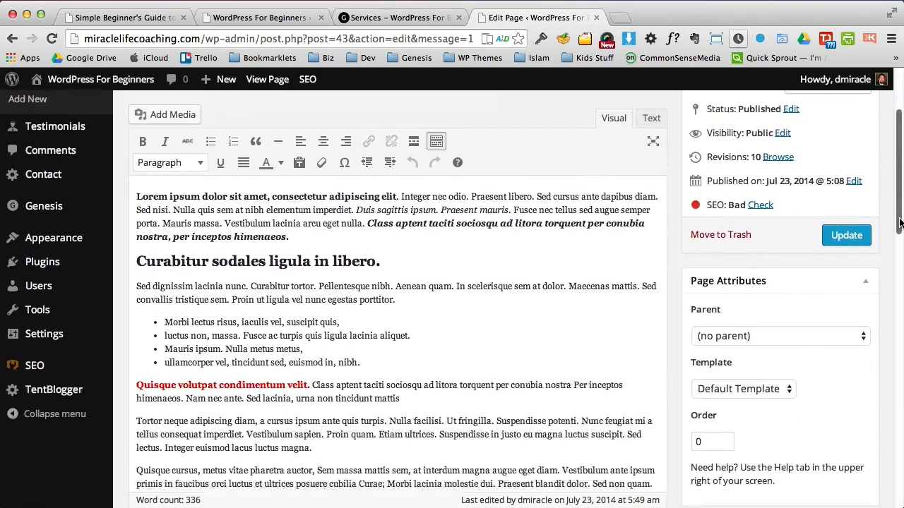
pyautogui.scroll(-3)
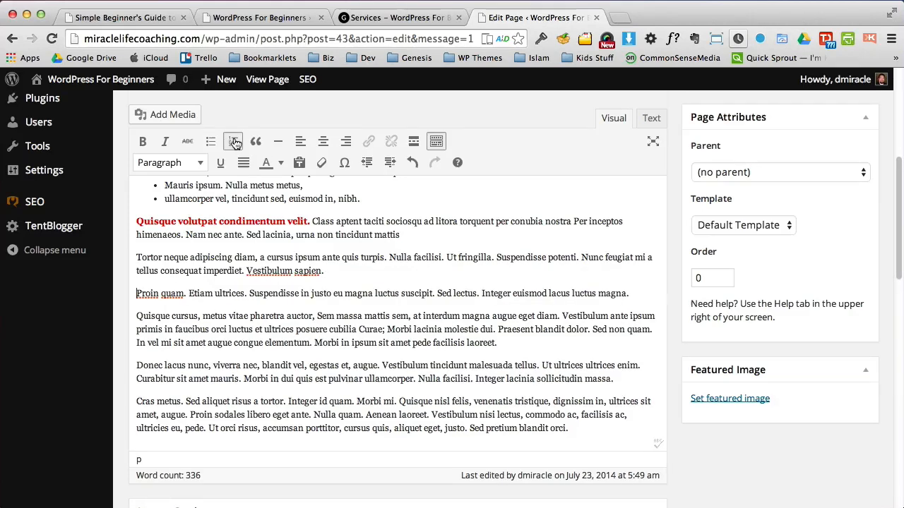
pyautogui.click(233, 142)
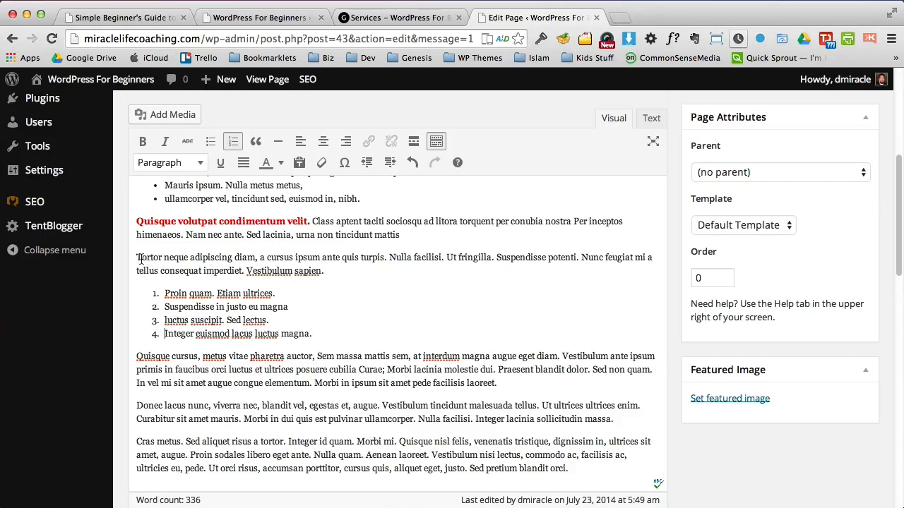
pyautogui.moveTo(137, 257); pyautogui.dragTo(257, 257)
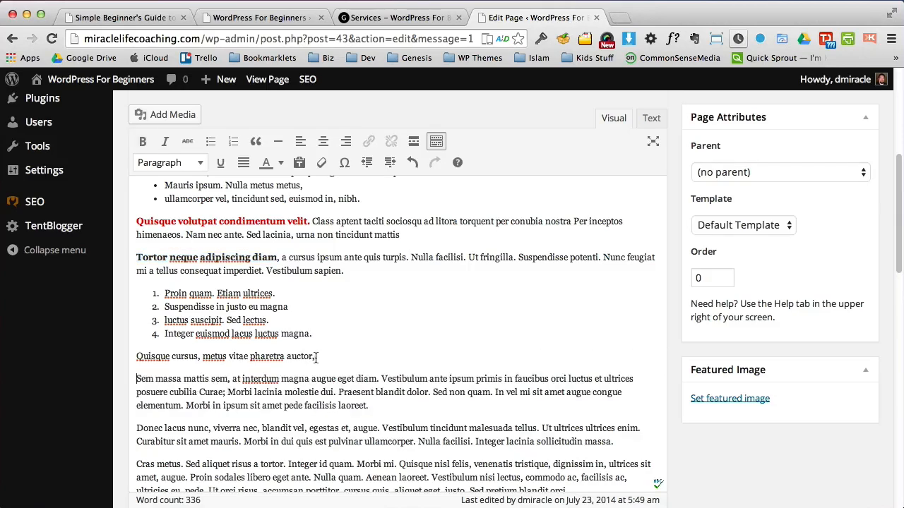
# Step: Make the 'Quisque cursus, metus vitae pharetra auctor' line a Heading 3
pyautogui.tripleClick(226, 356)
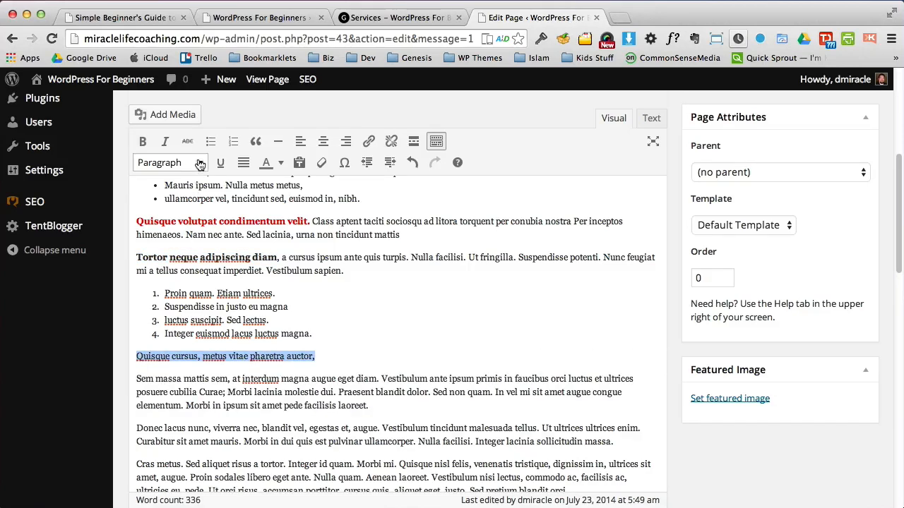
pyautogui.click(169, 163)
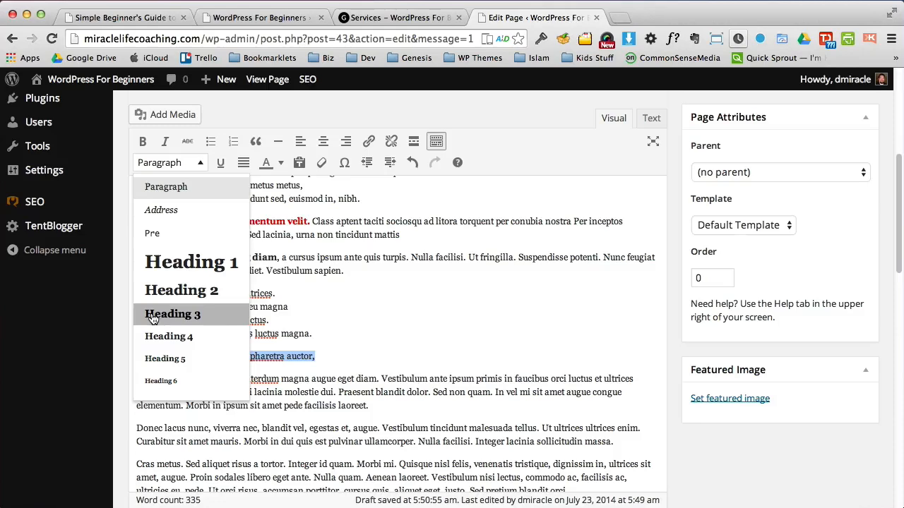
pyautogui.click(173, 314)
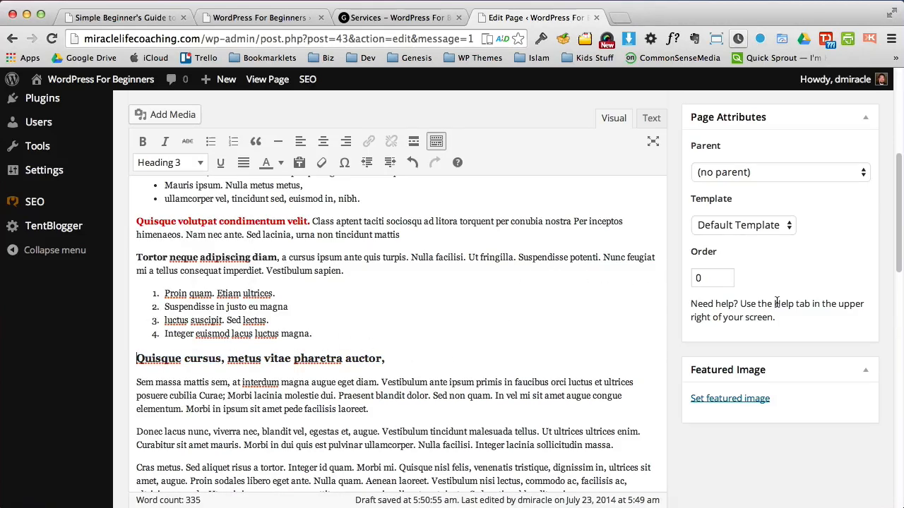
# Step: Turn the Donec lacus paragraph into a block quote
pyautogui.scroll(-3)
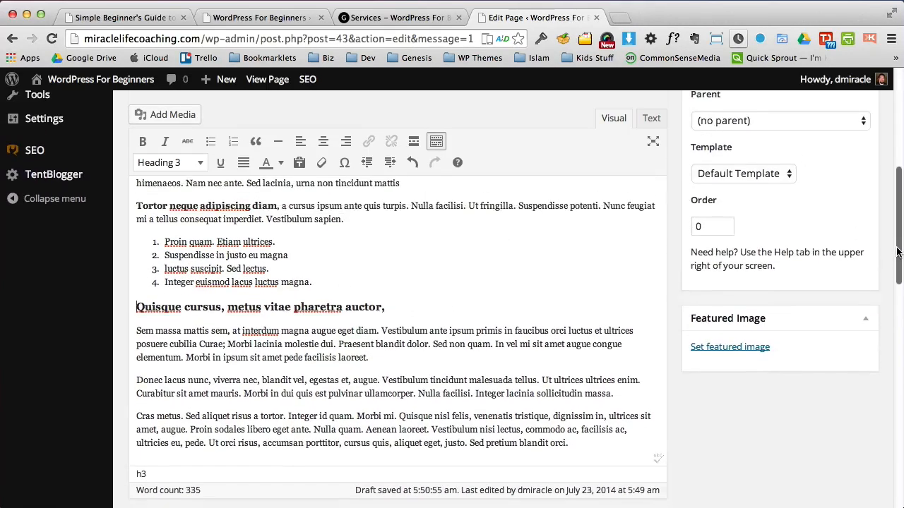
pyautogui.scroll(-3)
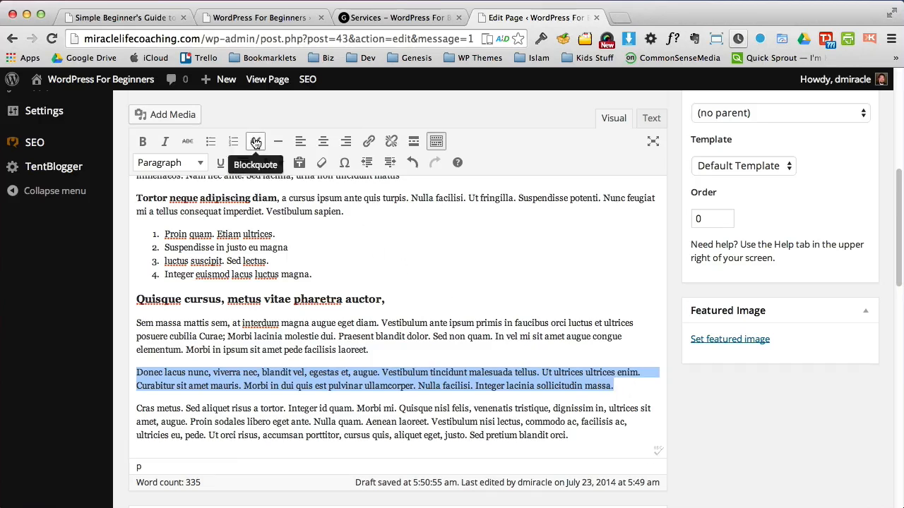
pyautogui.click(256, 141)
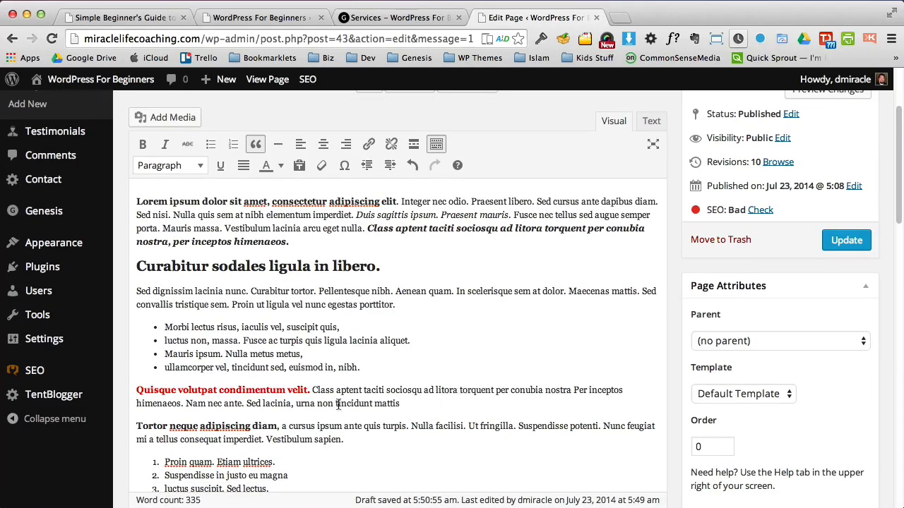
# Step: Link the phrase 'Sed lacinia, urna non tincidunt mattis' to the About page
pyautogui.moveTo(246, 403); pyautogui.dragTo(399, 403)
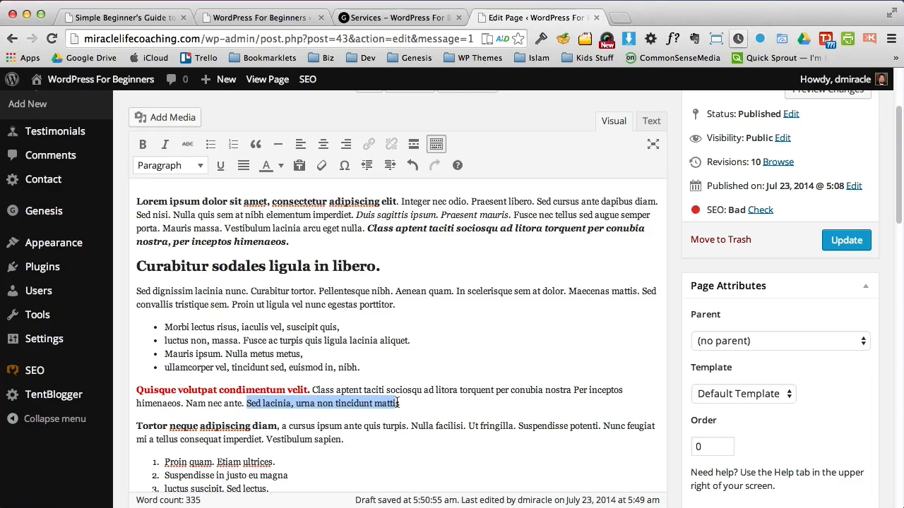
pyautogui.moveTo(368, 144)
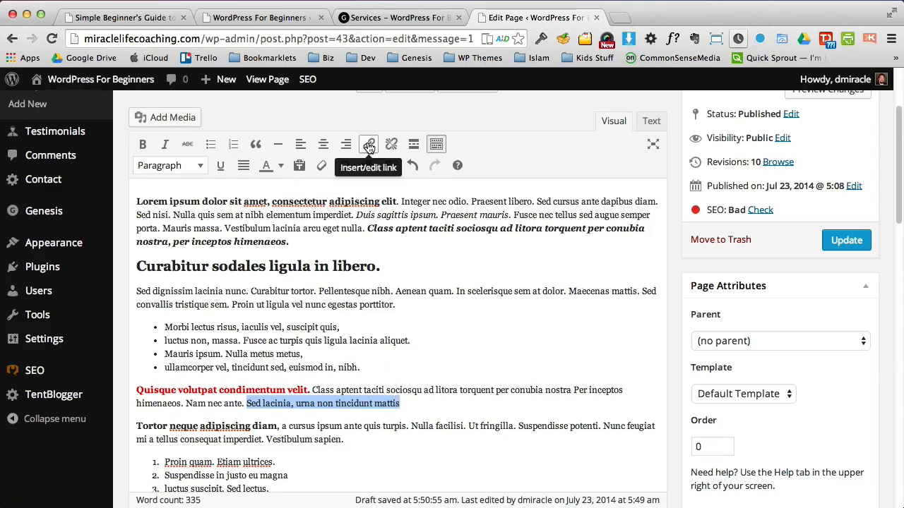
pyautogui.click(368, 144)
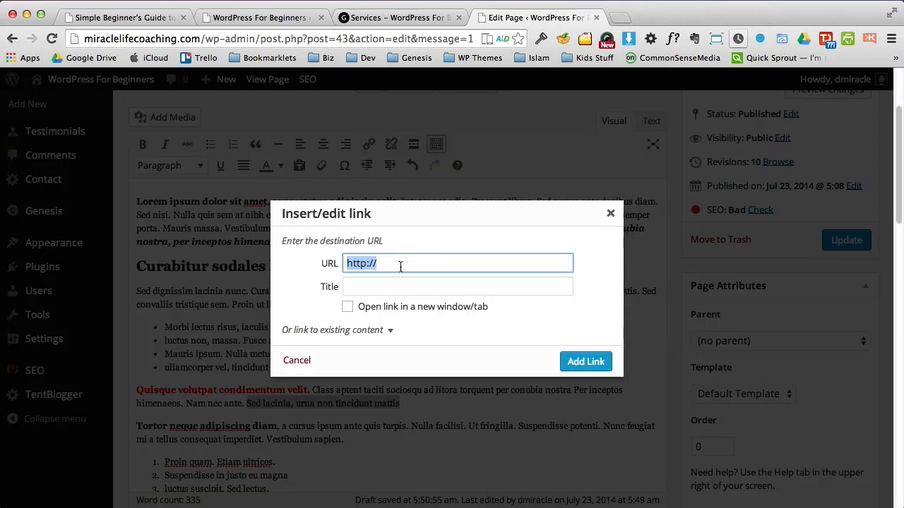
pyautogui.click(332, 329)
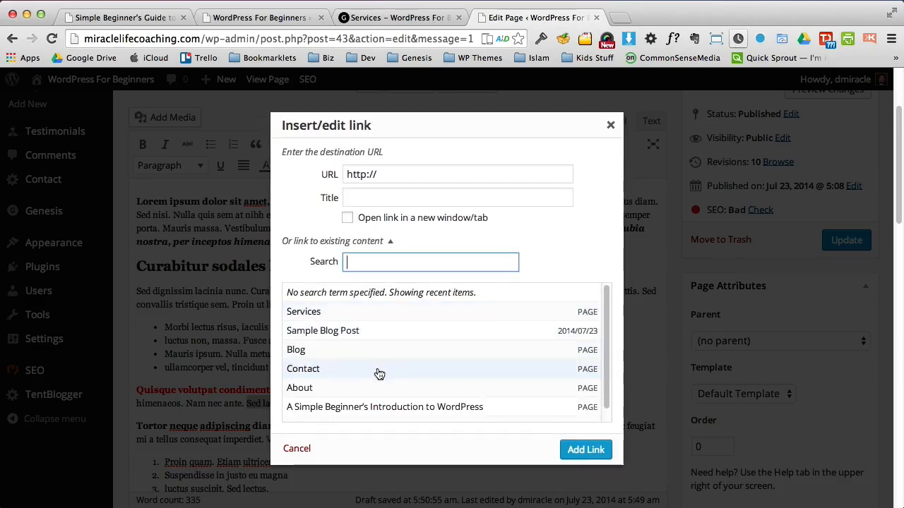
pyautogui.click(299, 388)
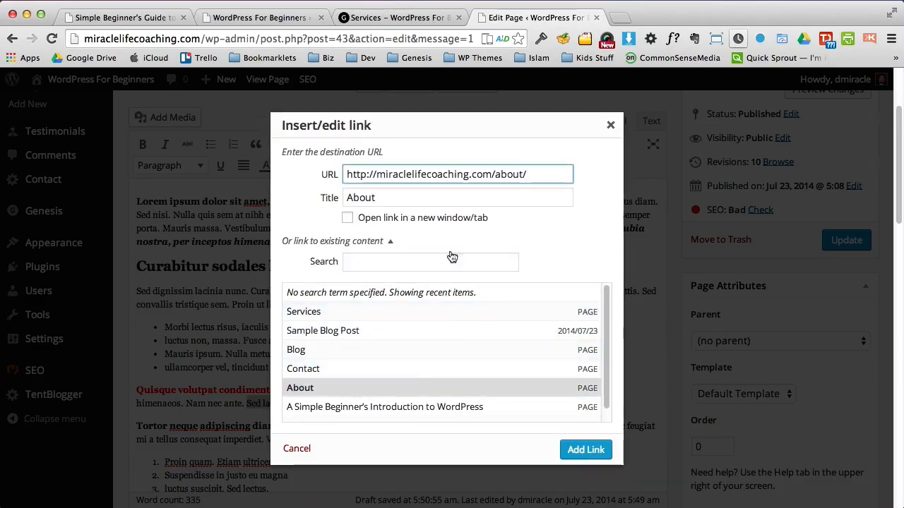
pyautogui.click(585, 450)
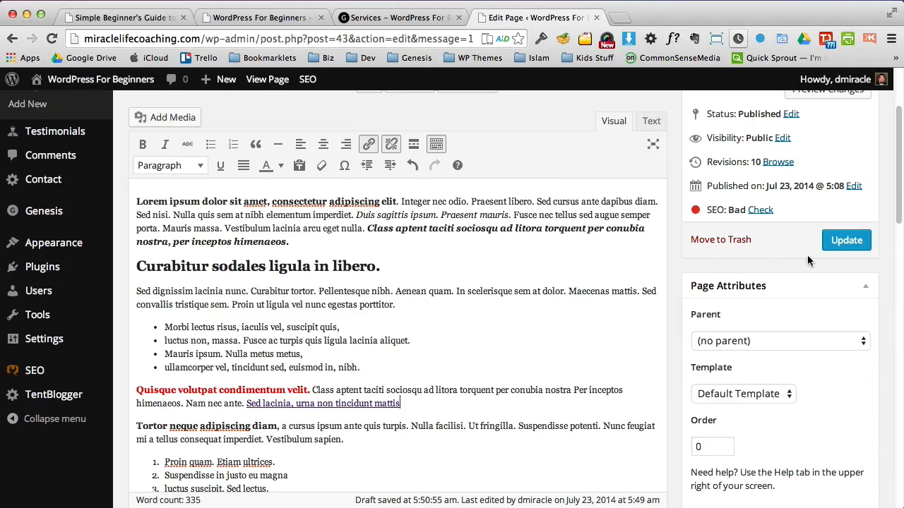
# Step: Link 'dignissim in, ultrices sit amet, augue' to dmiracle.com and update the page
pyautogui.scroll(-3)
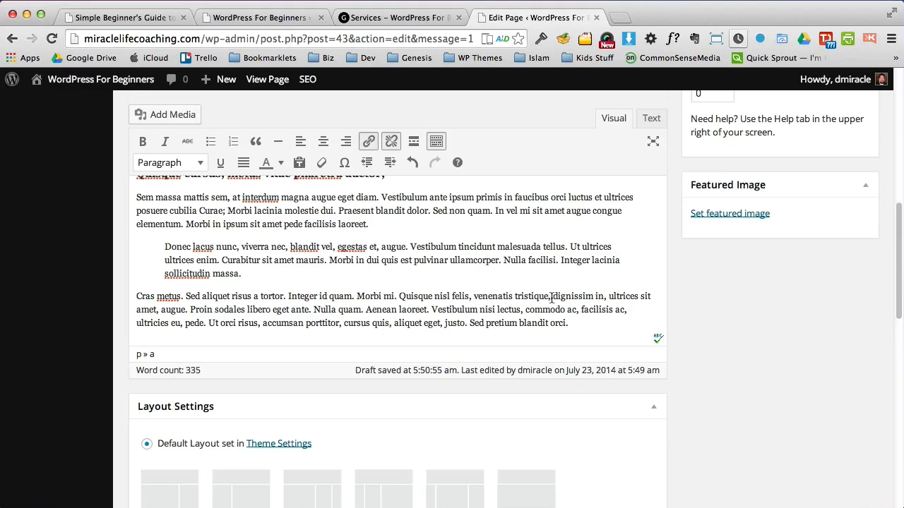
pyautogui.moveTo(552, 296); pyautogui.dragTo(189, 309)
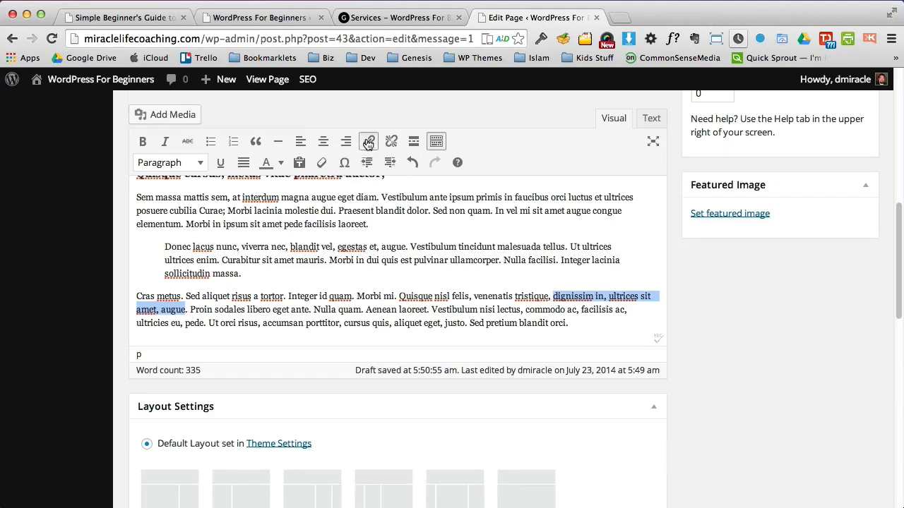
pyautogui.click(368, 141)
pyautogui.write('http://dmiracle.com')
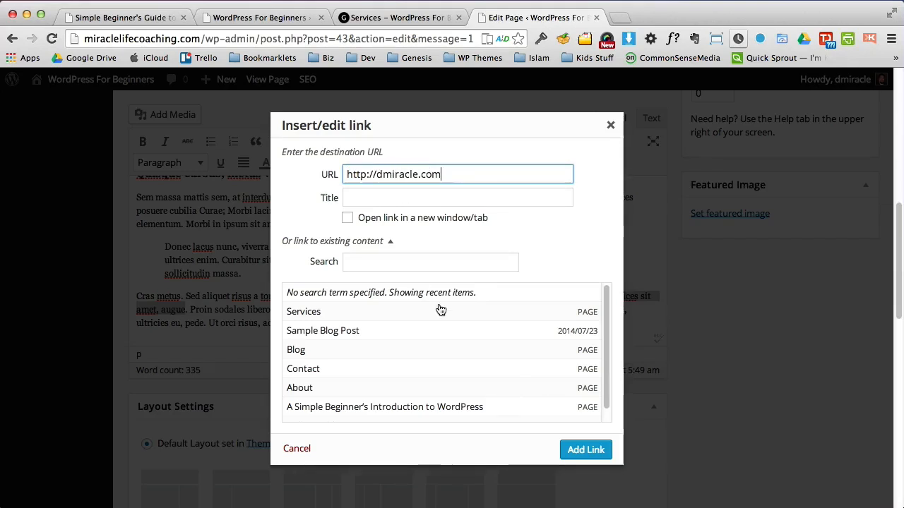
pyautogui.click(347, 218)
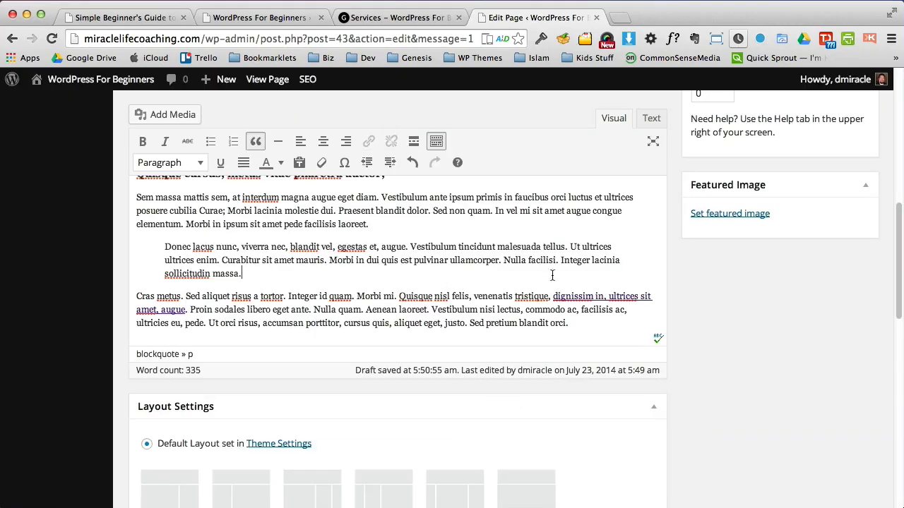
pyautogui.scroll(3)
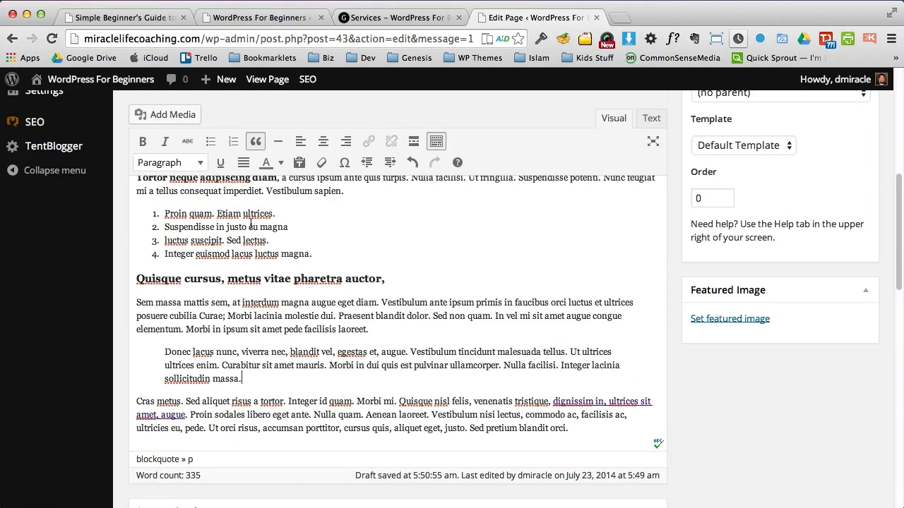
pyautogui.click(261, 278)
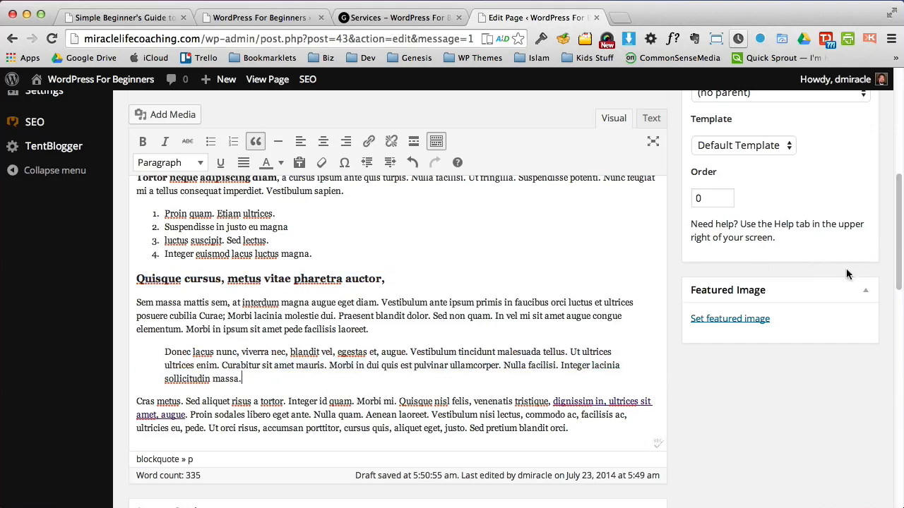
pyautogui.click(846, 270)
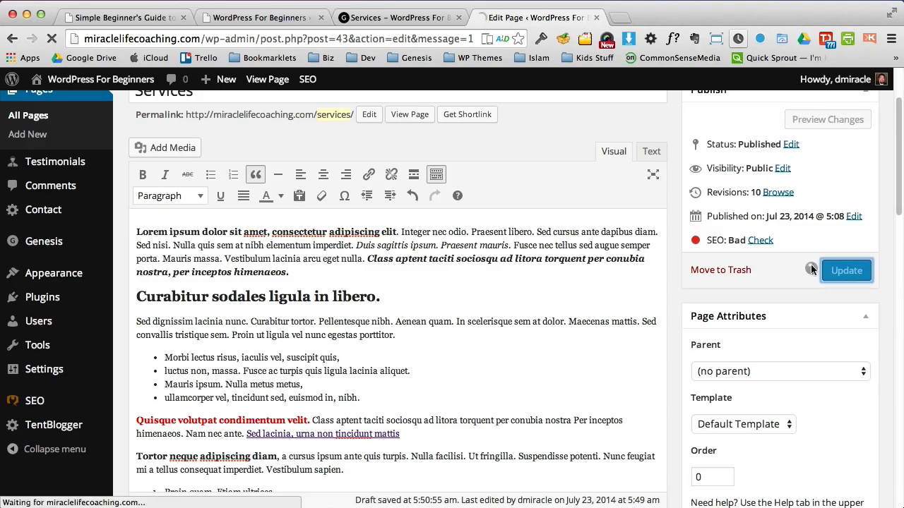
# Step: View the live Services page, follow the new About link, and go back
pyautogui.click(846, 271)
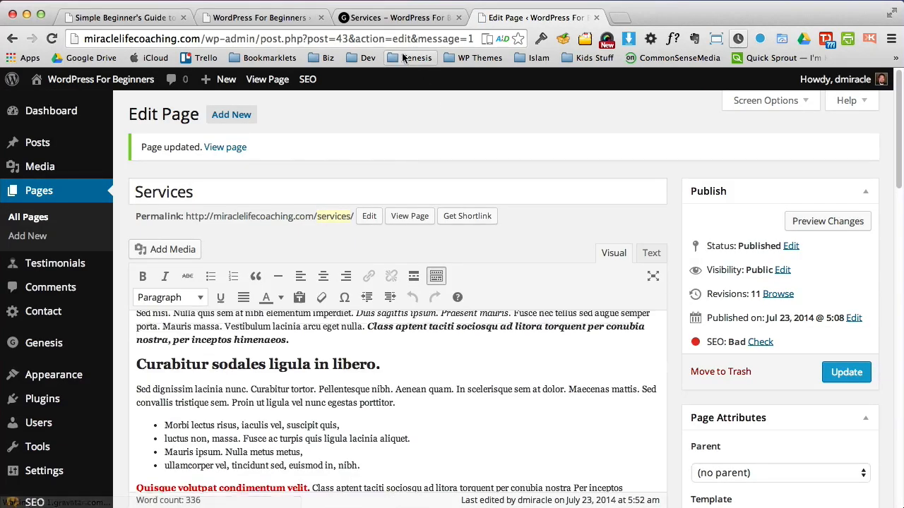
pyautogui.click(399, 17)
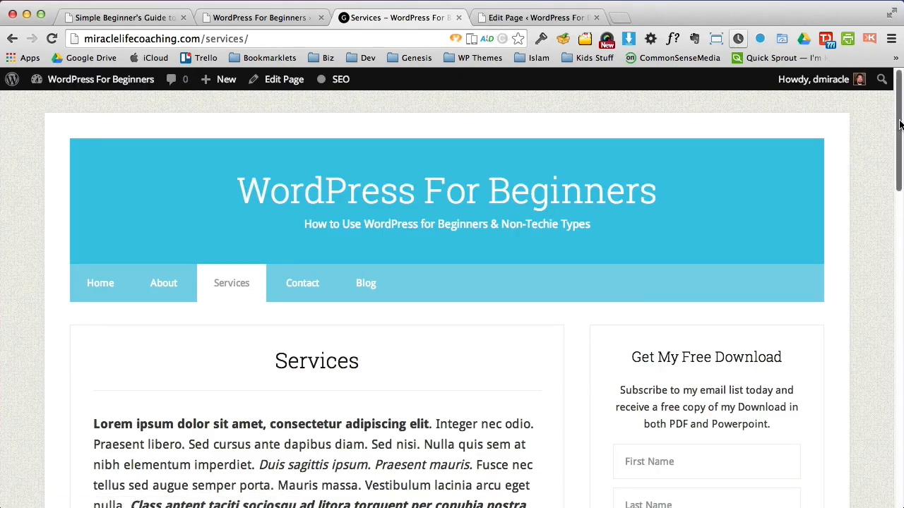
pyautogui.scroll(-3)
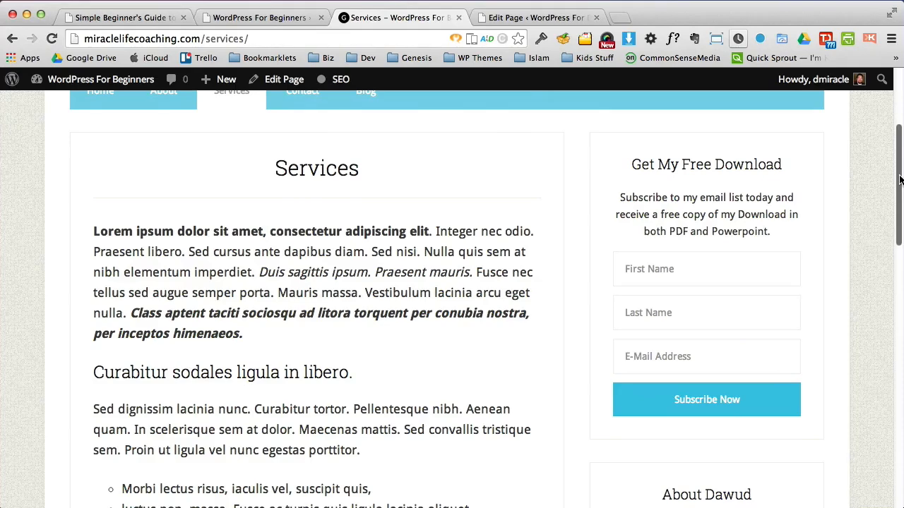
pyautogui.scroll(-3)
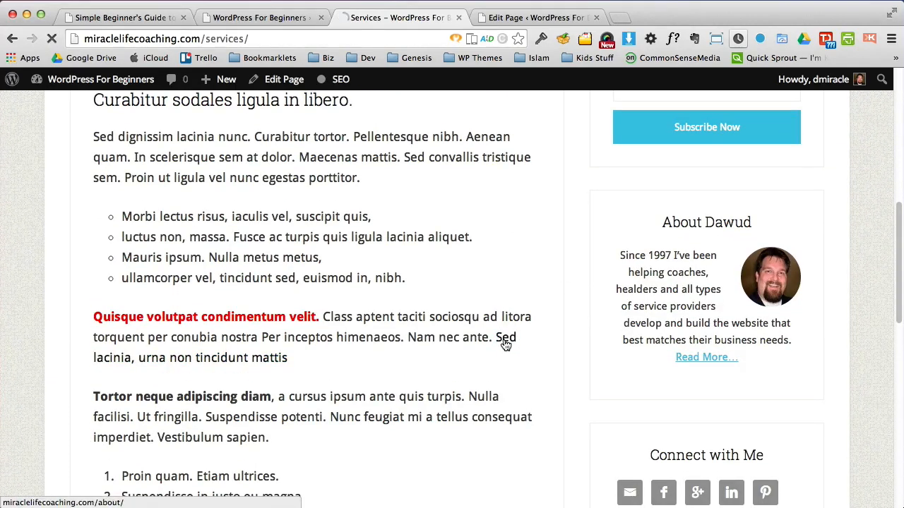
pyautogui.click(163, 283)
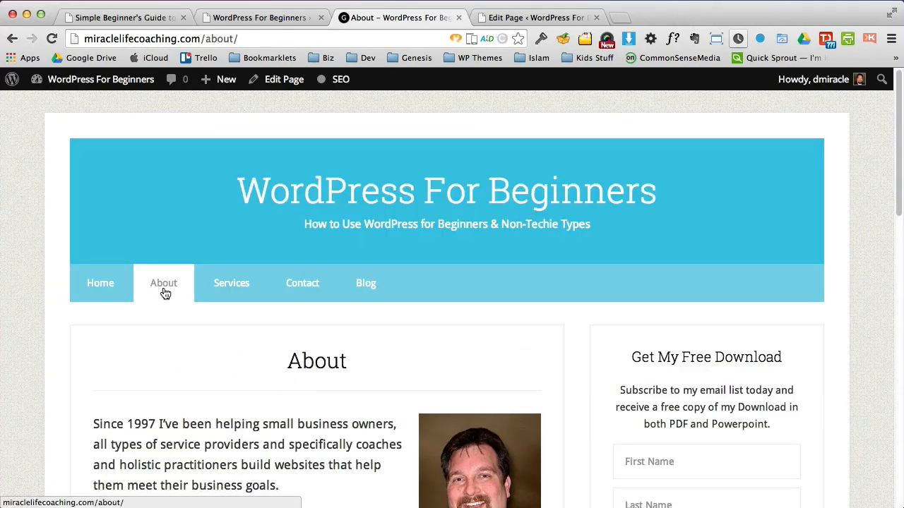
pyautogui.click(231, 282)
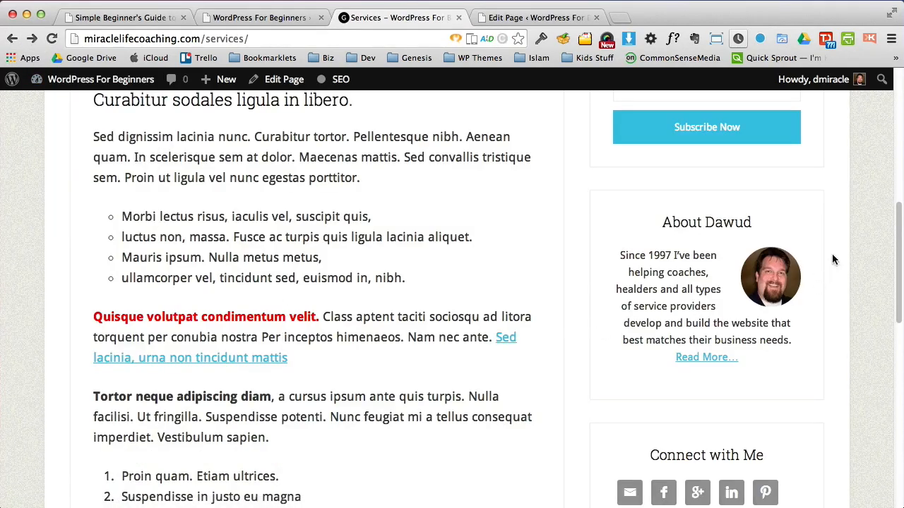
# Step: Highlight passages on the live Services page, then clear the selection
pyautogui.moveTo(110, 396); pyautogui.dragTo(238, 396)
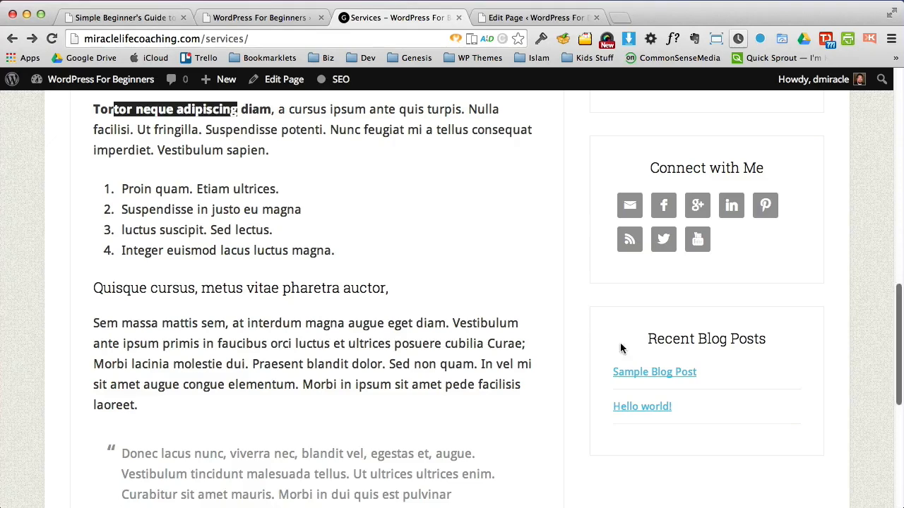
pyautogui.moveTo(134, 288); pyautogui.dragTo(389, 288)
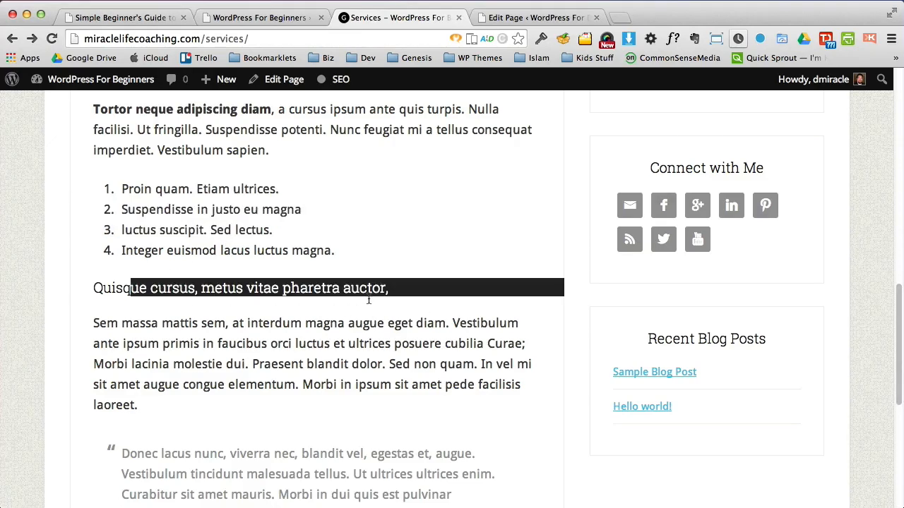
pyautogui.click(255, 453)
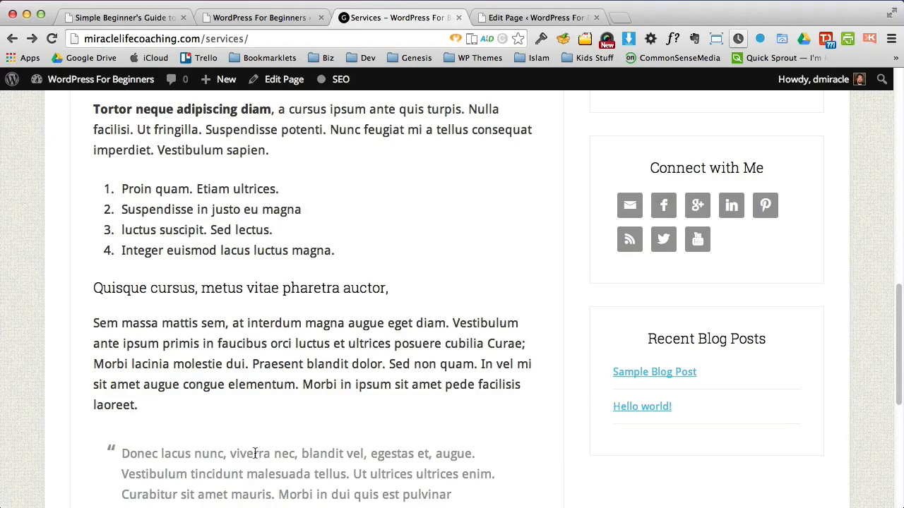
pyautogui.scroll(-3)
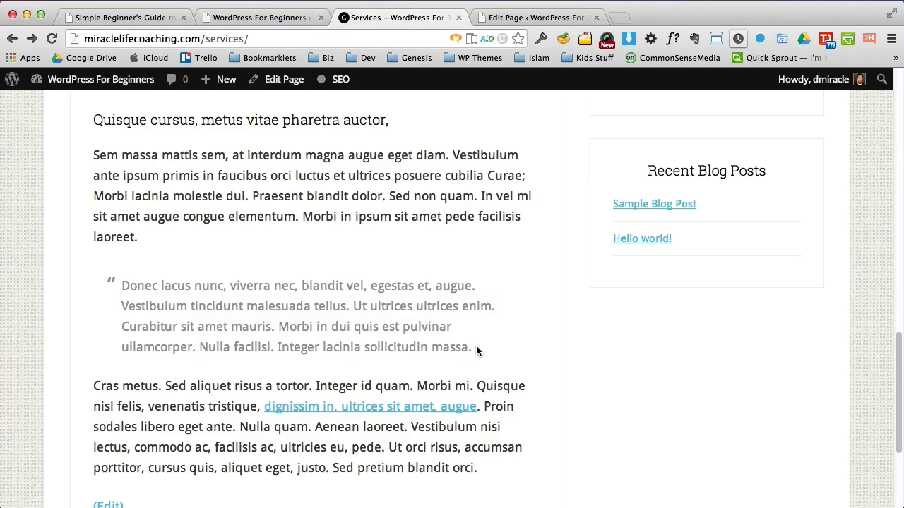
pyautogui.moveTo(122, 285); pyautogui.dragTo(470, 347)
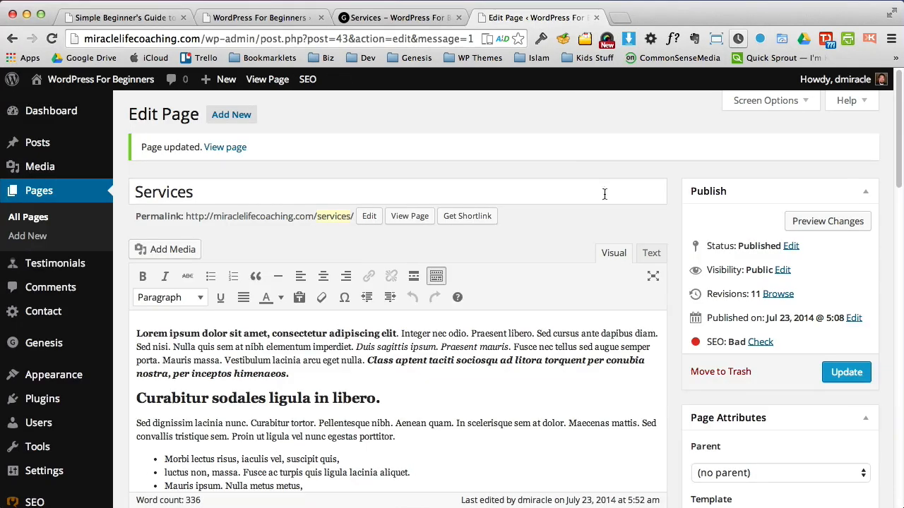
# Step: Type the '- Testimonial Name' credit line below the block quote
pyautogui.scroll(-3)
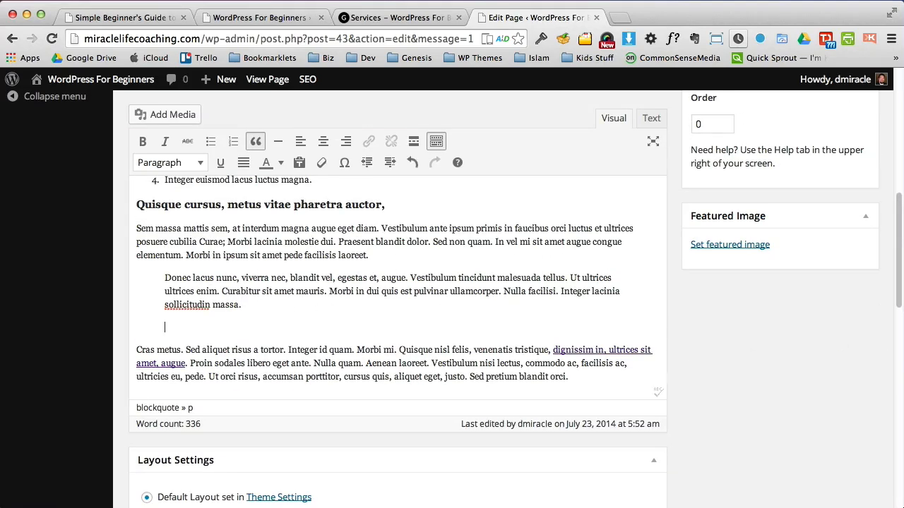
pyautogui.write('-')
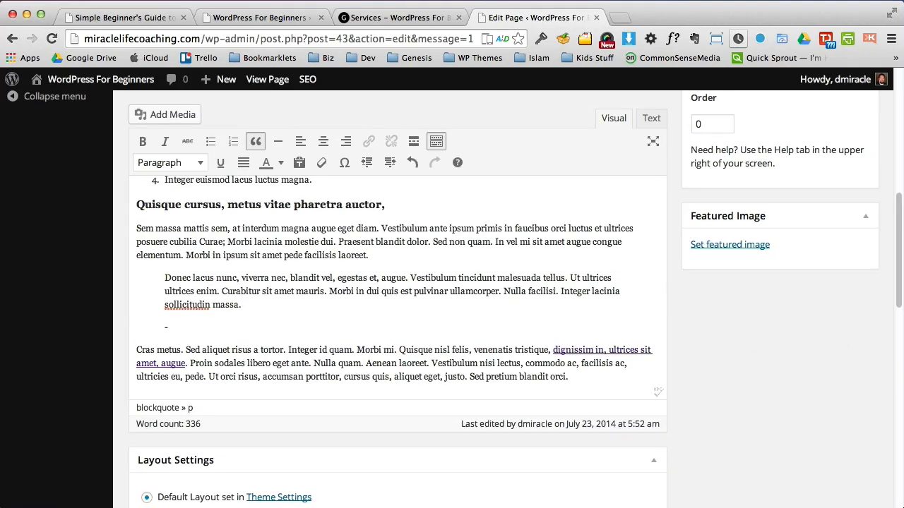
pyautogui.write('TEstim')
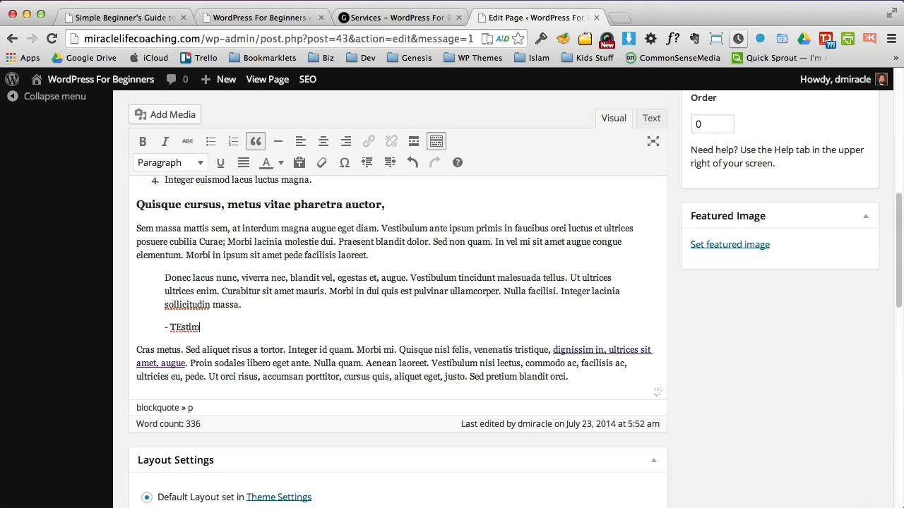
pyautogui.write('Testim')
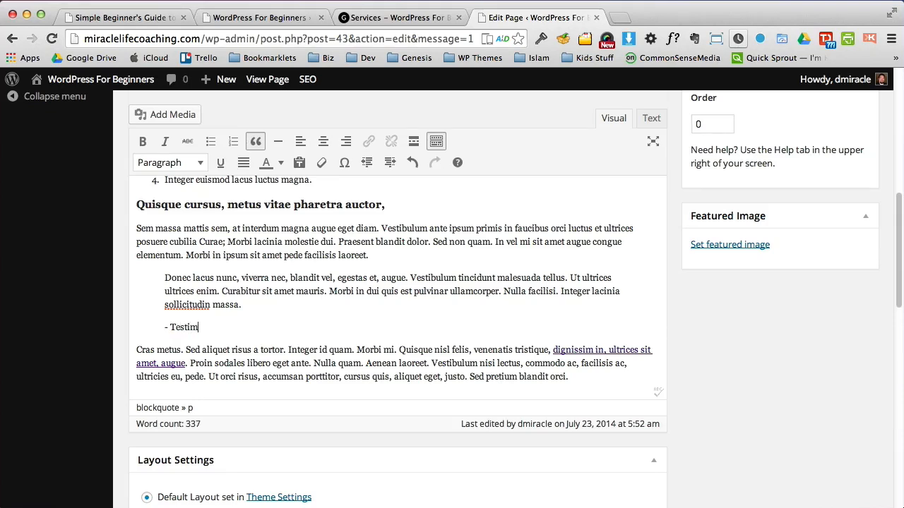
pyautogui.write('onial Name')
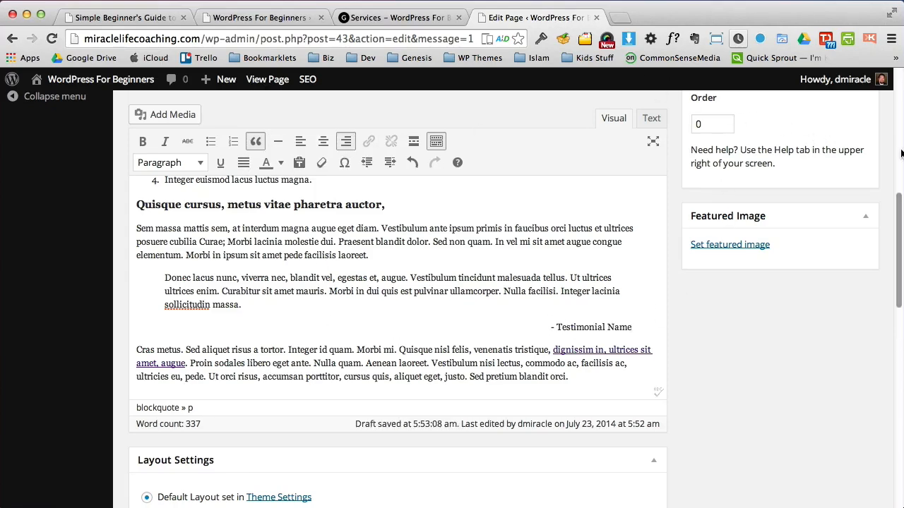
# Step: Check the credit line on the live Services page, comparing with the dmiracle.com tab
pyautogui.click(846, 330)
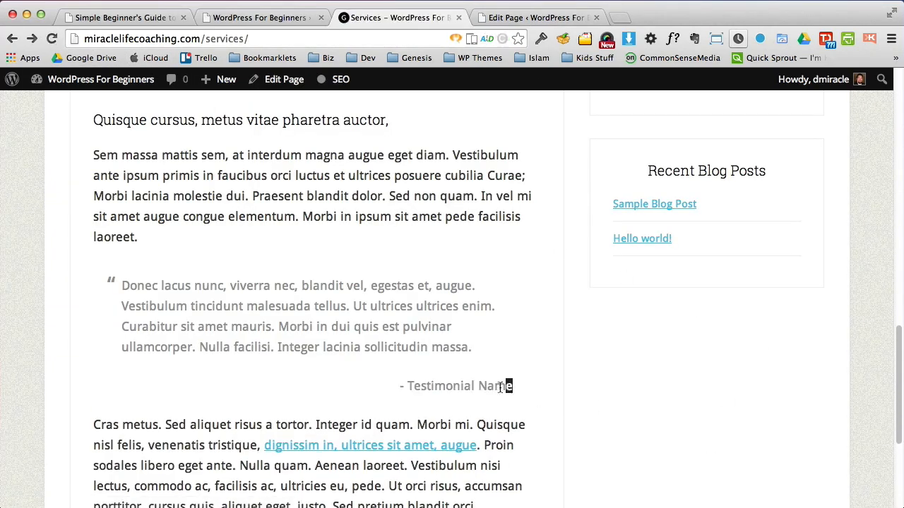
pyautogui.moveTo(663, 393)
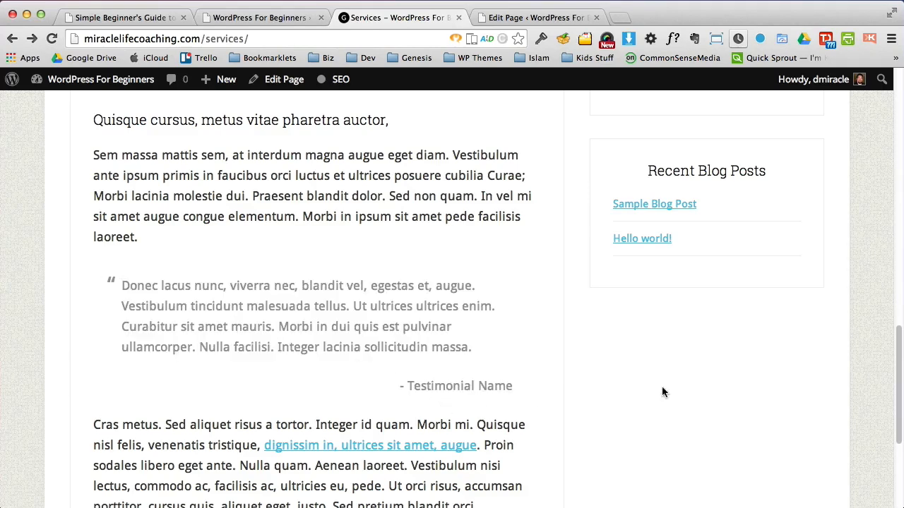
pyautogui.scroll(-3)
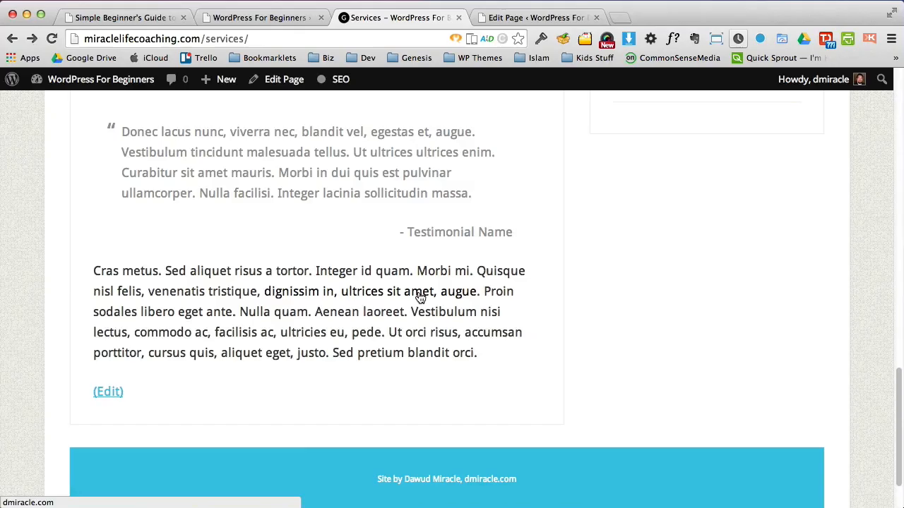
pyautogui.click(533, 17)
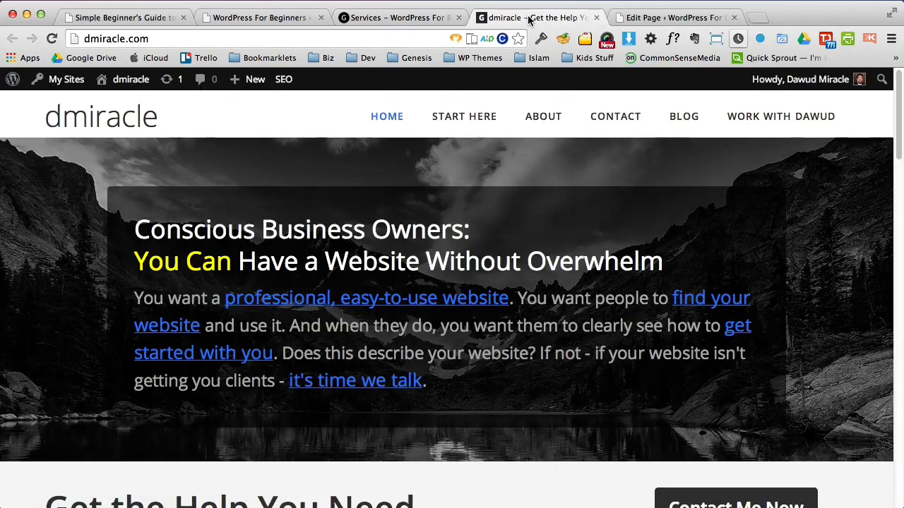
pyautogui.scroll(-3)
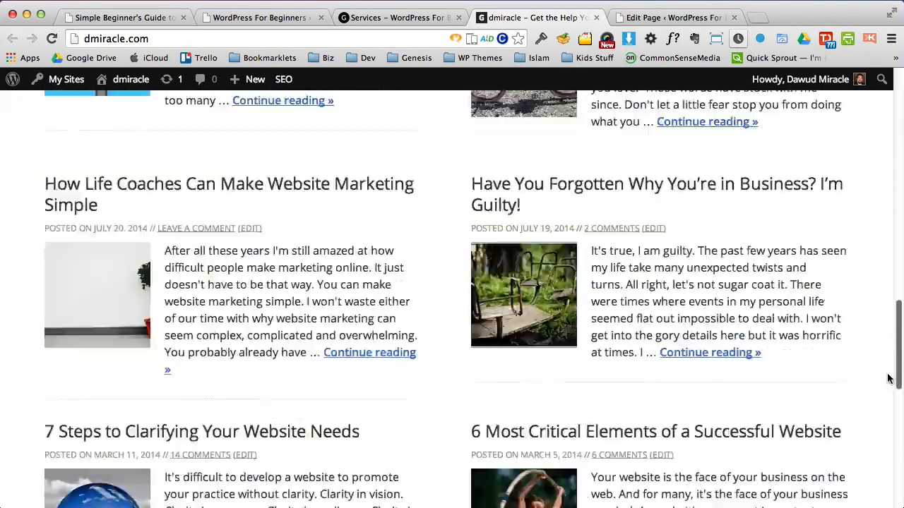
pyautogui.click(536, 18)
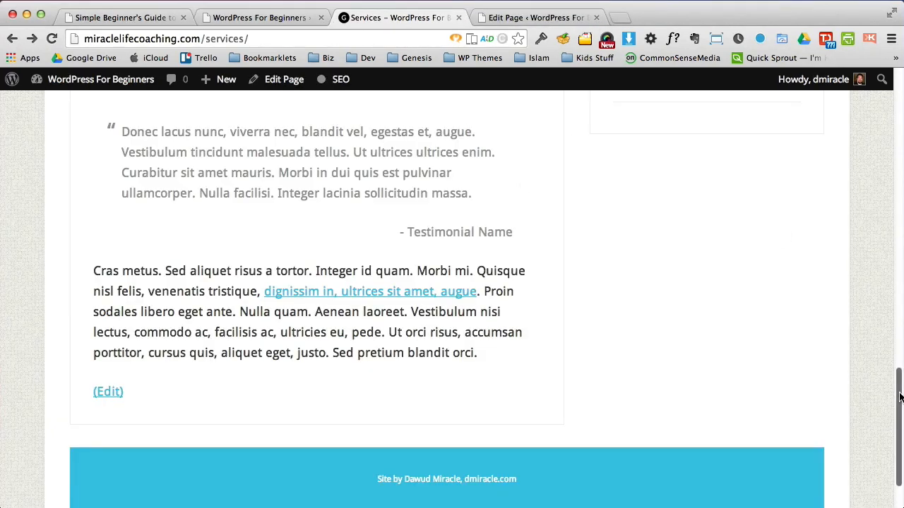
pyautogui.scroll(3)
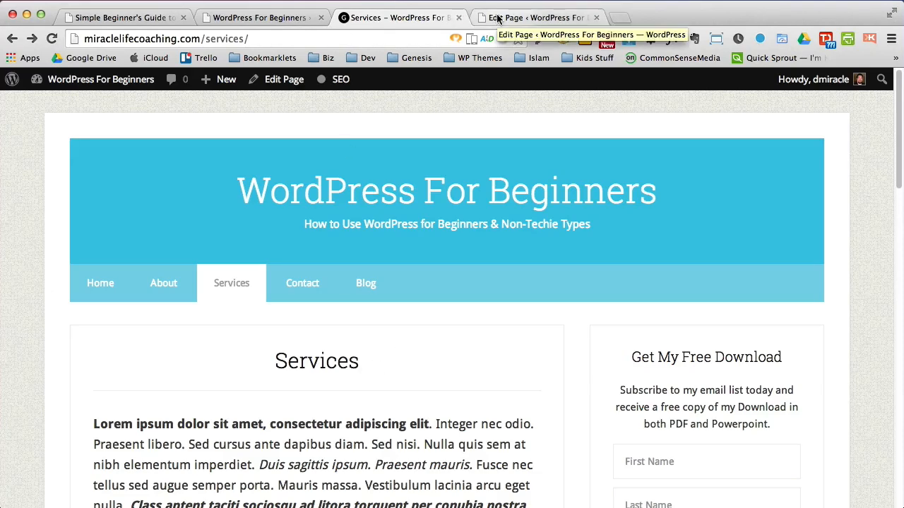
# Step: Open the live site's Home page, then return to the Services page editor
pyautogui.click(537, 17)
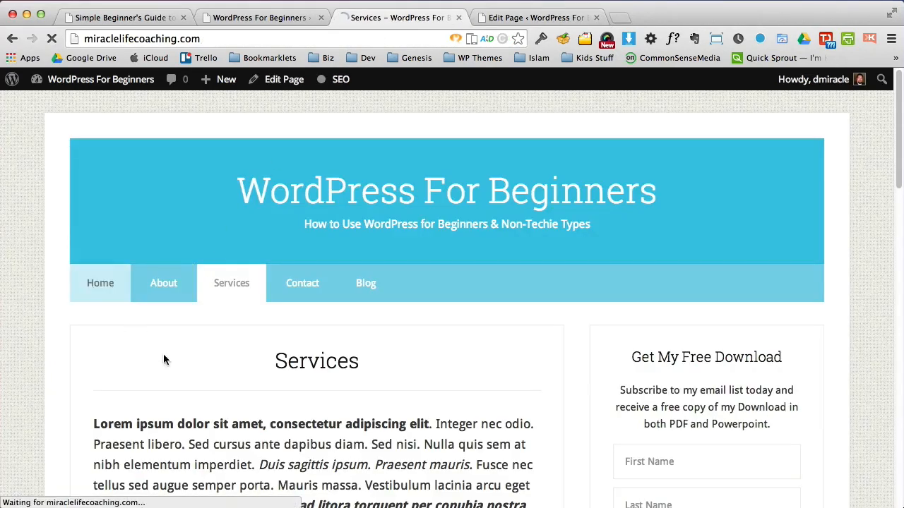
pyautogui.click(99, 282)
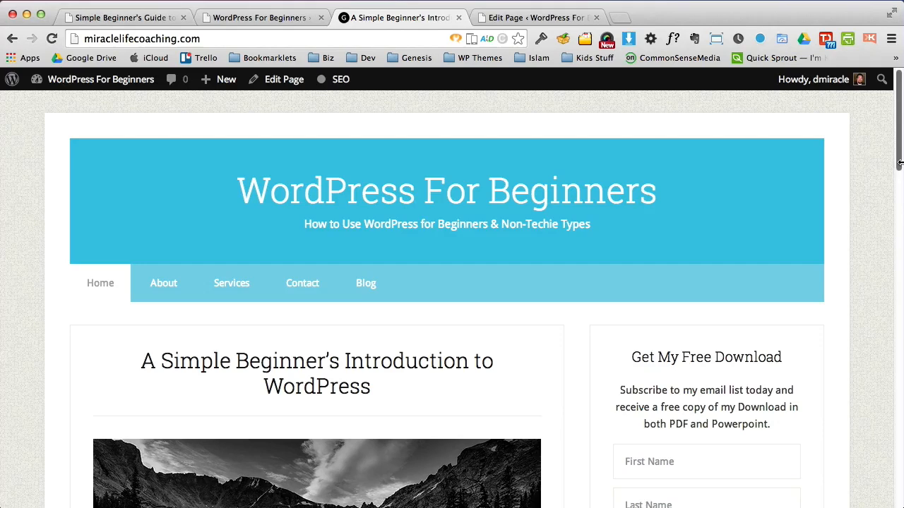
pyautogui.scroll(-3)
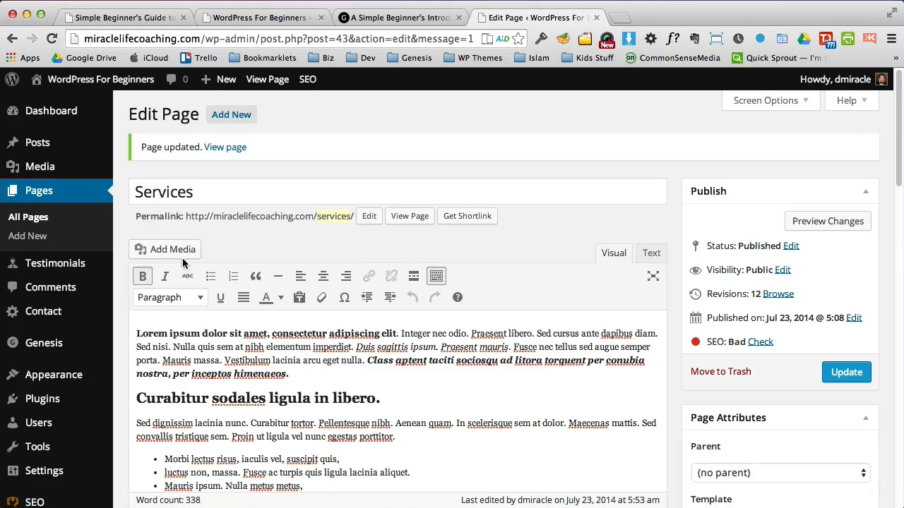
# Step: Insert the pawnee-lake mountain lake photo centered, unlinked, at the content's top
pyautogui.click(165, 250)
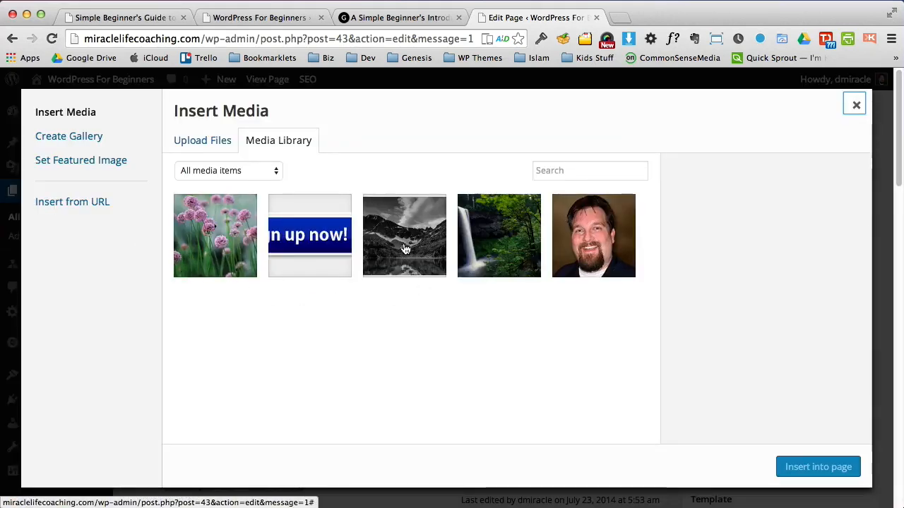
pyautogui.moveTo(601, 394)
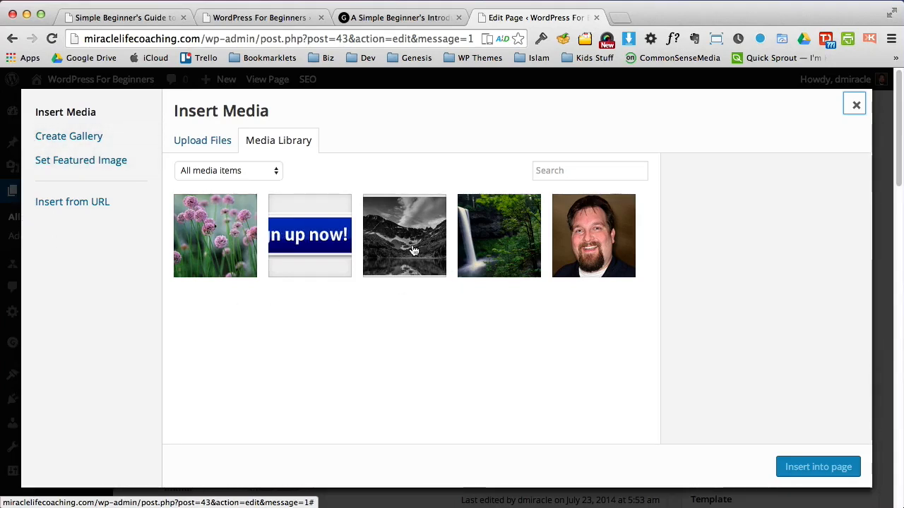
pyautogui.click(404, 235)
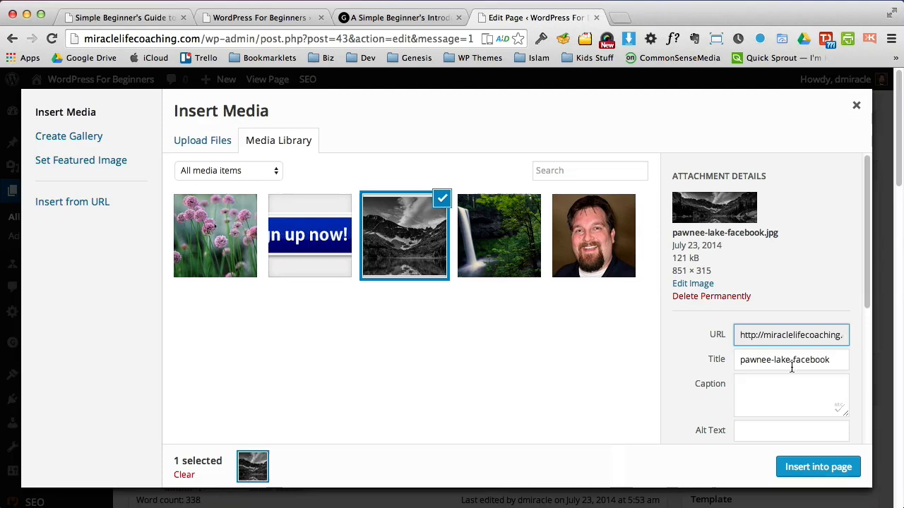
pyautogui.scroll(-3)
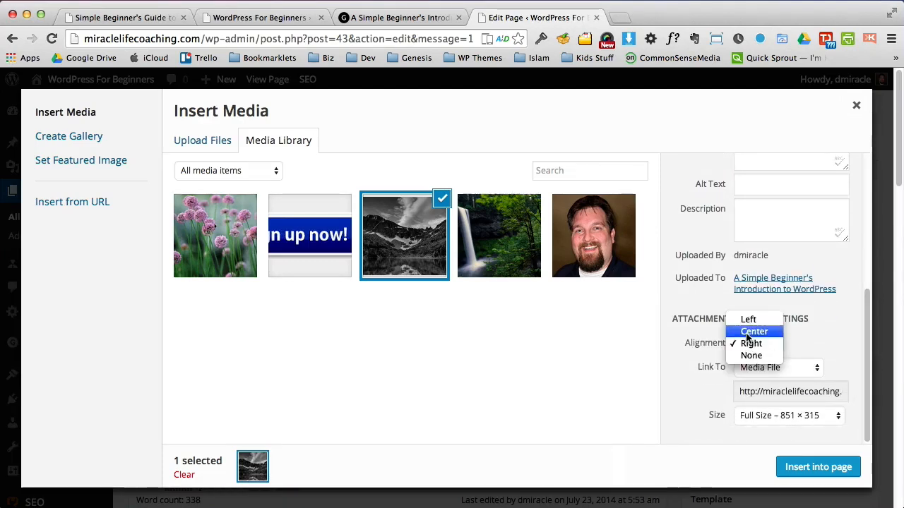
pyautogui.click(754, 331)
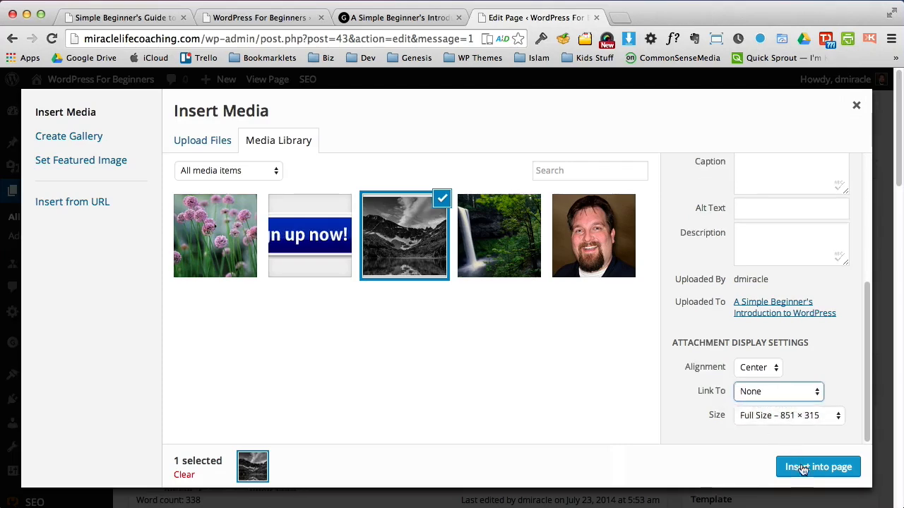
pyautogui.click(818, 466)
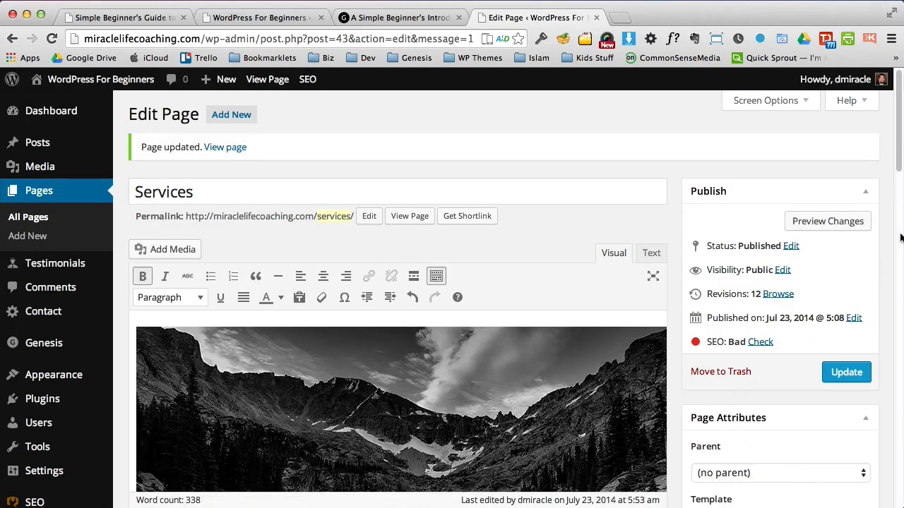
pyautogui.scroll(-3)
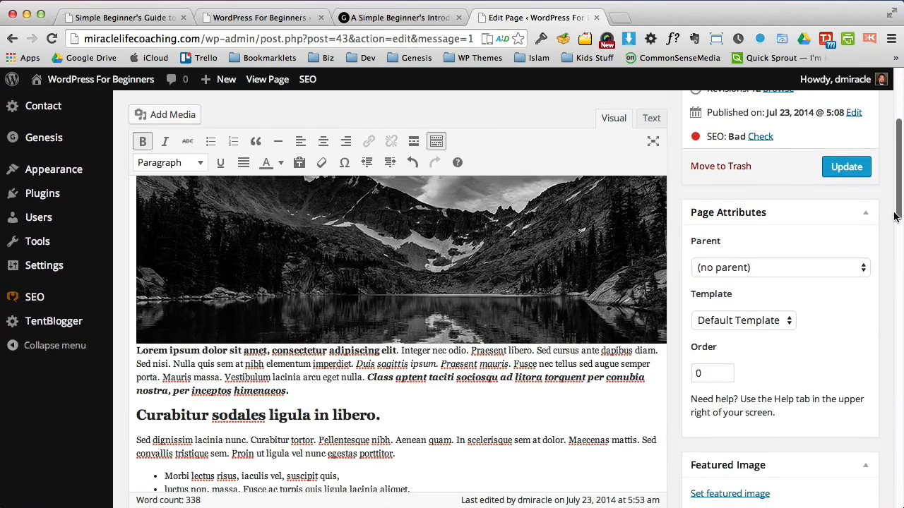
pyautogui.scroll(-3)
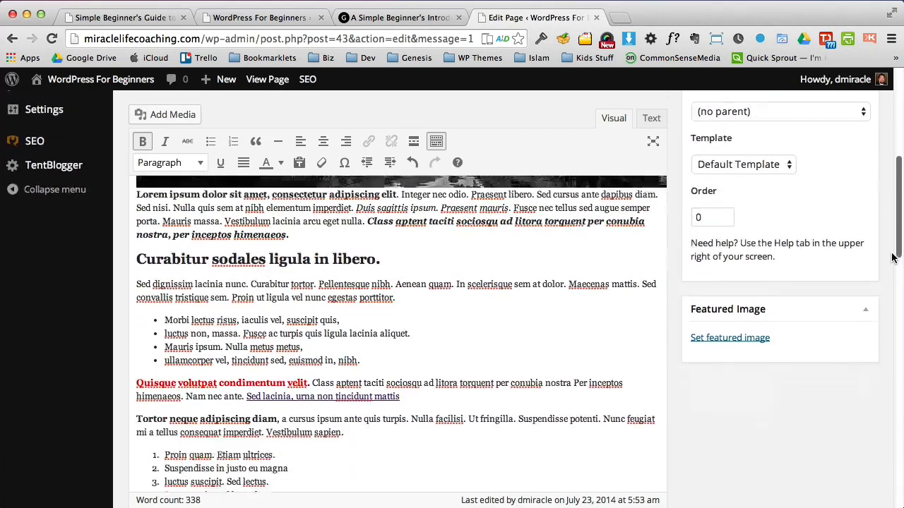
pyautogui.scroll(-3)
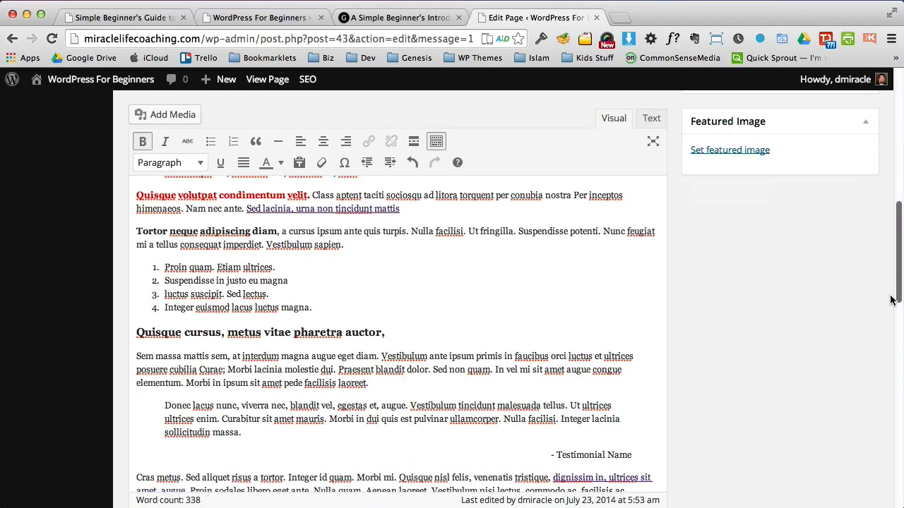
pyautogui.scroll(-3)
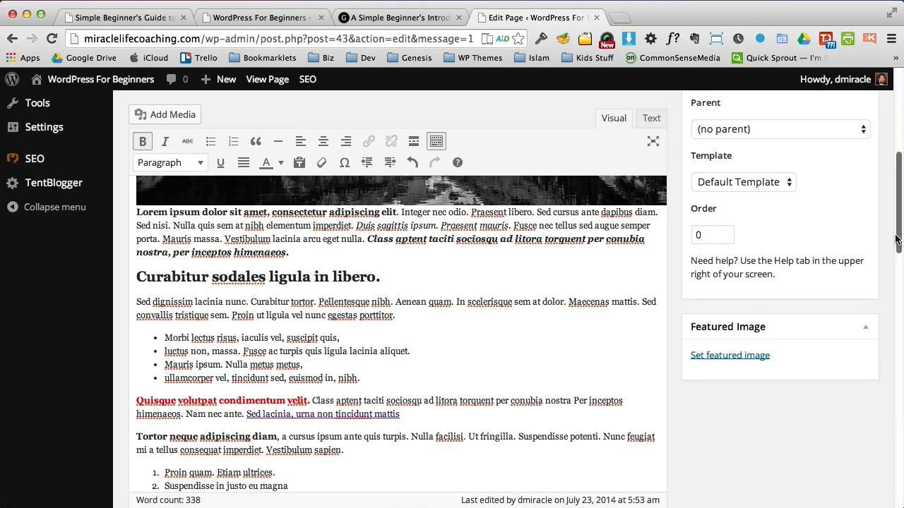
pyautogui.scroll(-3)
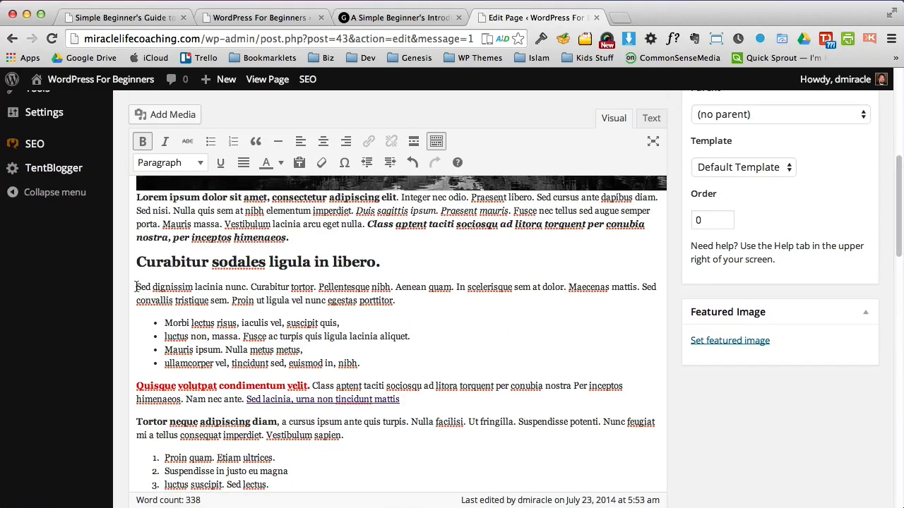
# Step: Upload Common Ivy.jpg and insert it right-aligned and unlinked beside the Curabitur paragraph
pyautogui.click(165, 114)
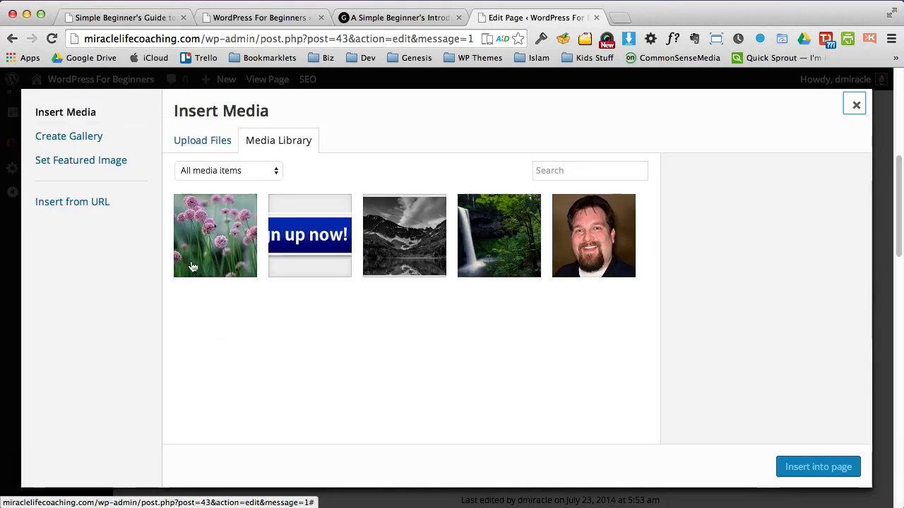
pyautogui.click(202, 139)
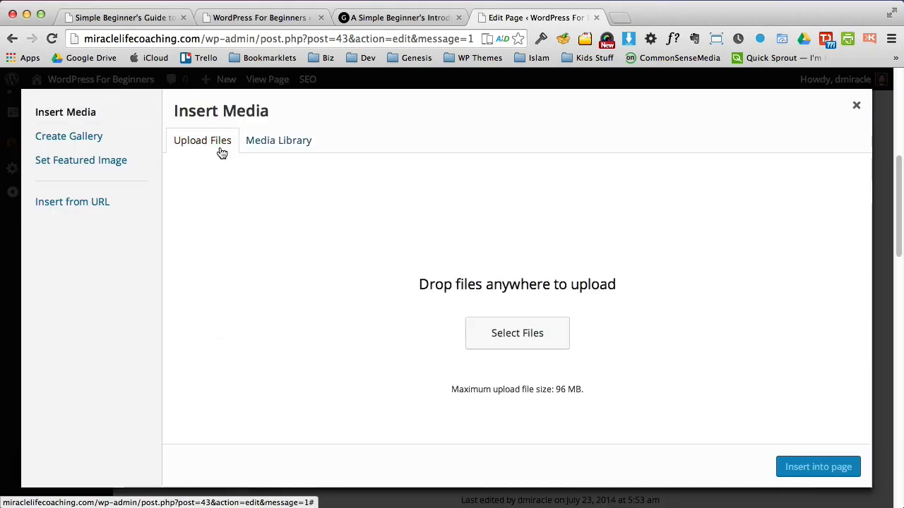
pyautogui.click(517, 332)
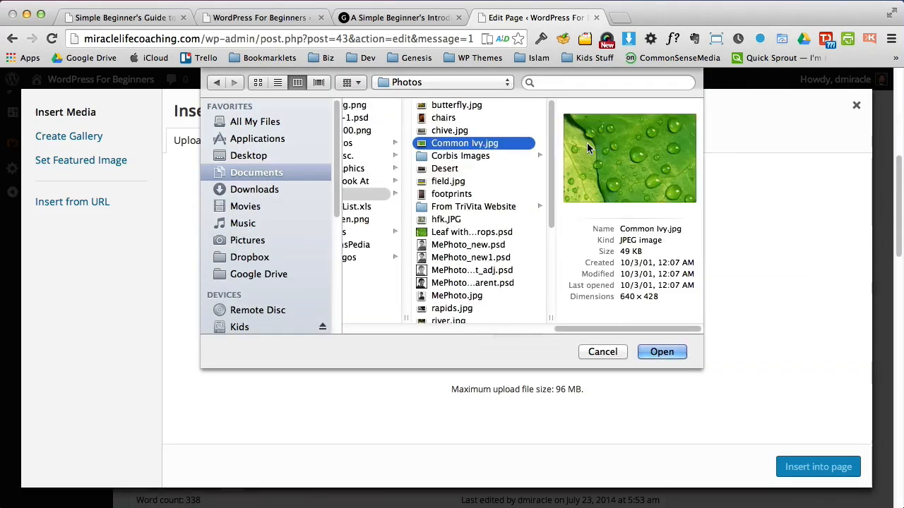
pyautogui.click(662, 352)
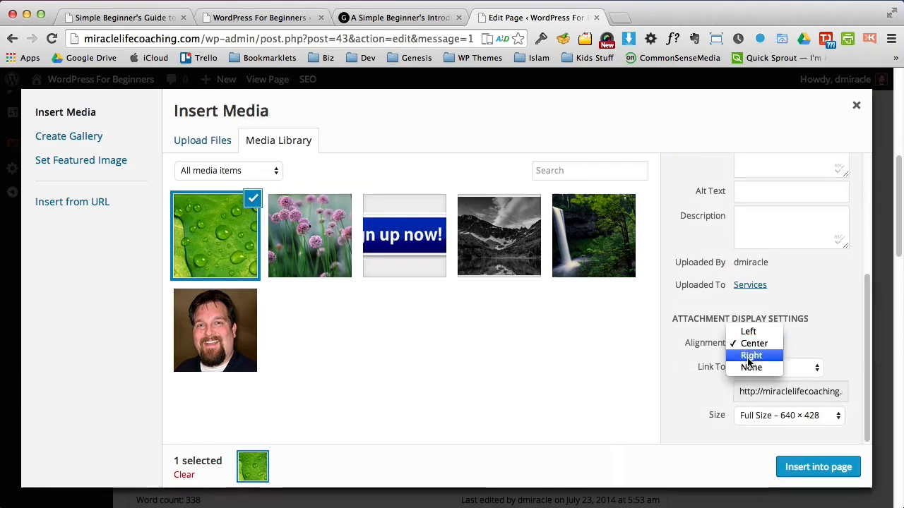
pyautogui.click(751, 355)
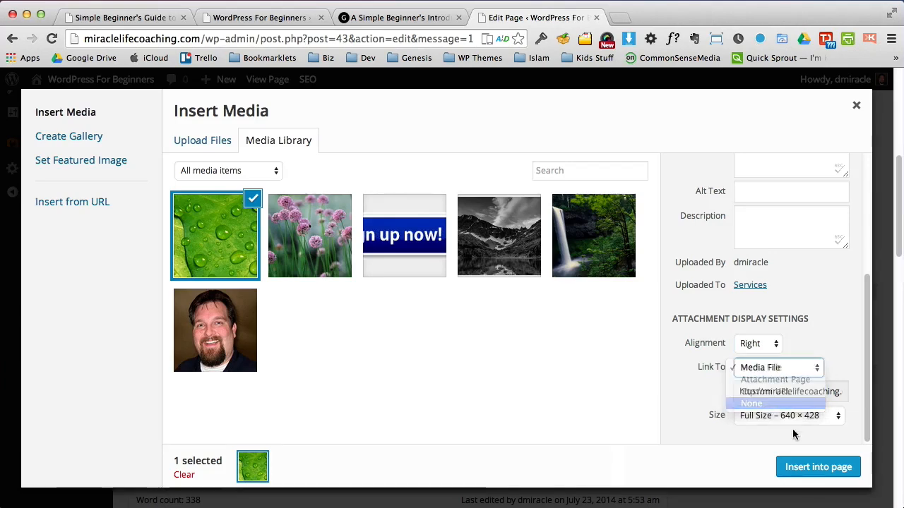
pyautogui.click(817, 466)
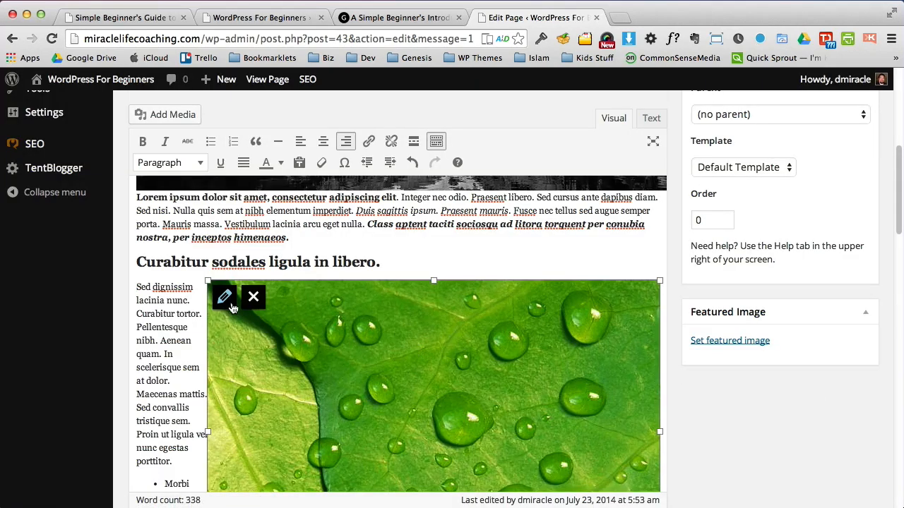
# Step: Switch the leaf image to Custom Size with an edited width, then update
pyautogui.click(224, 296)
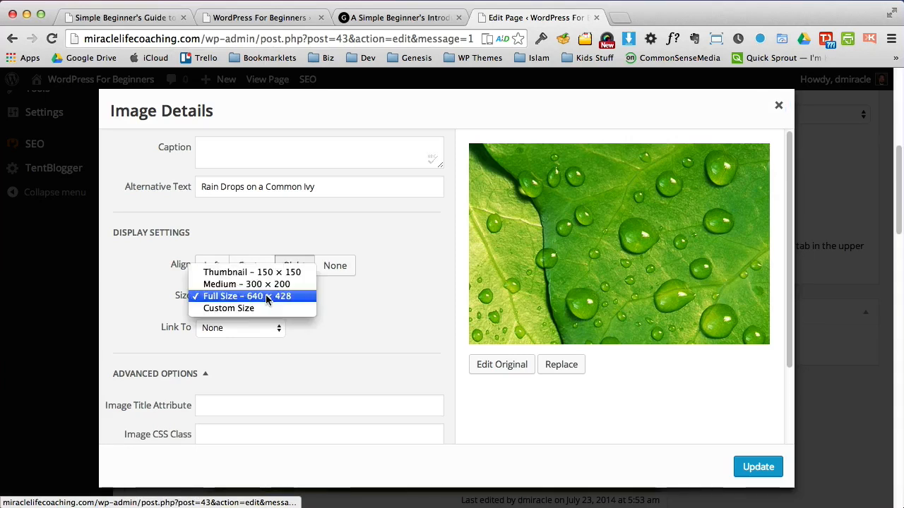
pyautogui.click(228, 308)
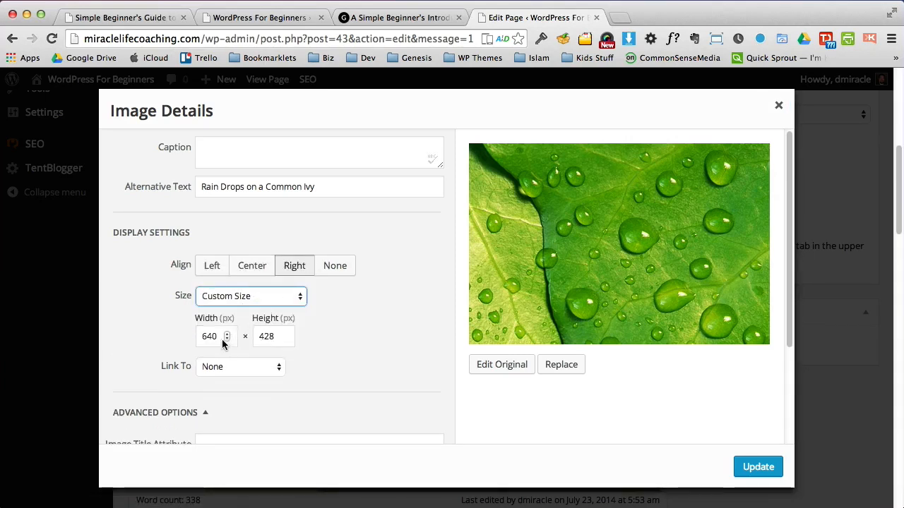
pyautogui.write('3')
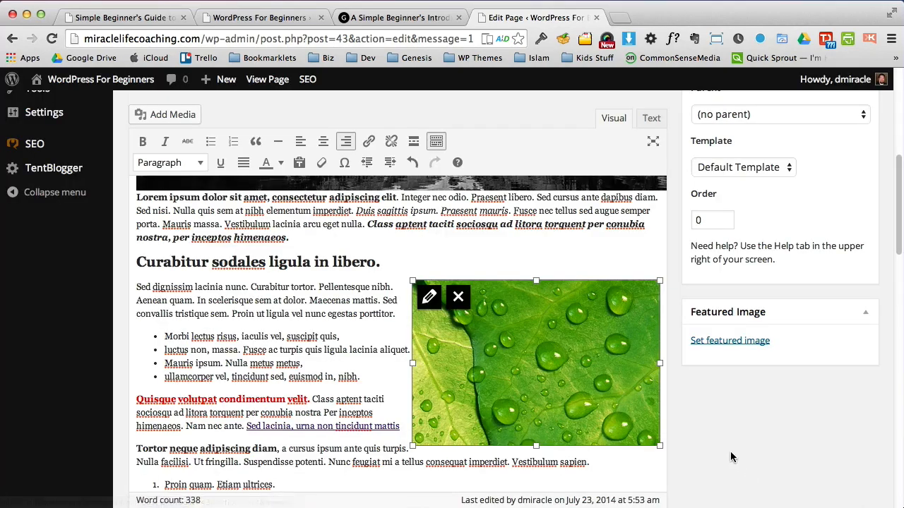
pyautogui.moveTo(490, 398)
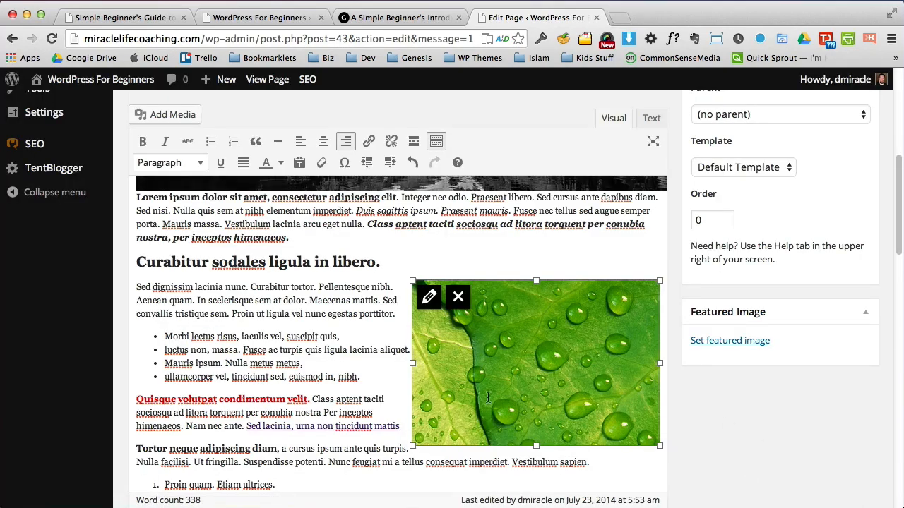
pyautogui.click(846, 191)
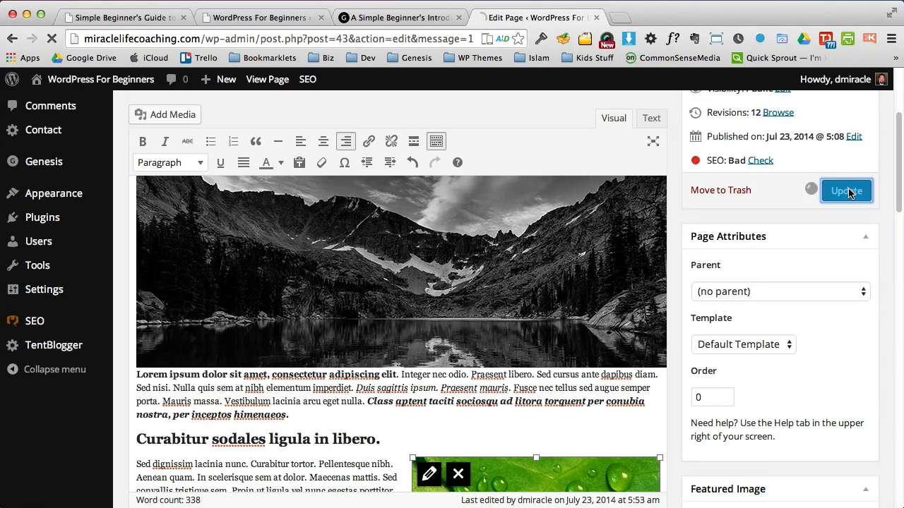
# Step: Browse the live Services page with the wrapped leaf photo, visit Home, and return
pyautogui.click(846, 190)
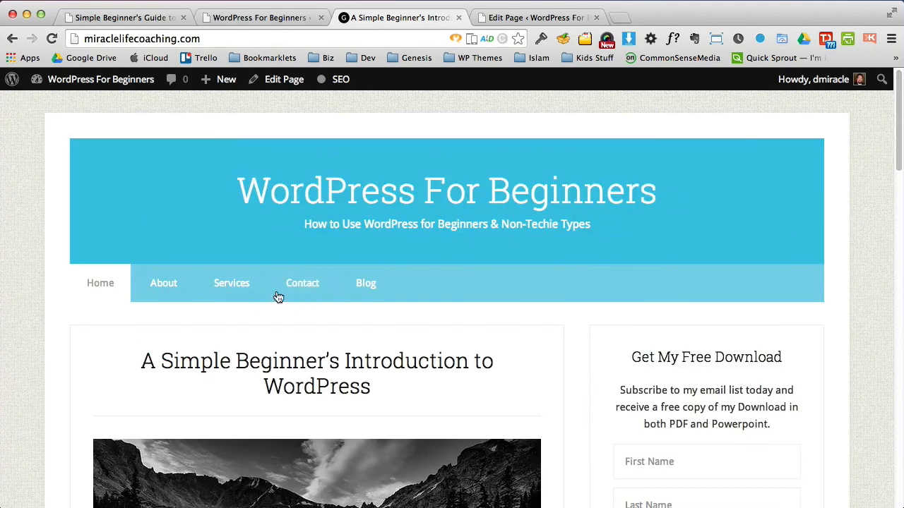
pyautogui.click(231, 283)
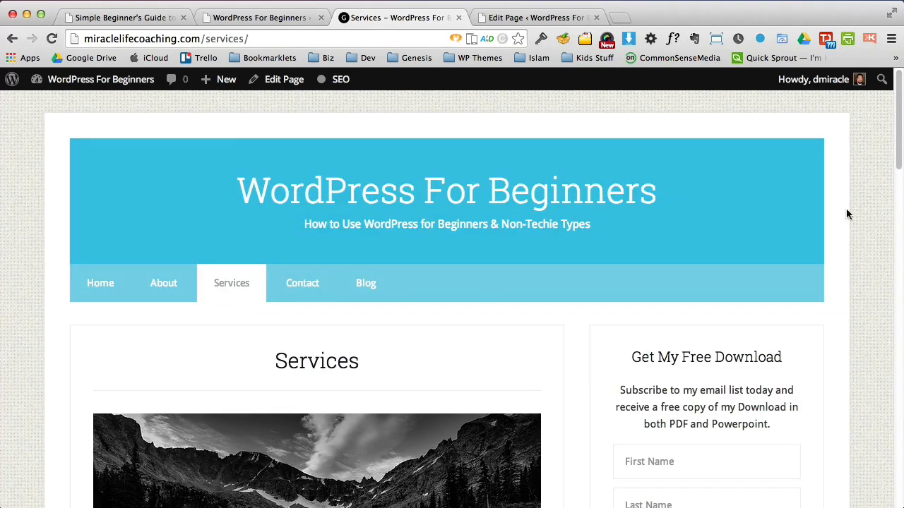
pyautogui.scroll(-3)
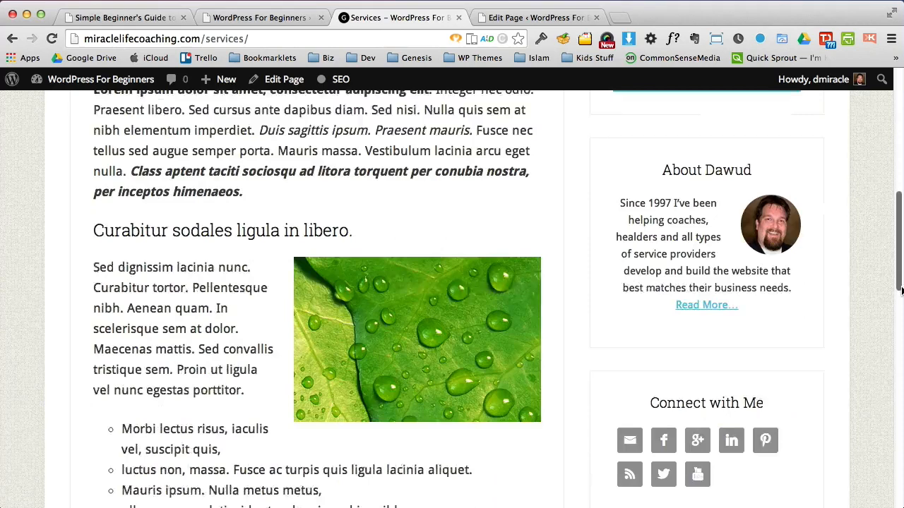
pyautogui.scroll(-3)
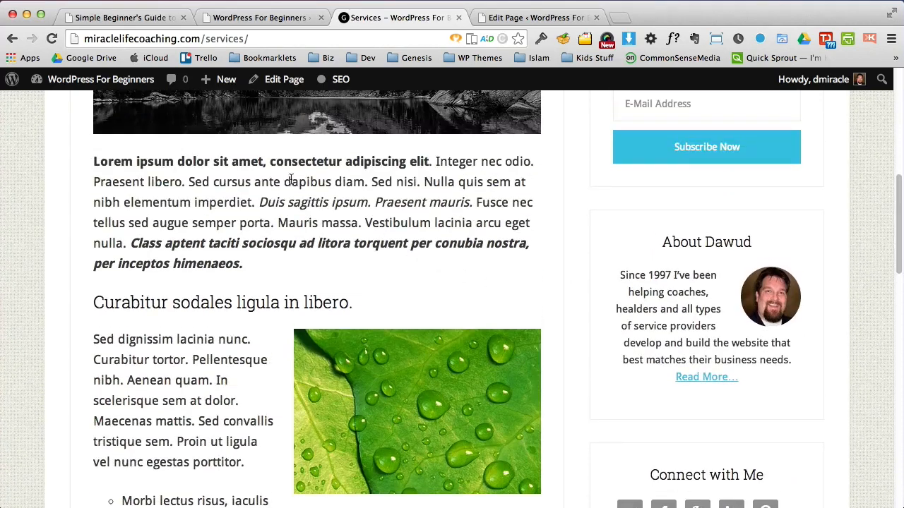
pyautogui.moveTo(122, 303); pyautogui.dragTo(287, 302)
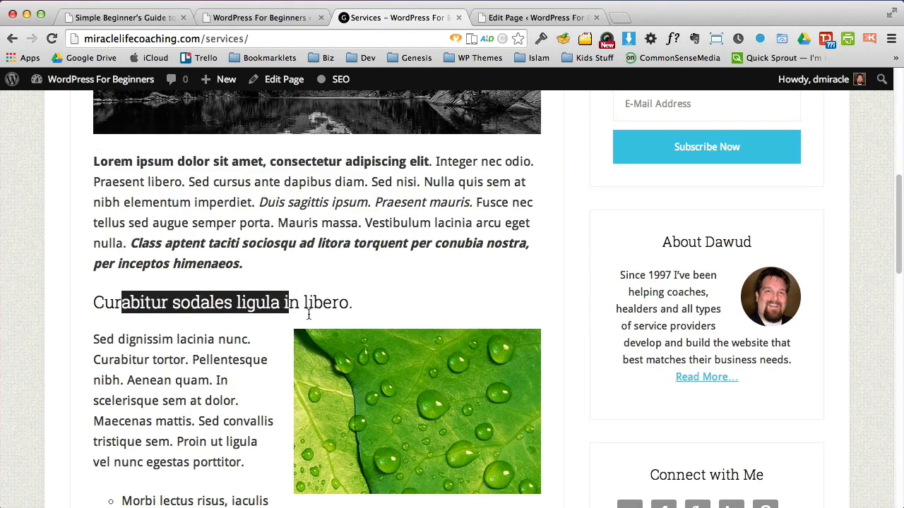
pyautogui.scroll(-3)
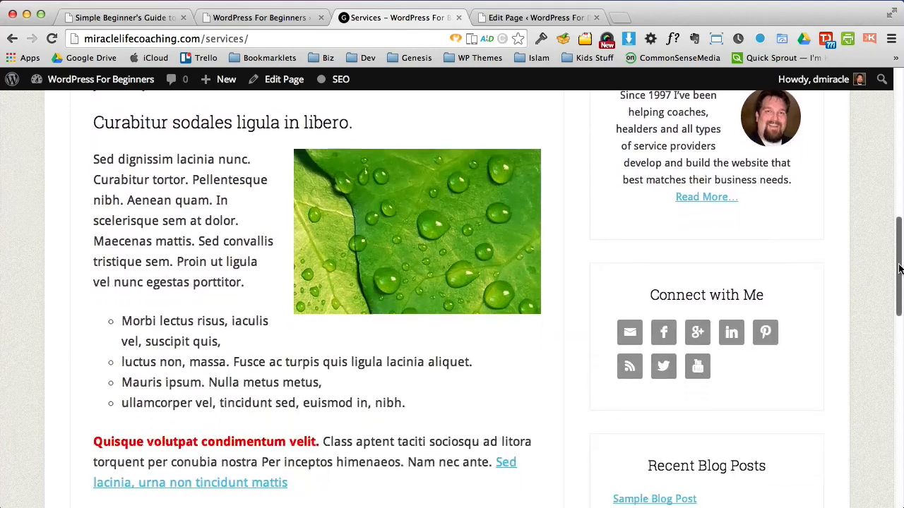
pyautogui.scroll(-3)
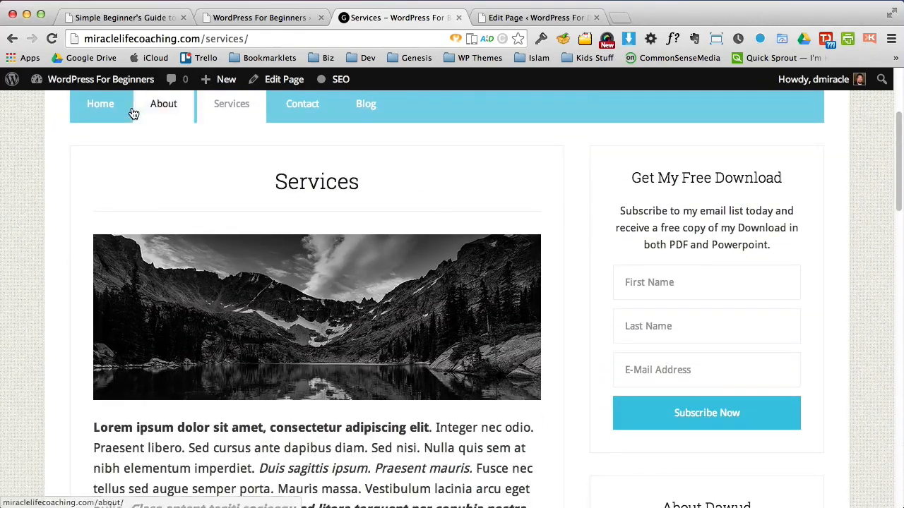
pyautogui.click(101, 104)
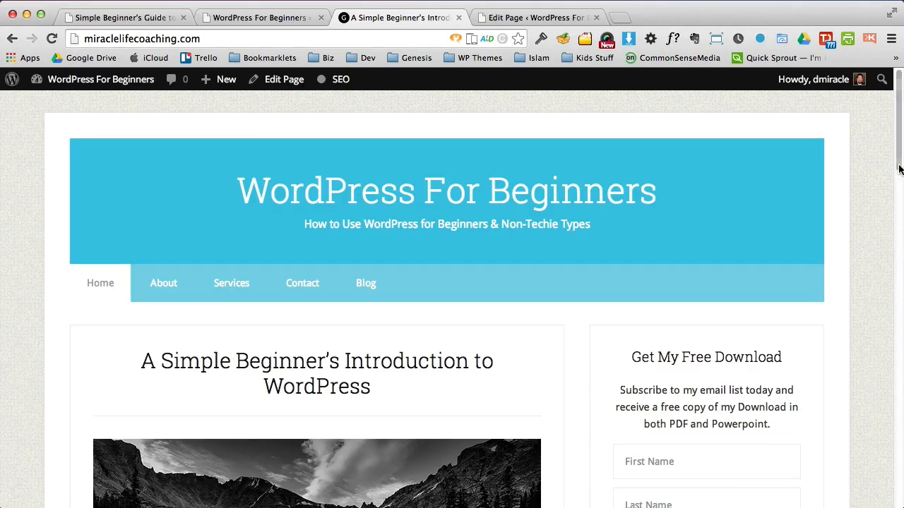
pyautogui.scroll(-3)
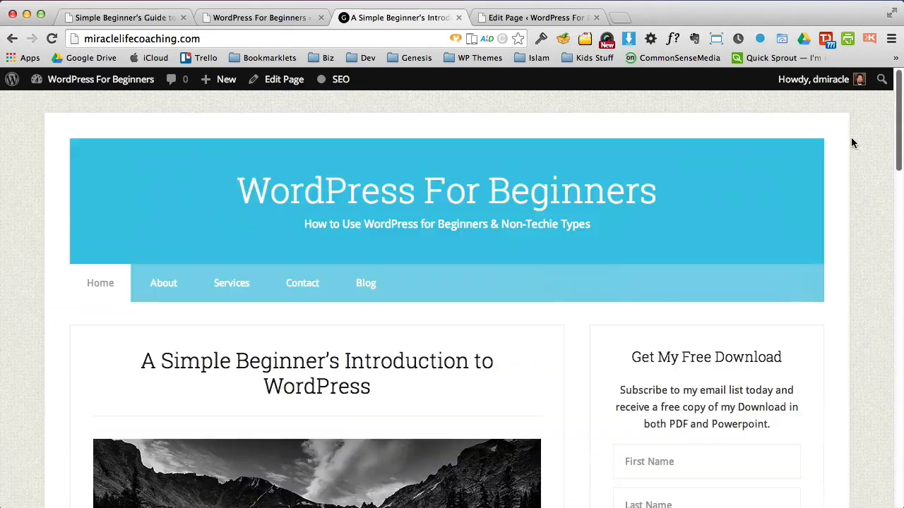
pyautogui.click(231, 282)
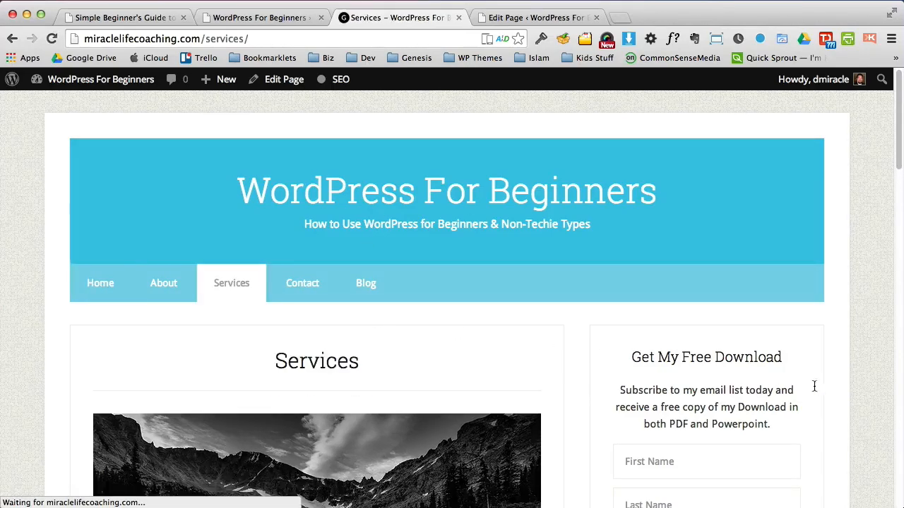
# Step: Scroll the Services page editor down past the testimonial to the final paragraph
pyautogui.scroll(-3)
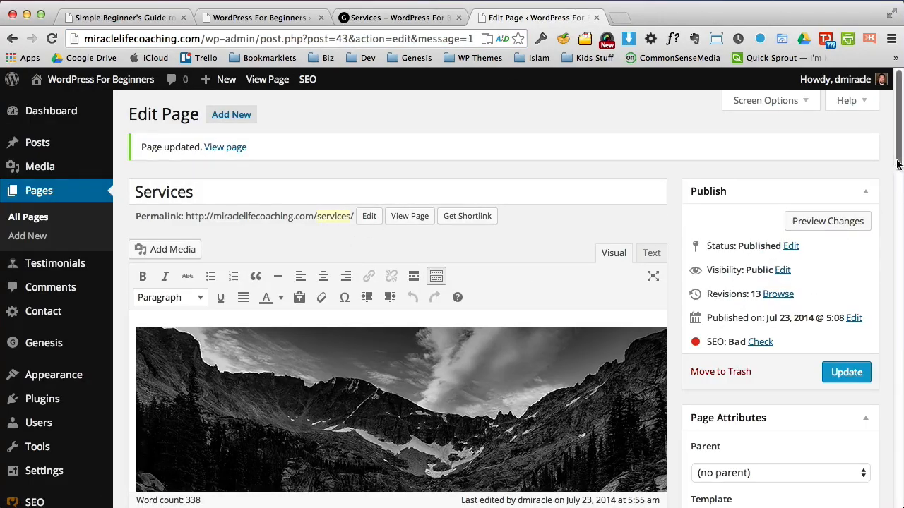
pyautogui.scroll(-3)
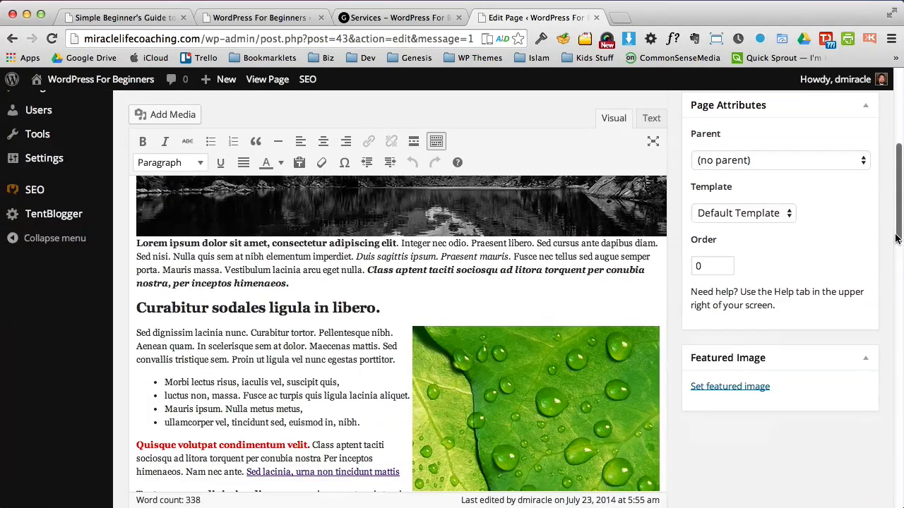
pyautogui.scroll(-3)
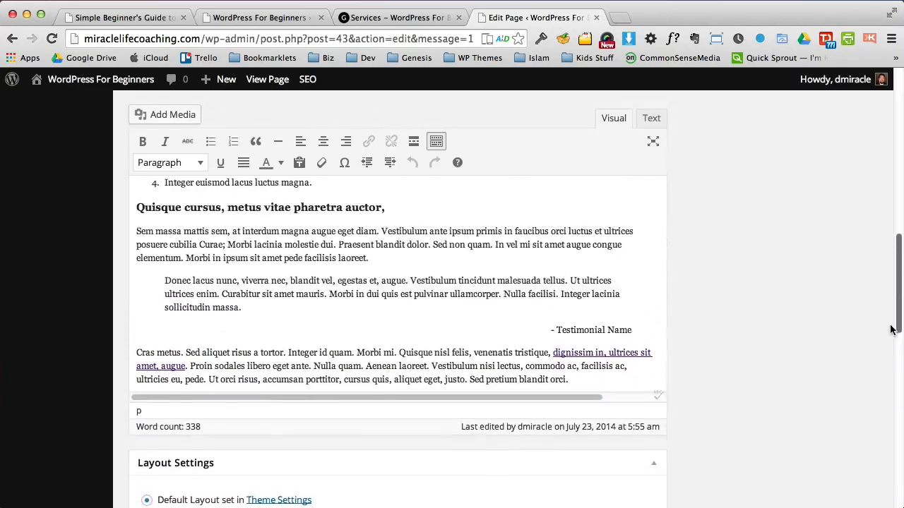
pyautogui.scroll(-3)
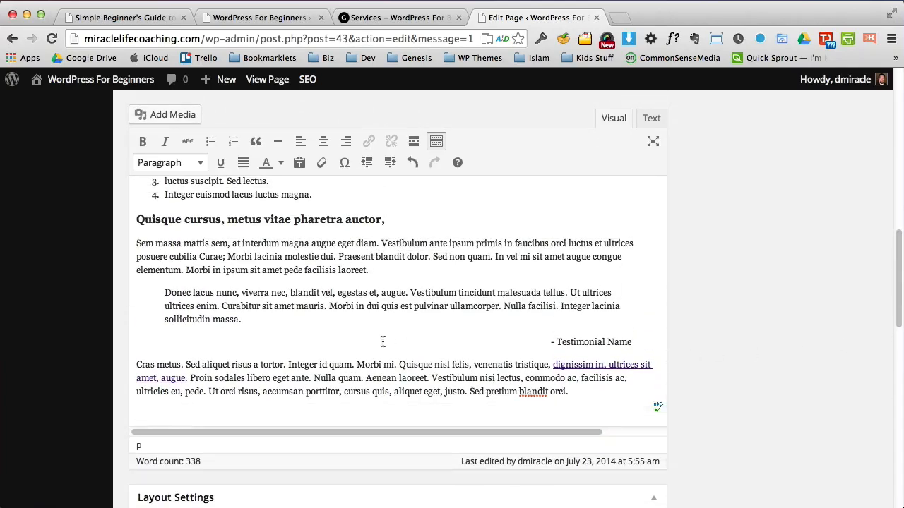
# Step: Pick the Sign up now image in Media Library, aligned center with Link To None
pyautogui.click(164, 115)
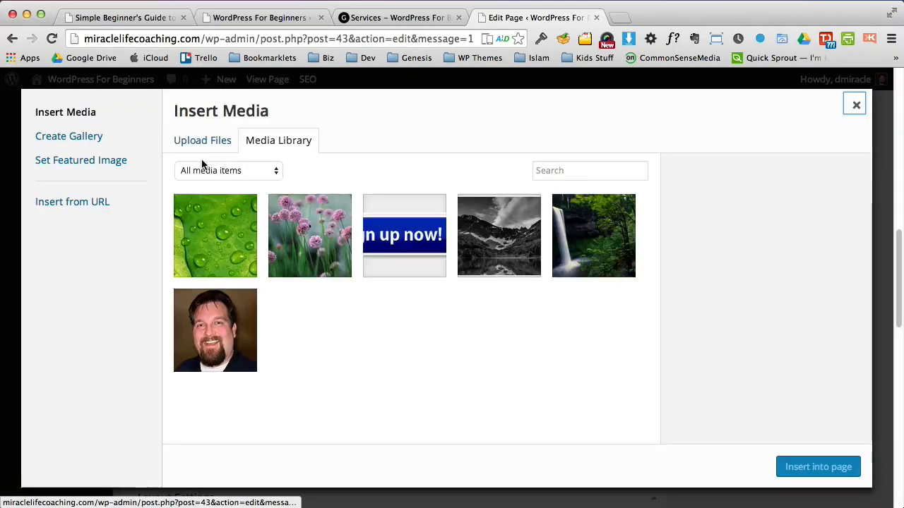
pyautogui.click(404, 235)
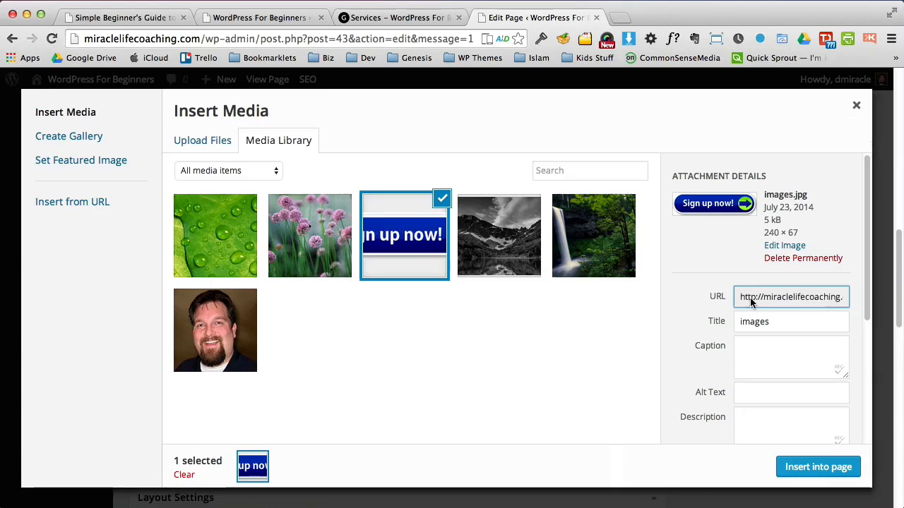
pyautogui.scroll(-3)
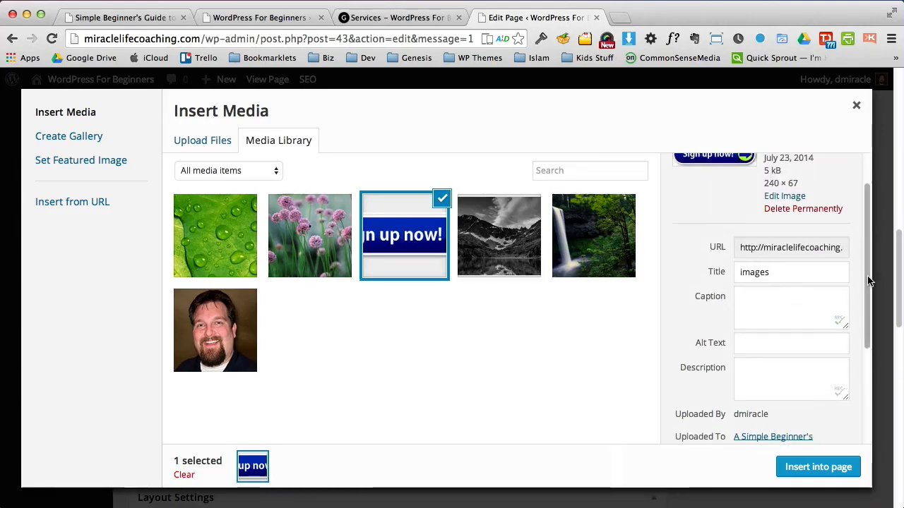
pyautogui.click(776, 343)
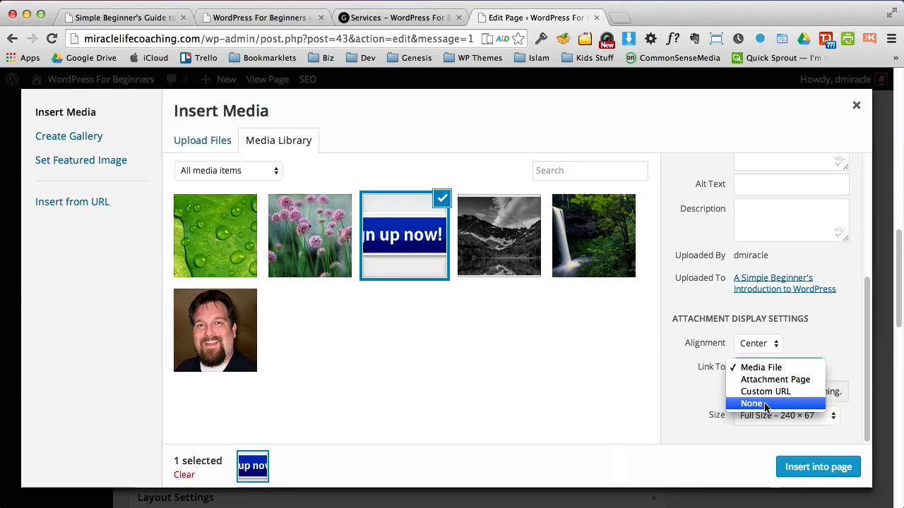
pyautogui.click(818, 467)
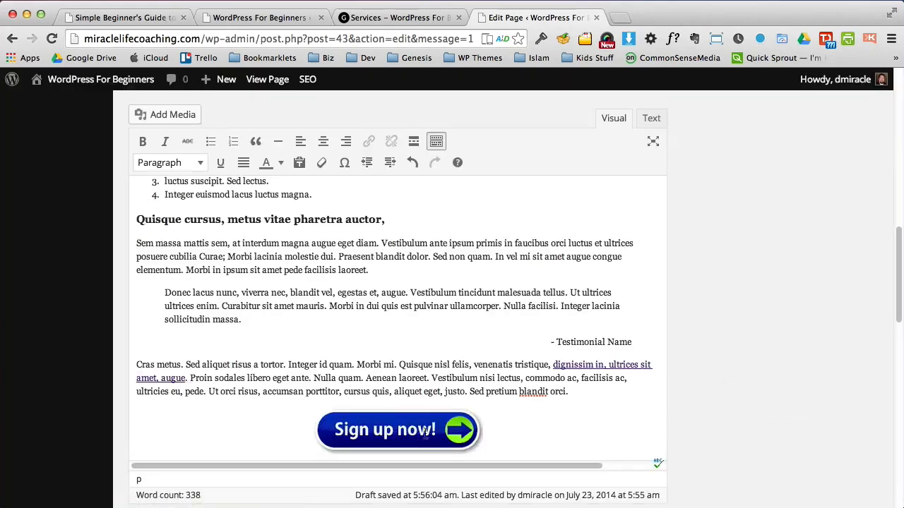
# Step: Insert the Sign up now image into the page and open its Image Details
pyautogui.click(399, 429)
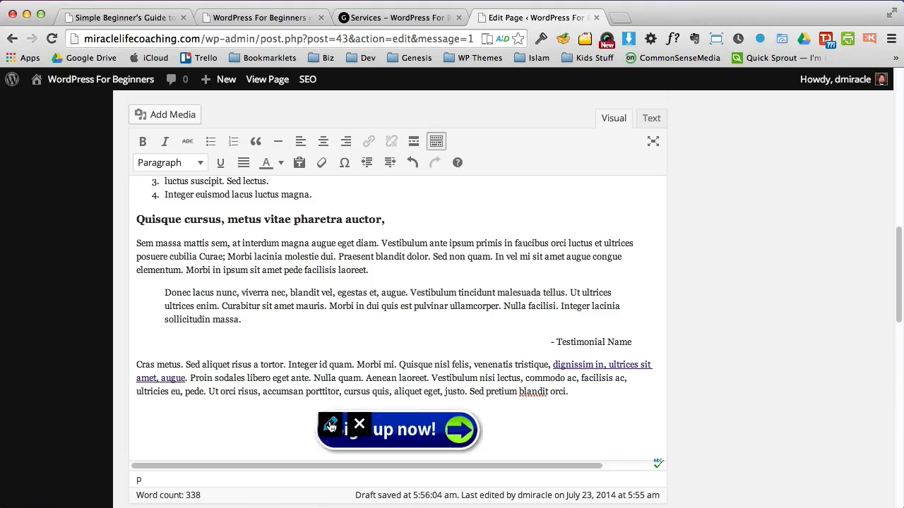
pyautogui.click(398, 429)
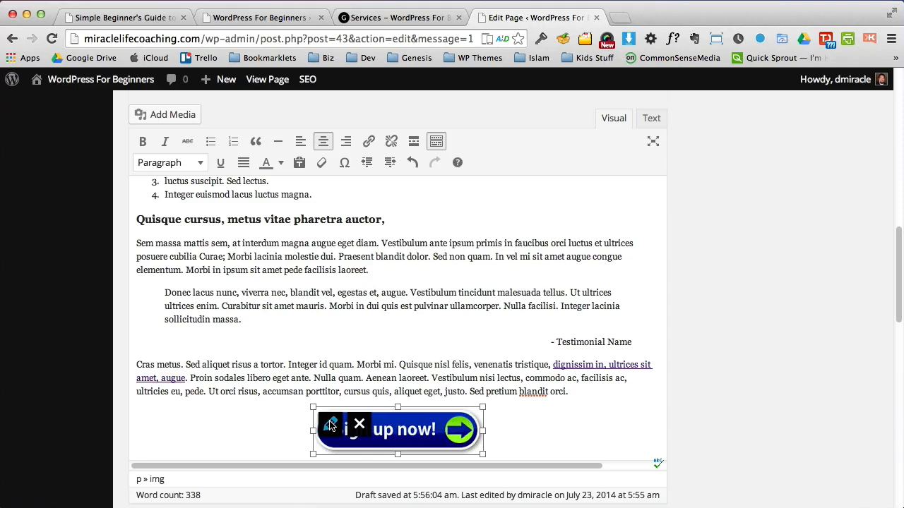
pyautogui.click(332, 425)
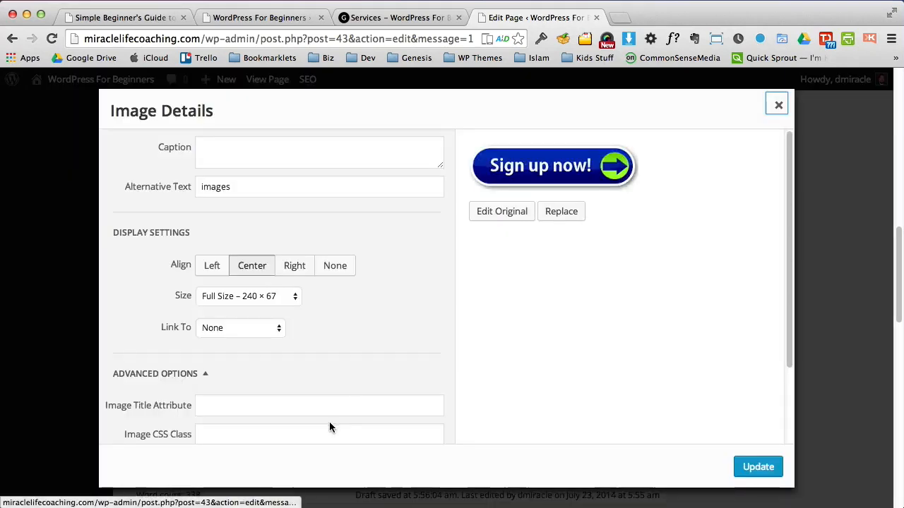
pyautogui.moveTo(262, 327)
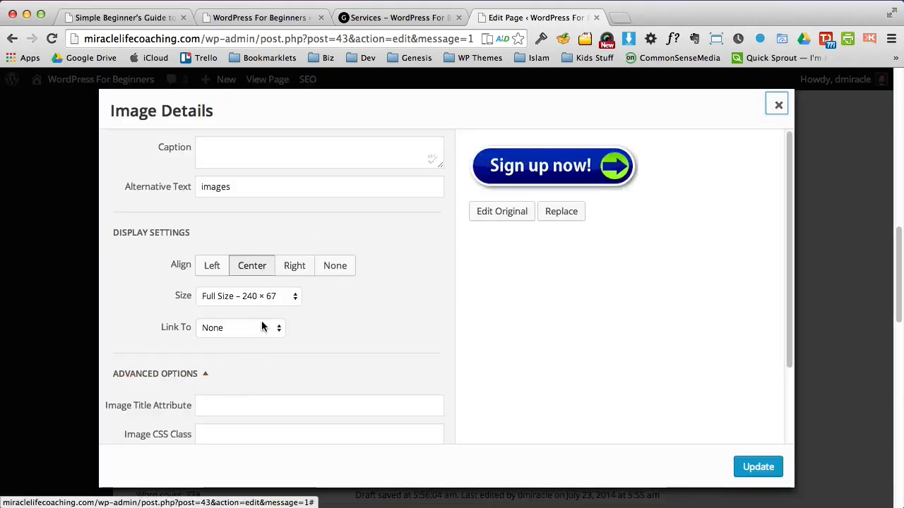
pyautogui.click(240, 327)
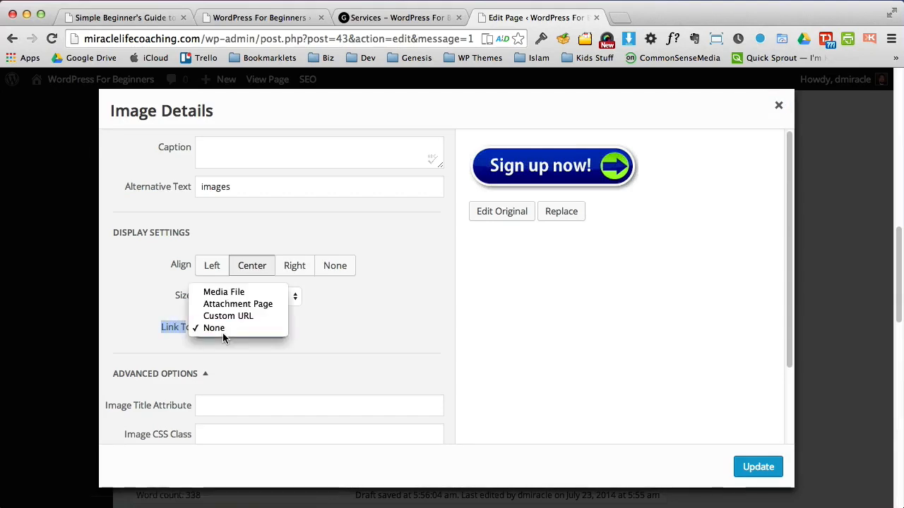
pyautogui.click(227, 315)
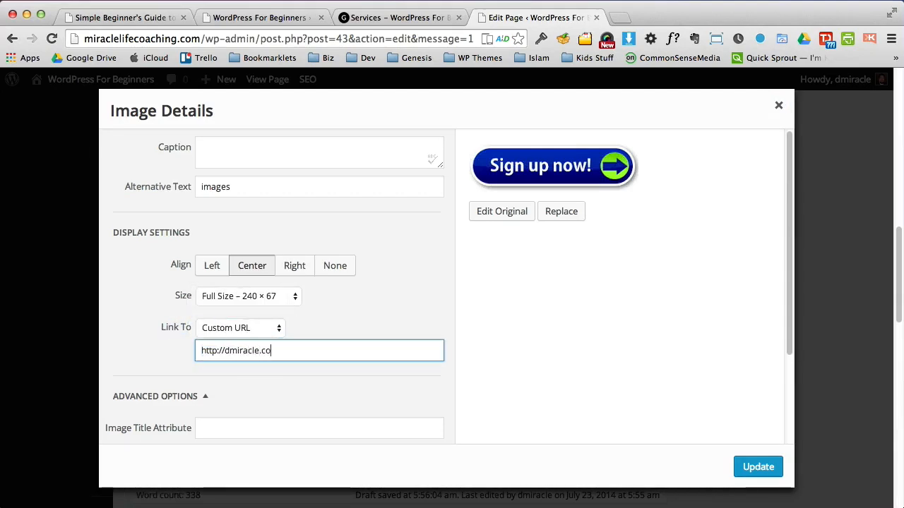
pyautogui.write('m/website')
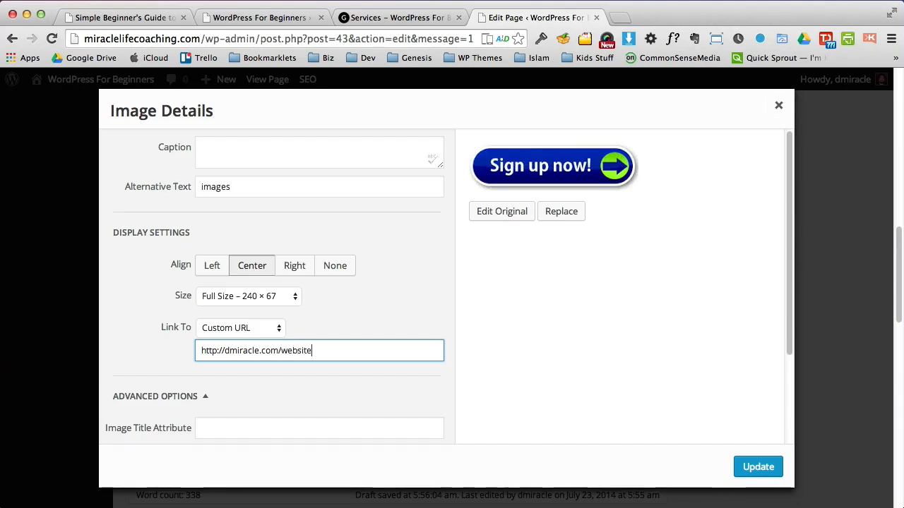
pyautogui.write('-')
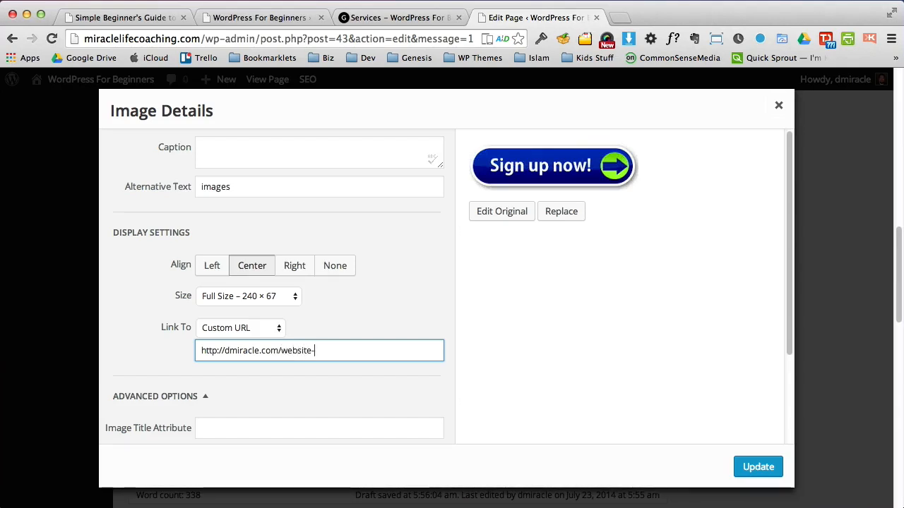
pyautogui.write('without-p')
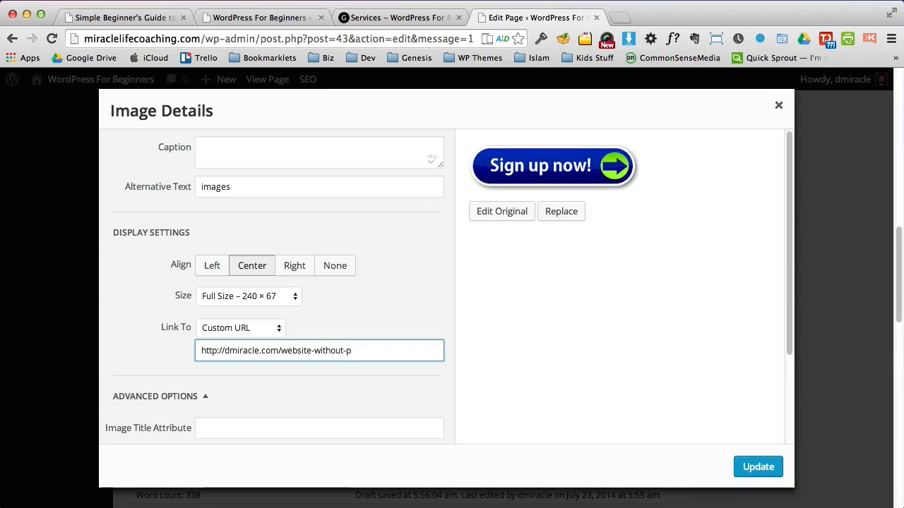
pyautogui.write('overwl')
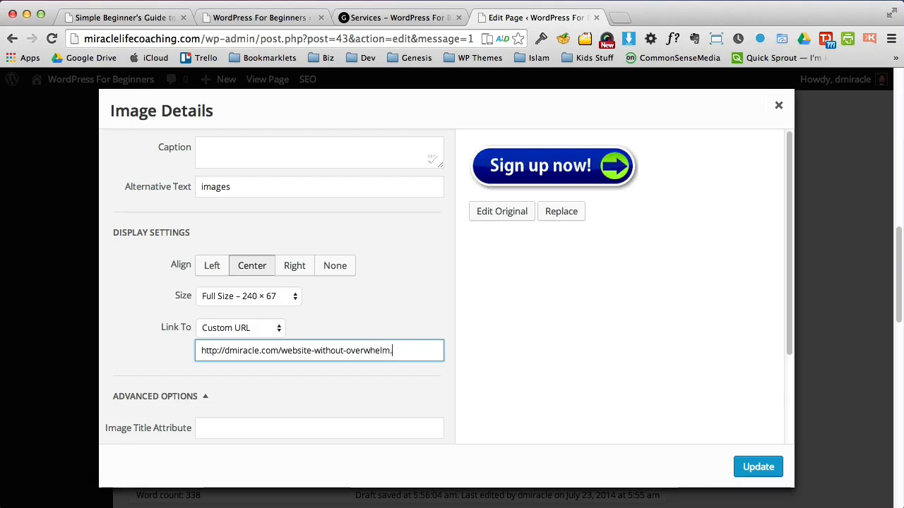
pyautogui.moveTo(757, 467)
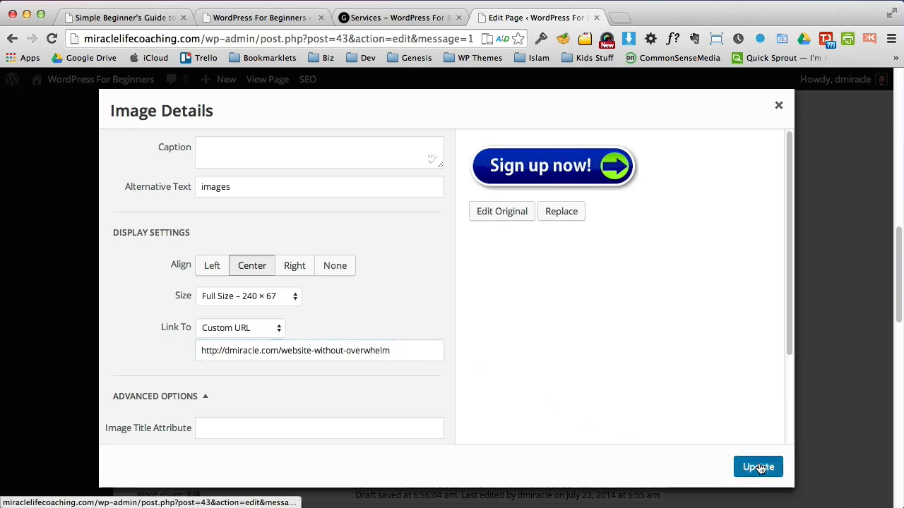
# Step: Apply the image settings, update the Services page, and scroll the live page to the button
pyautogui.click(757, 466)
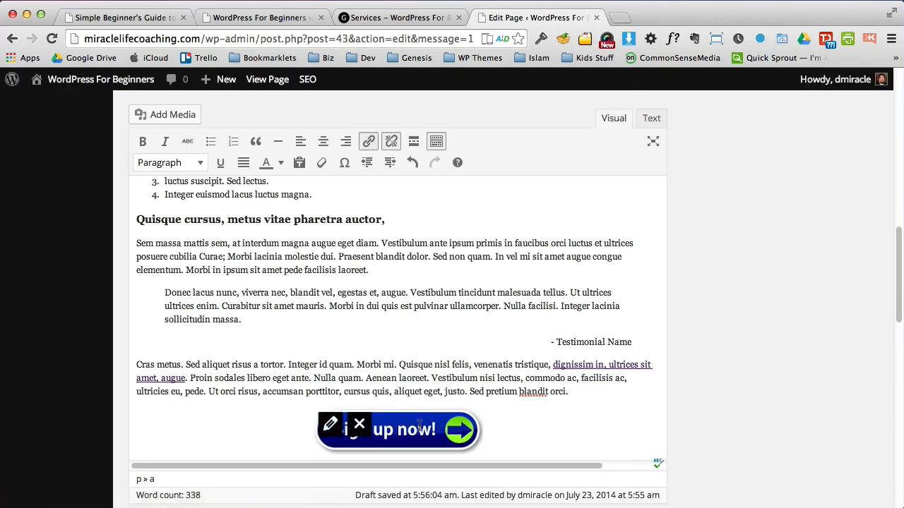
pyautogui.moveTo(882, 224)
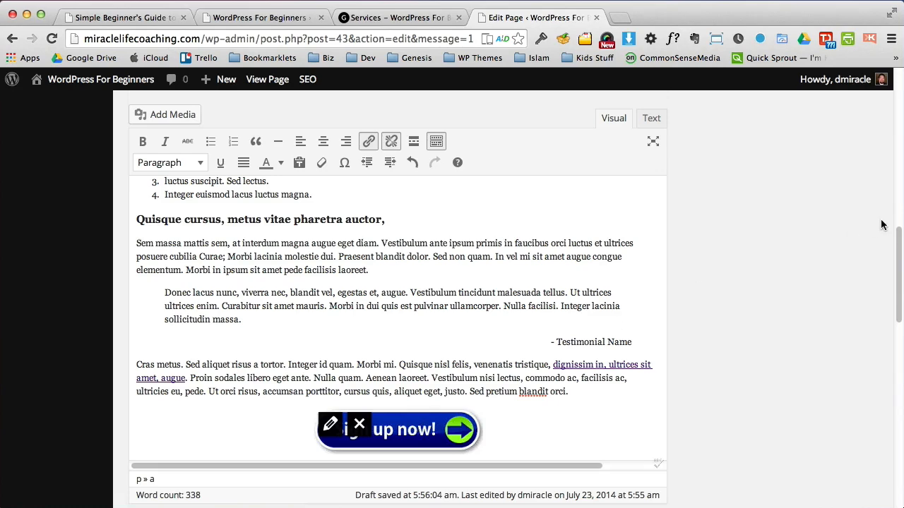
pyautogui.click(845, 372)
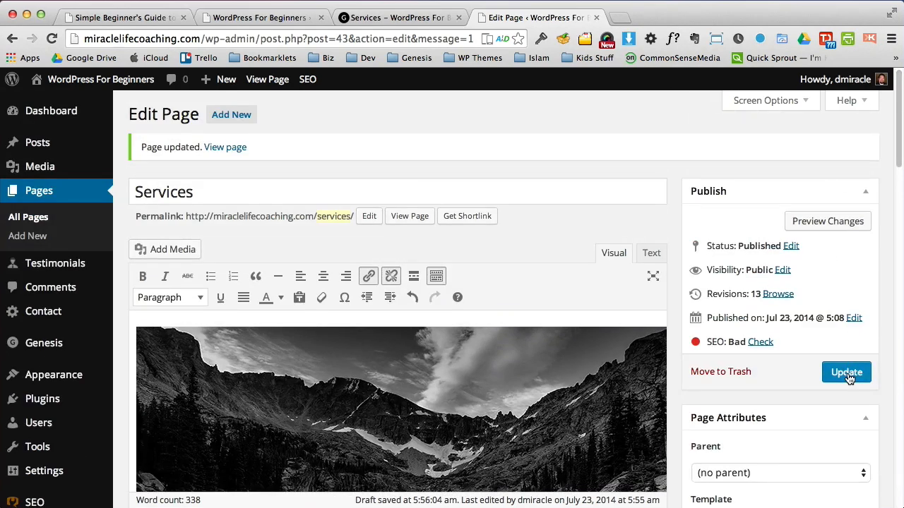
pyautogui.click(846, 372)
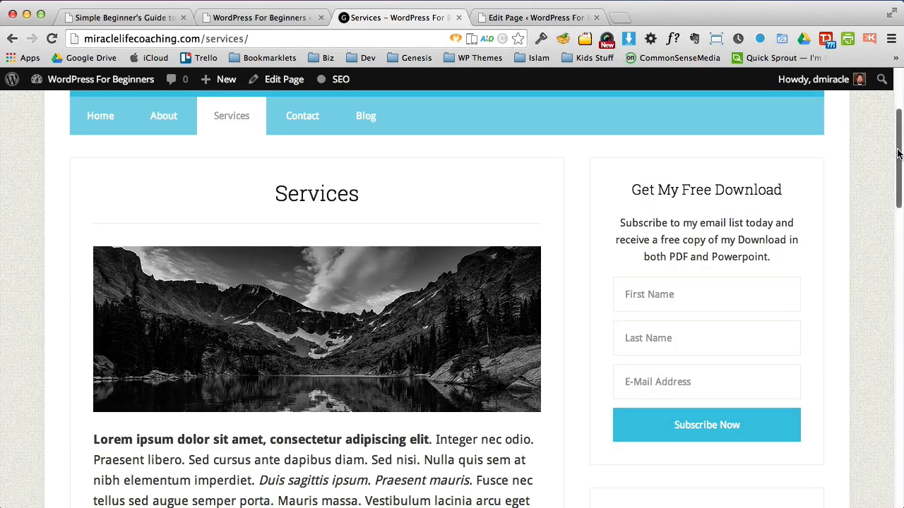
pyautogui.scroll(-3)
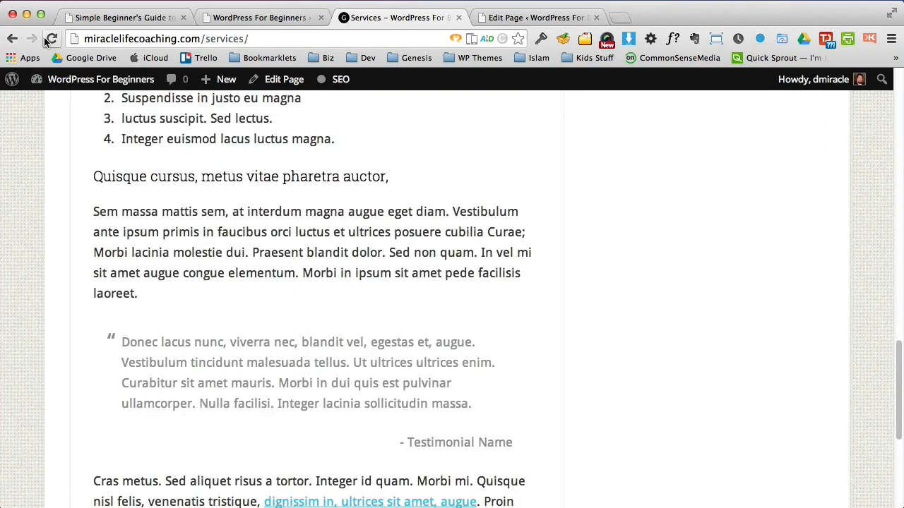
pyautogui.scroll(-3)
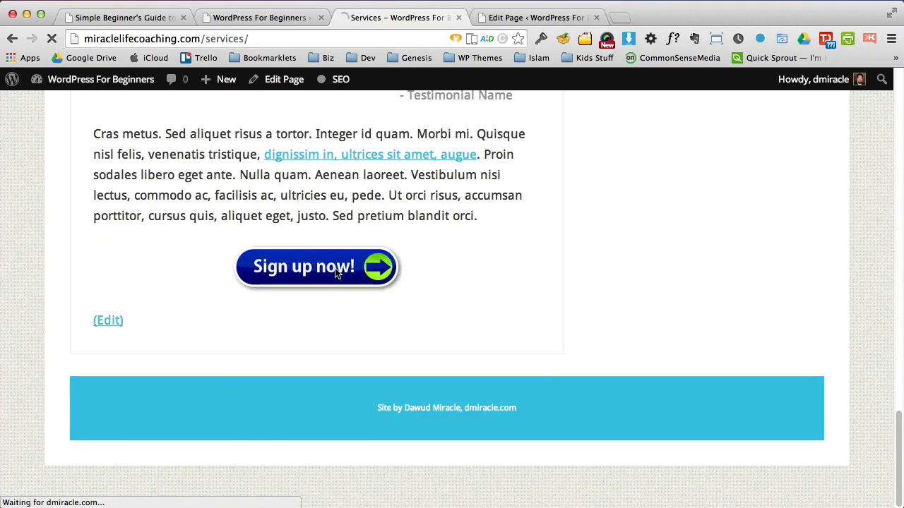
# Step: Follow the live Sign up now button to dmiracle.com's Website Without Overwhelm page
pyautogui.click(316, 267)
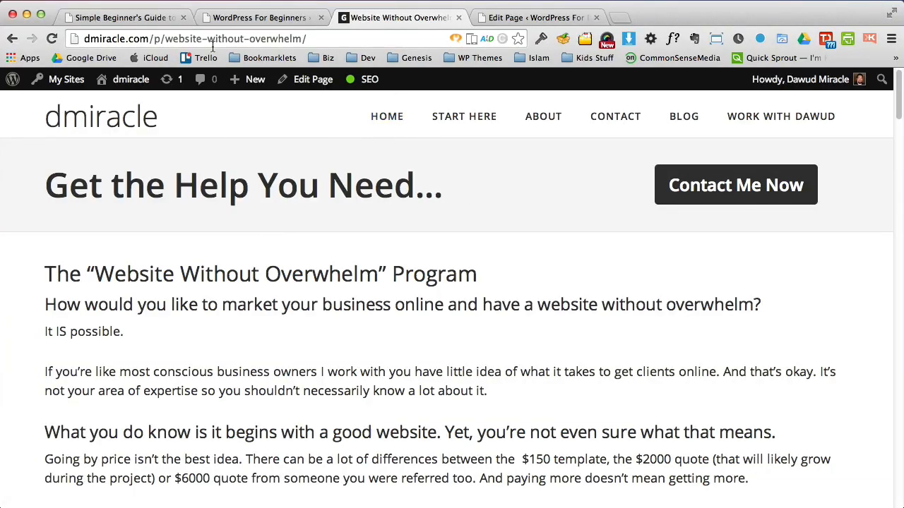
pyautogui.scroll(-3)
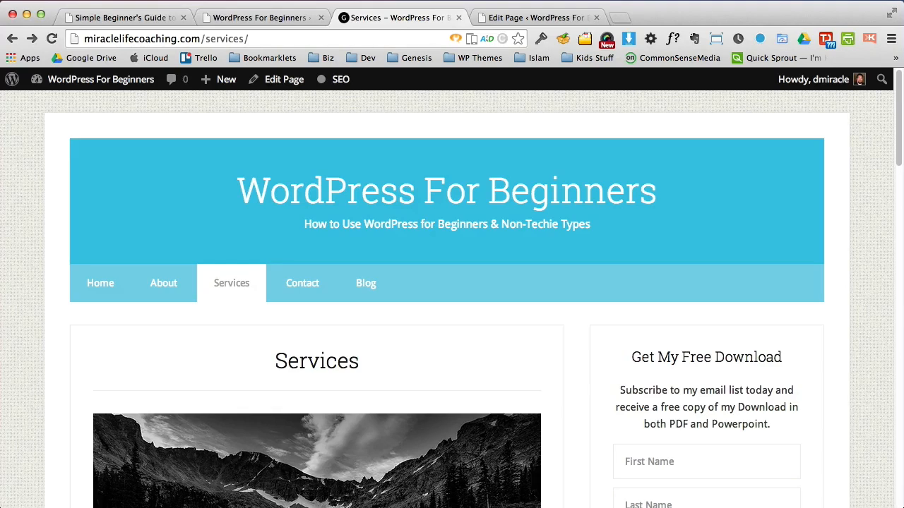
pyautogui.moveTo(733, 207)
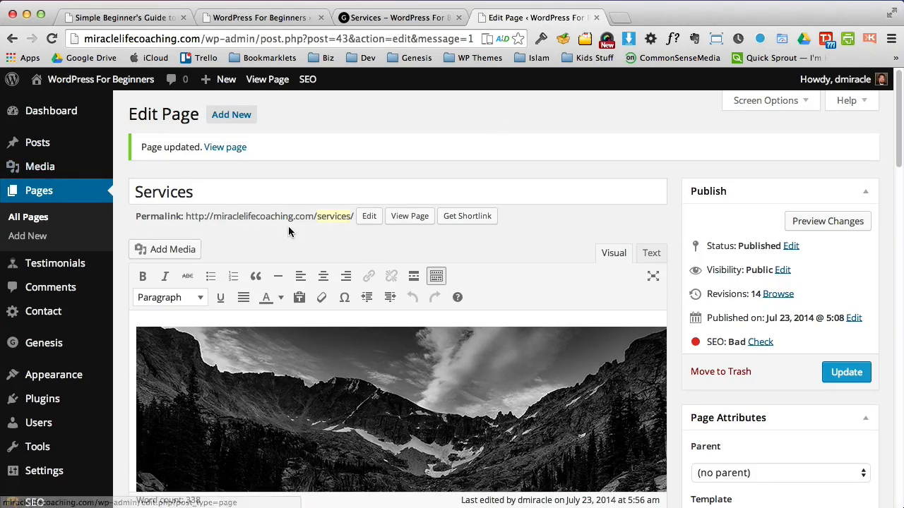
# Step: Create and publish a new page titled 'New page'
pyautogui.click(27, 236)
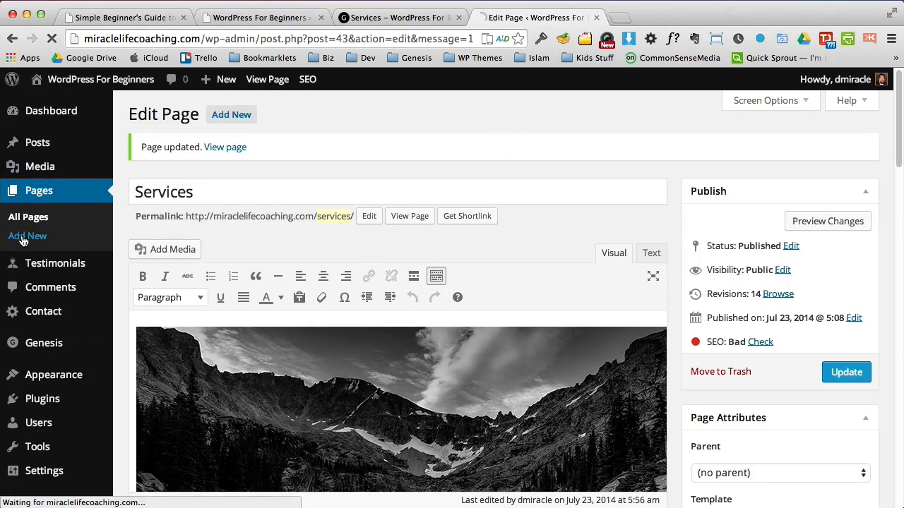
pyautogui.click(28, 236)
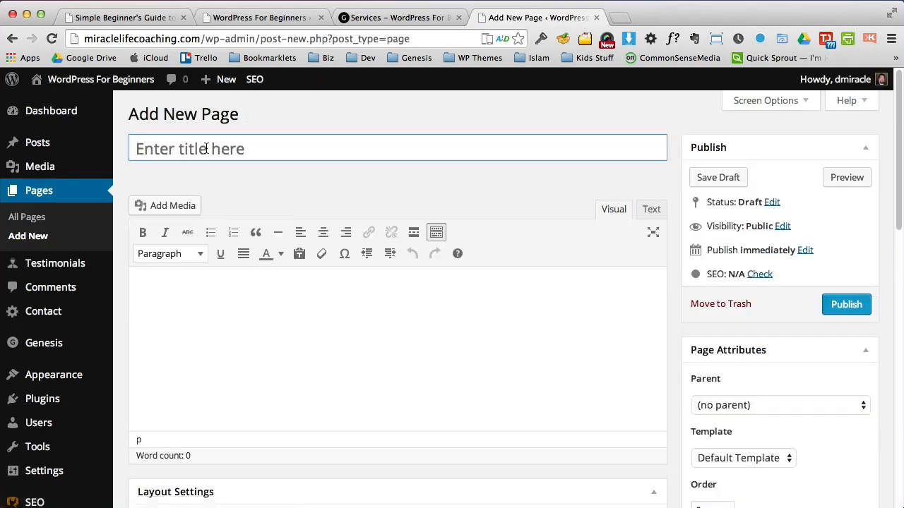
pyautogui.write('New page')
pyautogui.click(398, 350)
pyautogui.write('Text')
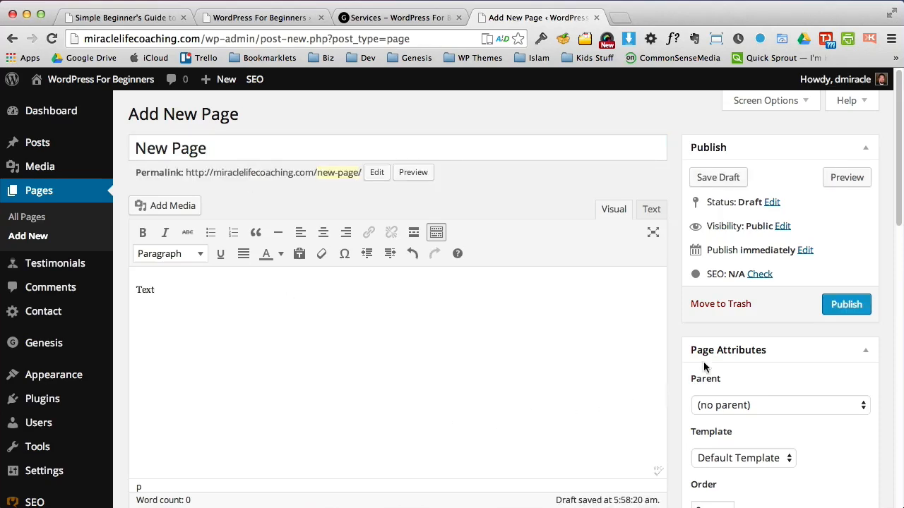
pyautogui.click(846, 304)
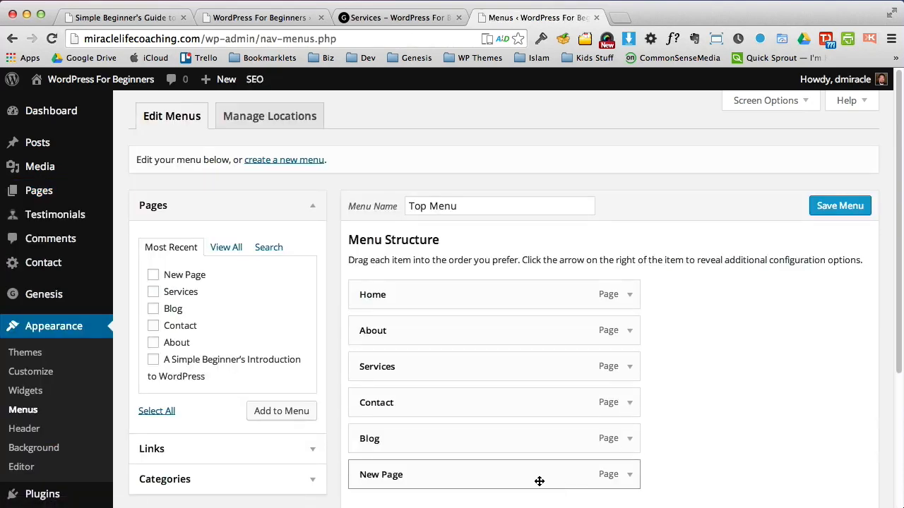
# Step: Move New Page below About in the Top Menu and relabel it 'Services #2'
pyautogui.moveTo(540, 475); pyautogui.dragTo(547, 363)
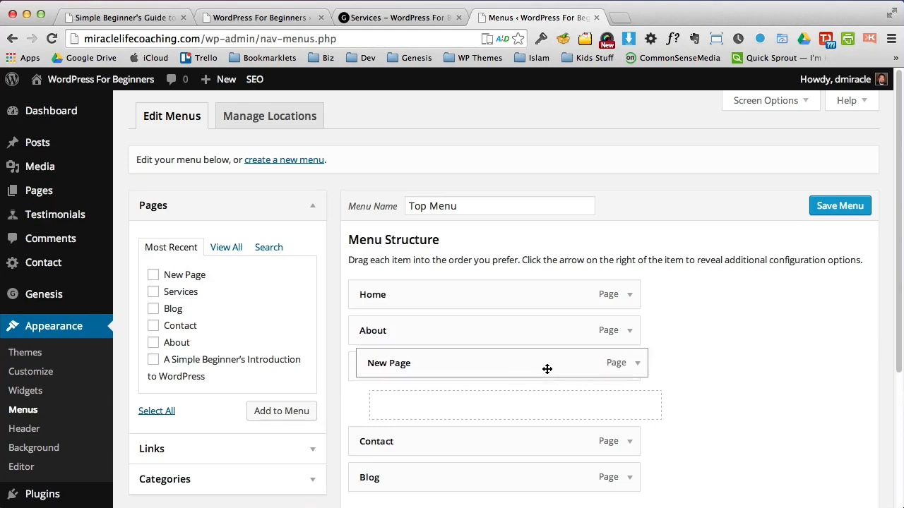
pyautogui.click(840, 205)
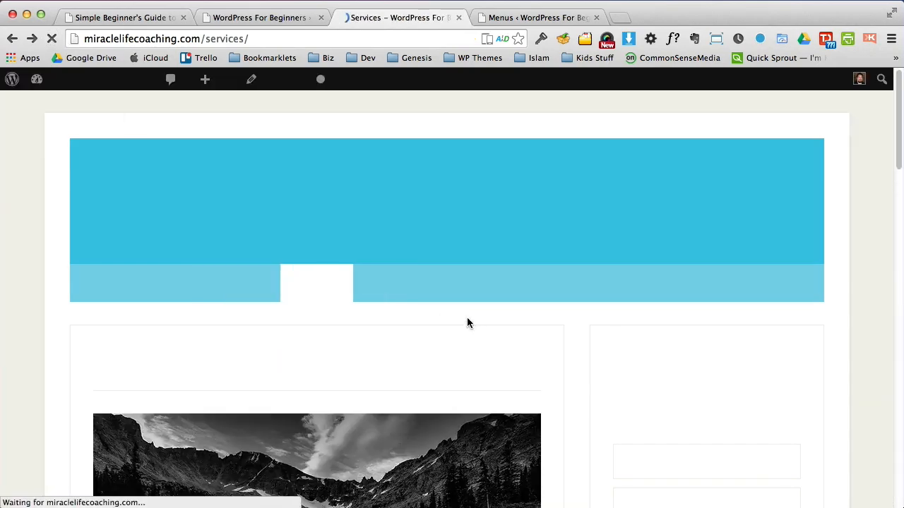
pyautogui.click(537, 17)
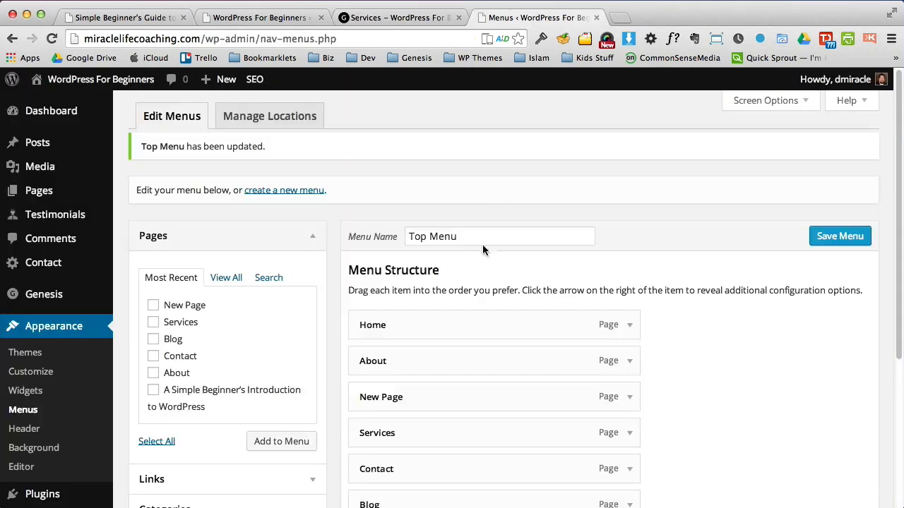
pyautogui.click(629, 397)
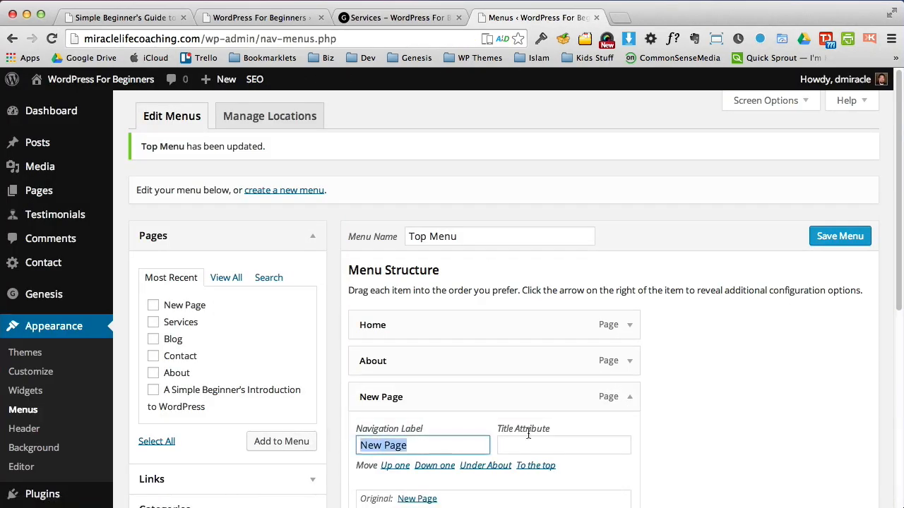
pyautogui.moveTo(768, 413)
pyautogui.write('Services #2')
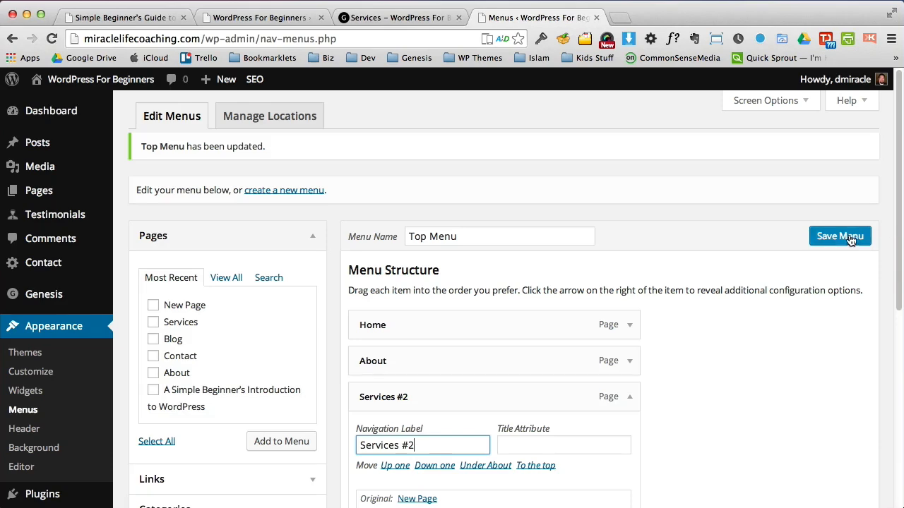
pyautogui.click(399, 17)
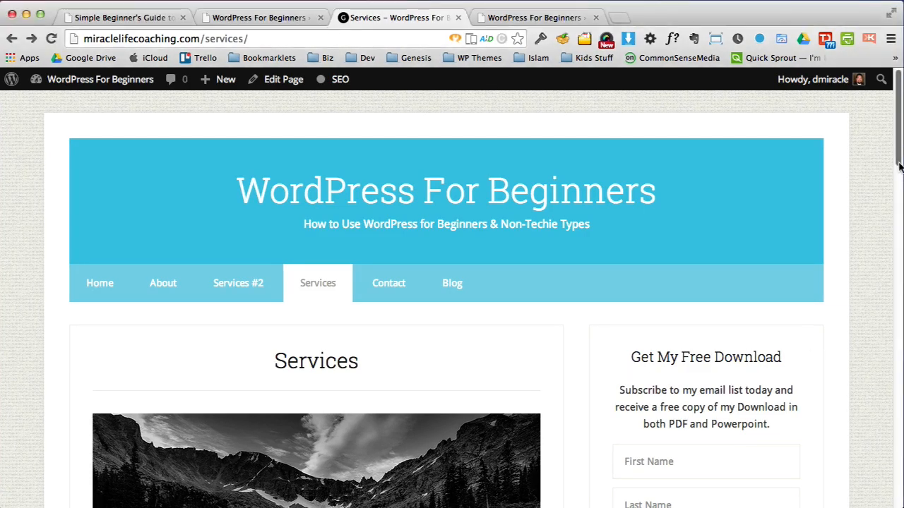
# Step: Scroll the live Services page to check the Services #2 menu item, then return to the intro slide
pyautogui.scroll(-3)
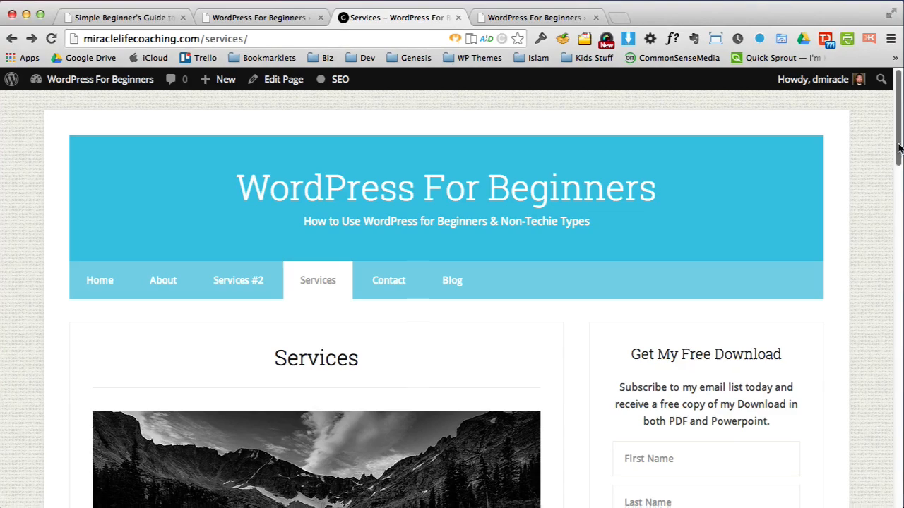
pyautogui.scroll(-3)
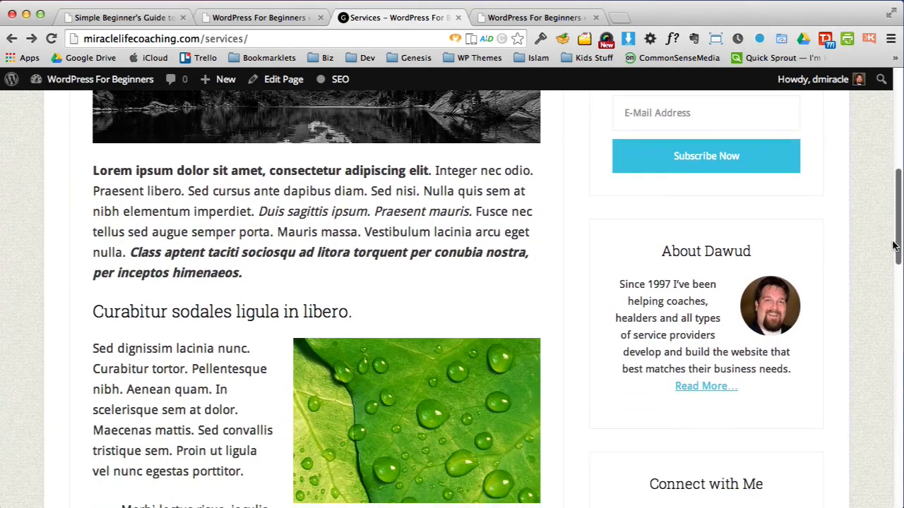
pyautogui.scroll(3)
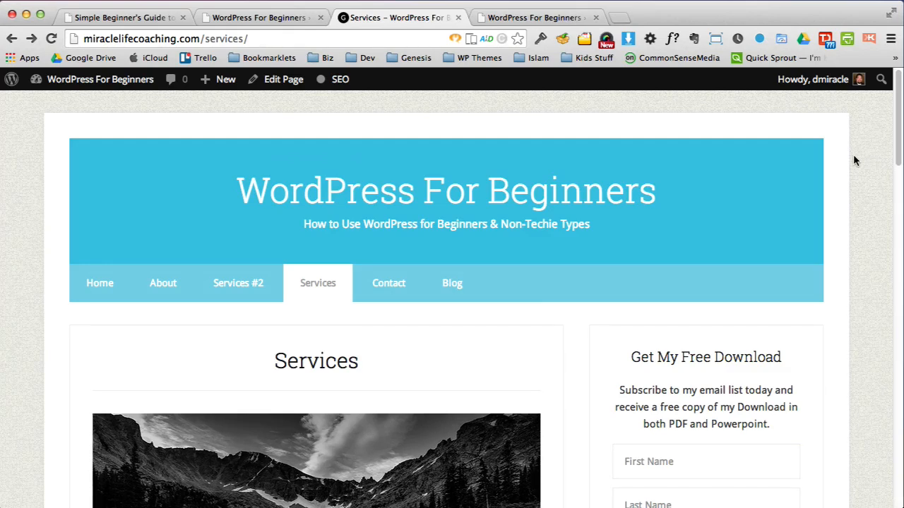
pyautogui.click(120, 17)
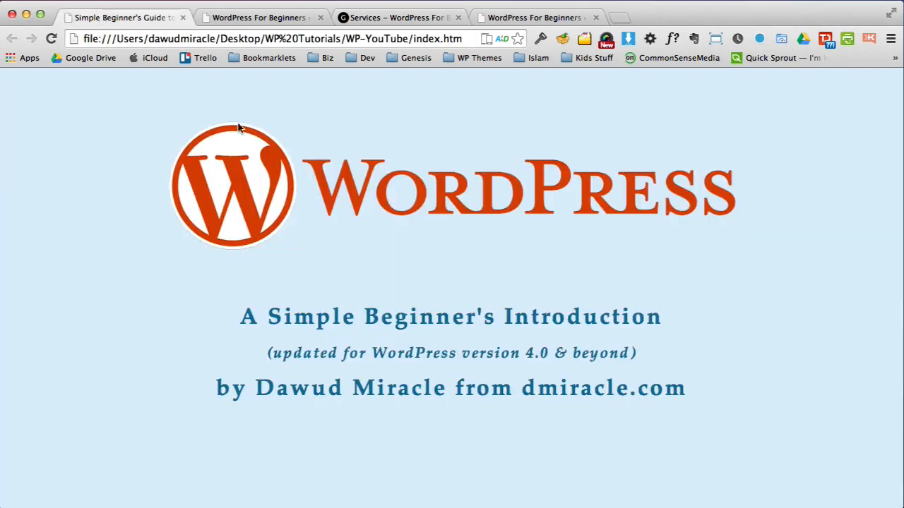
pyautogui.moveTo(652, 226)
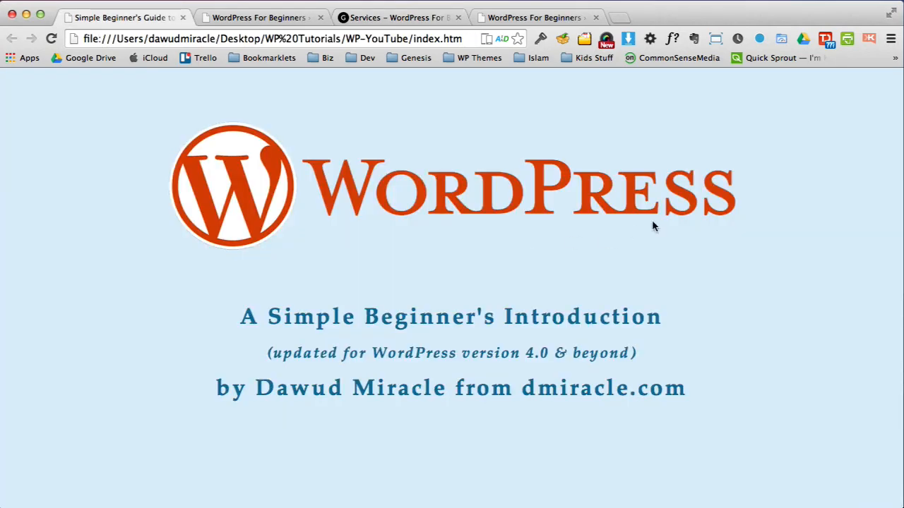